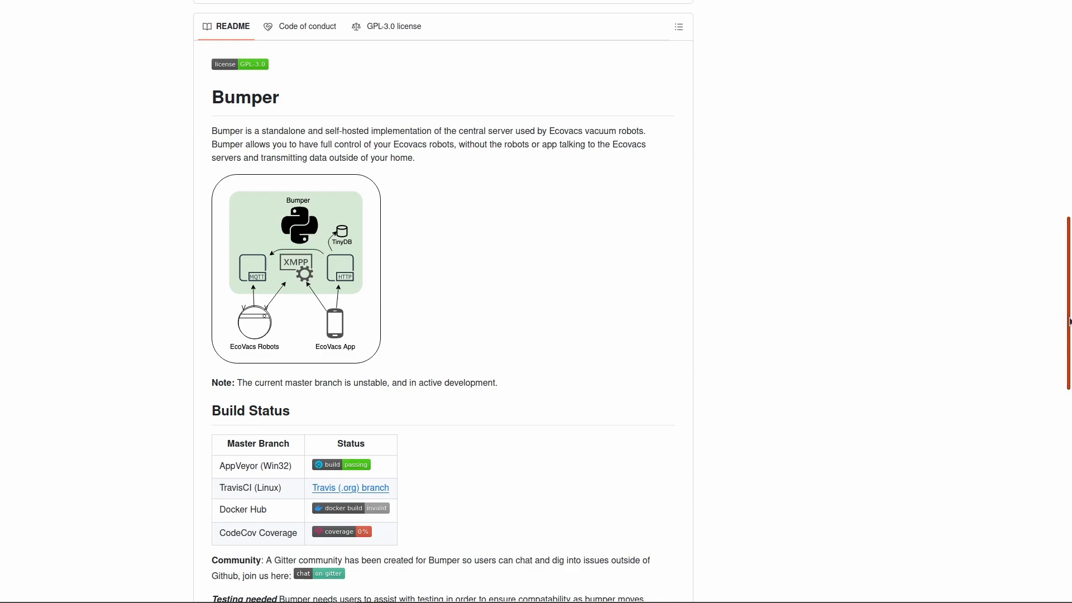
- Browse the bumper repo's example docker-compose folder, then copy the HTTPS clone URL
scroll(down, 3)
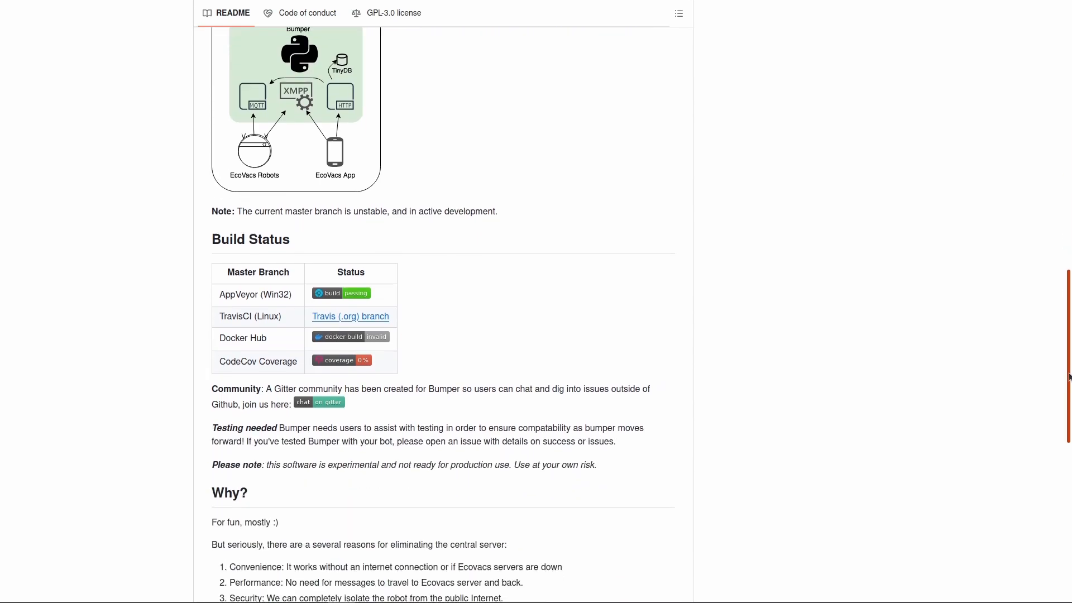
scroll(down, 3)
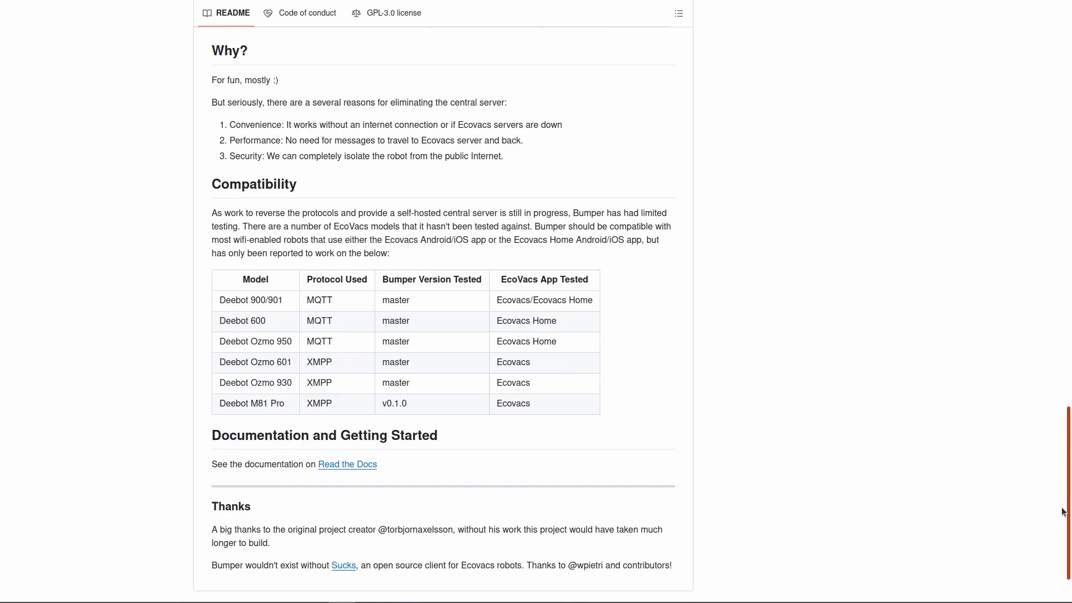
scroll(down, 3)
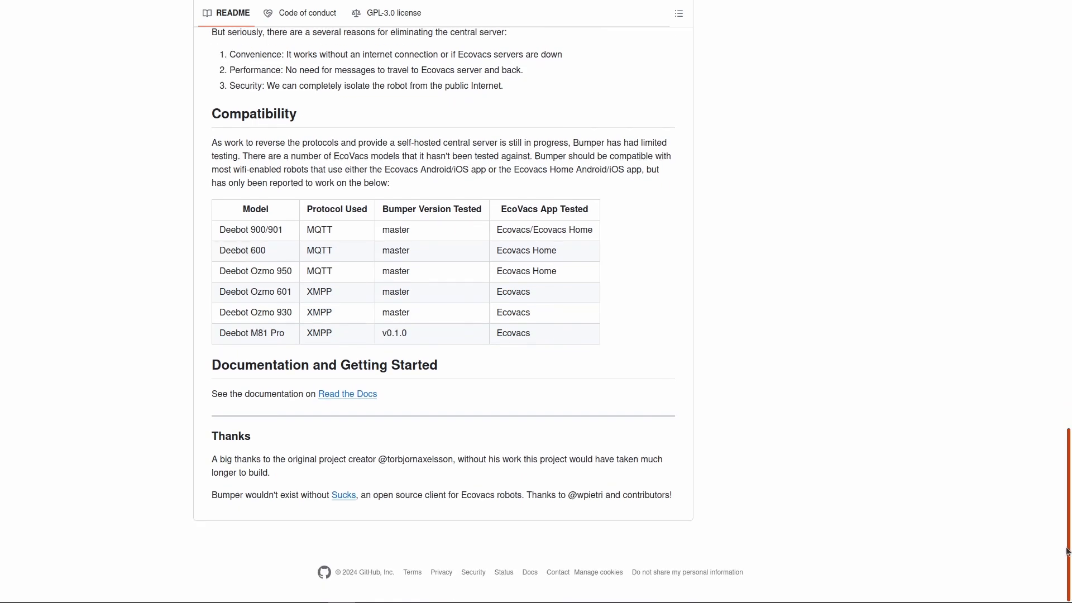
scroll(up, 3)
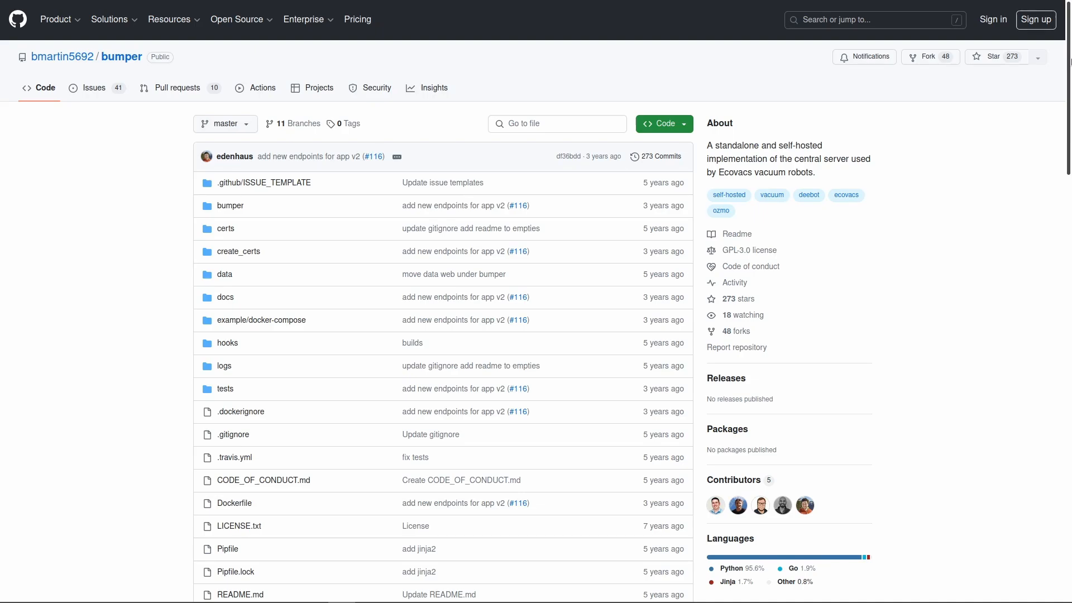
mouse_move(296, 324)
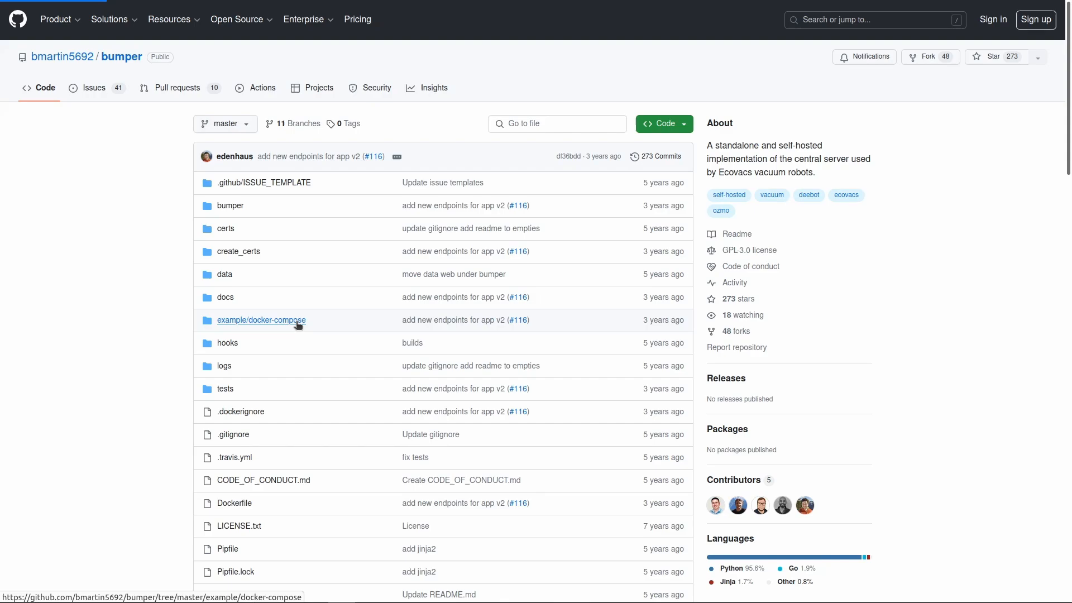
click(261, 320)
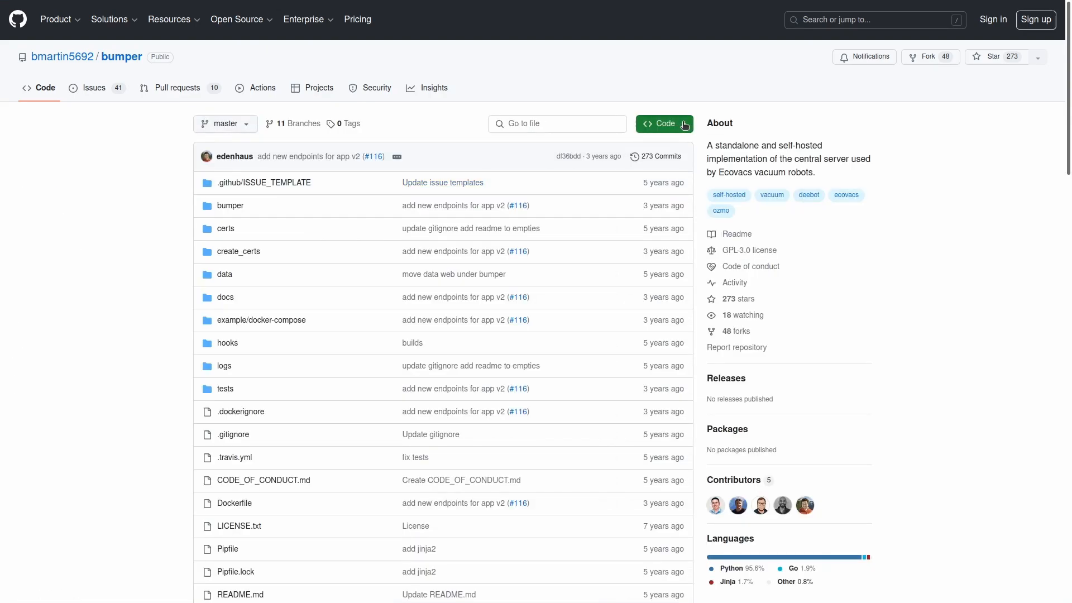
click(665, 124)
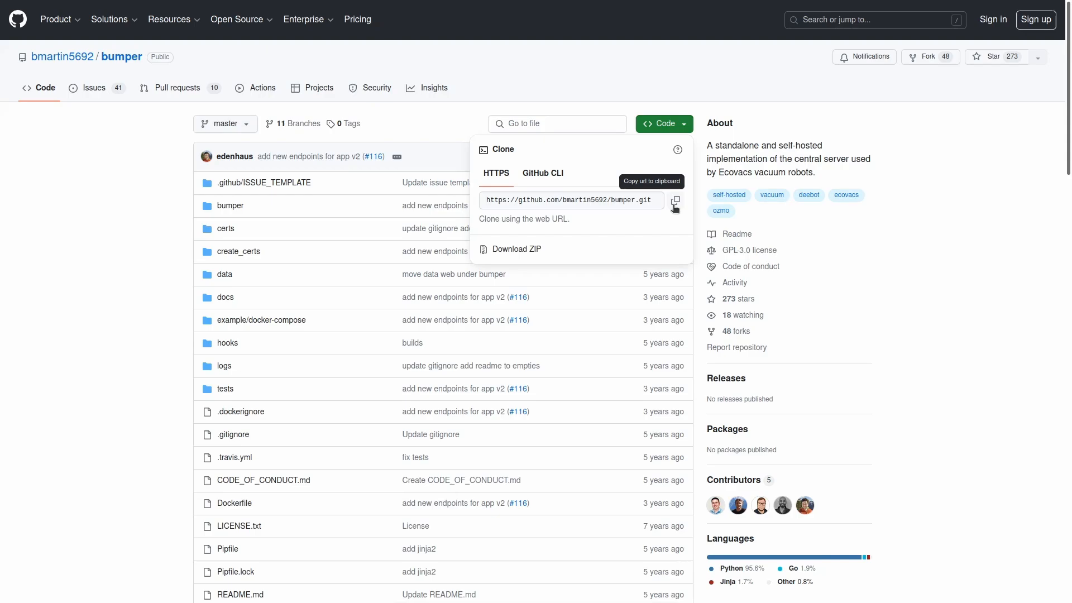
click(674, 199)
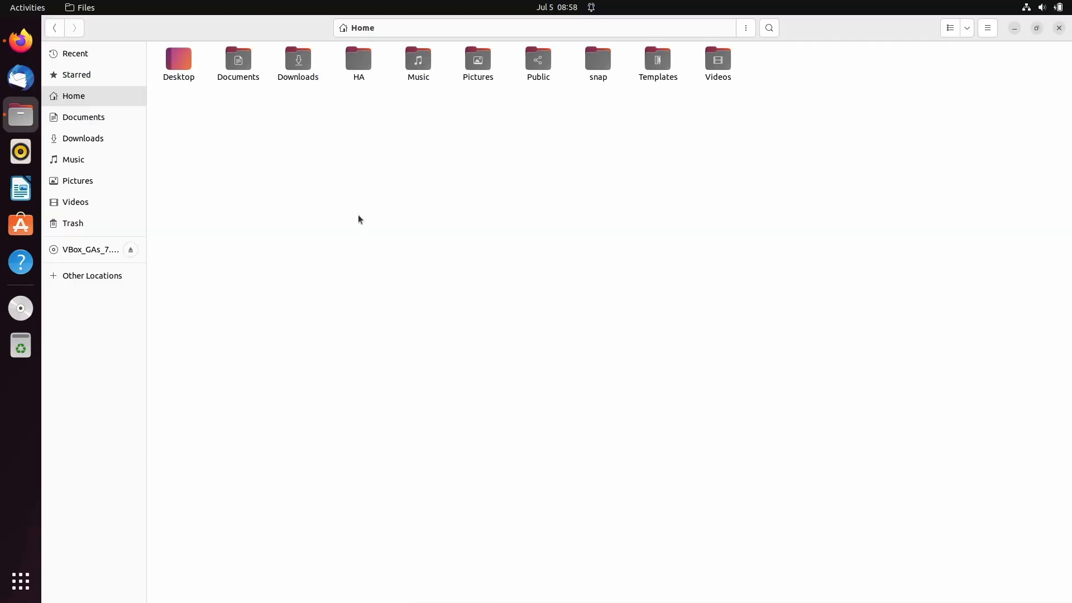
mouse_move(335, 169)
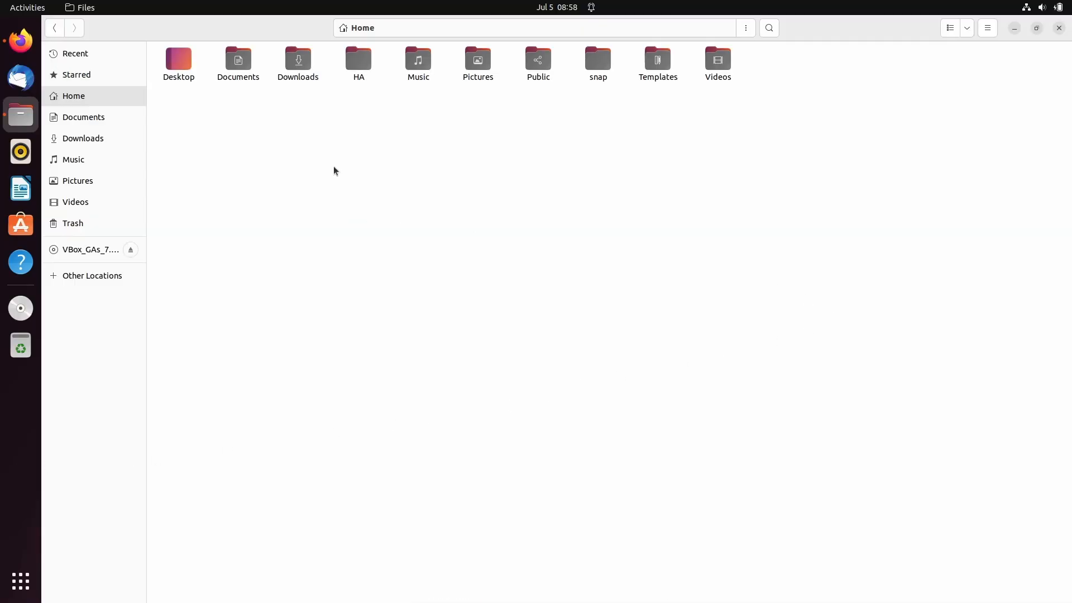
right_click(335, 171)
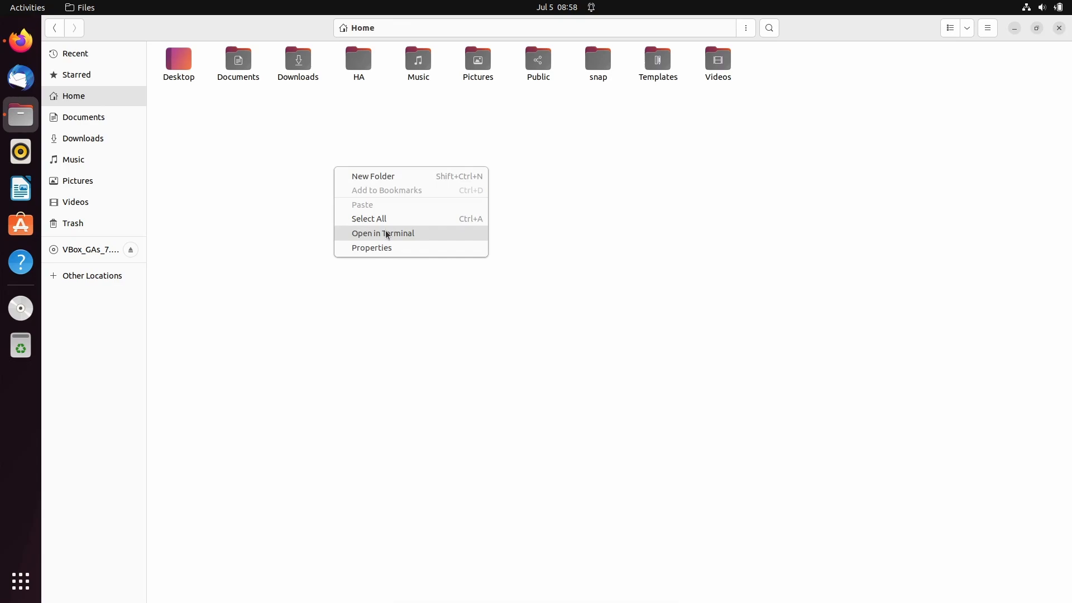
click(383, 234)
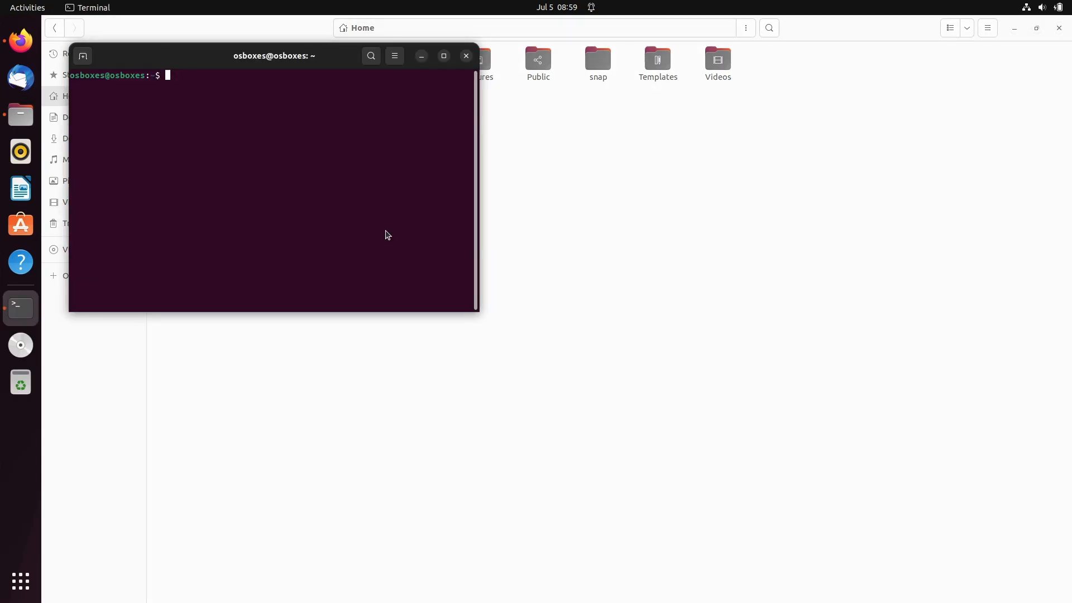
click(443, 56)
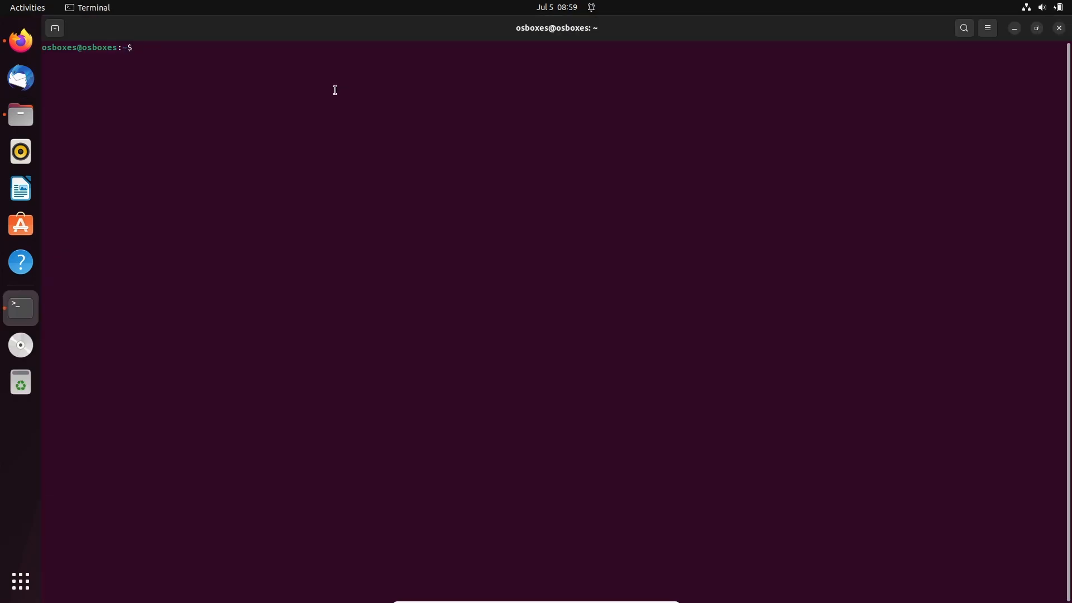
text(git clone https://github.com/bmartin5692/bumper.git)
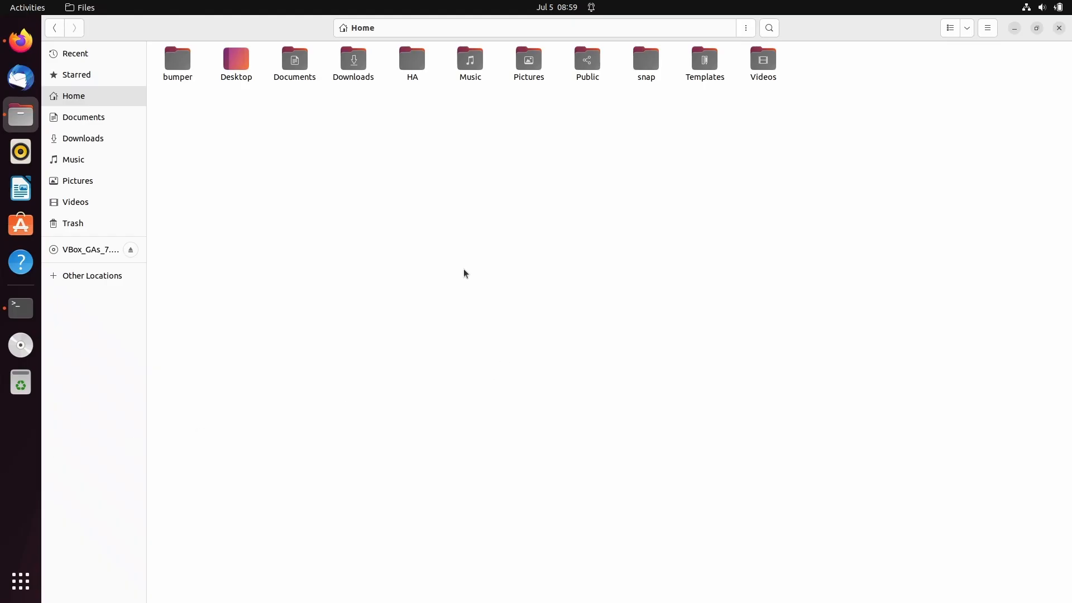
- Inside the bumper folder, select every item except example for Move to Trash
click(177, 62)
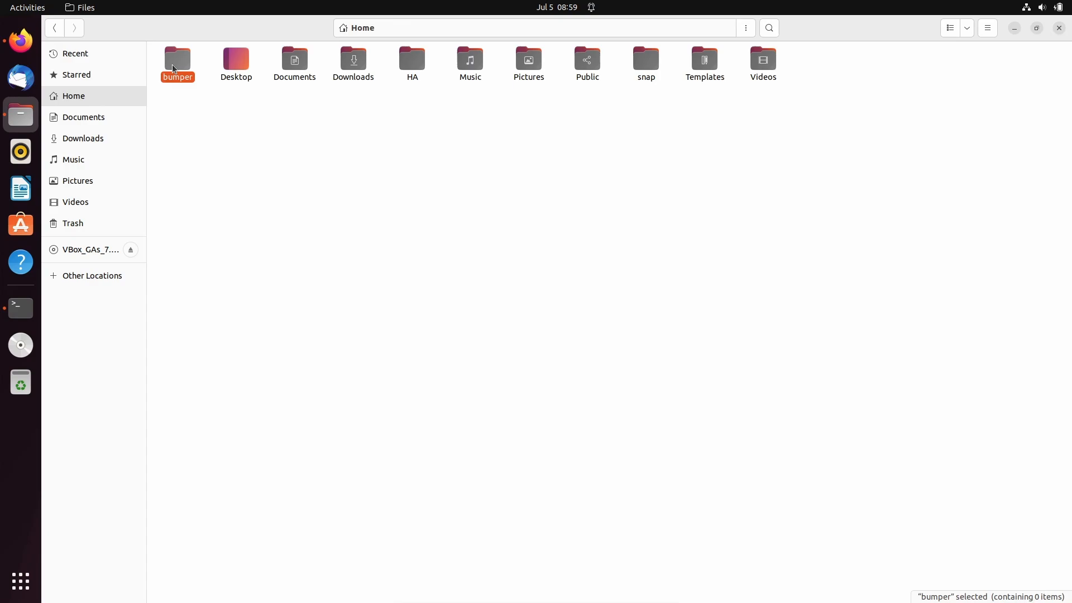
double_click(177, 58)
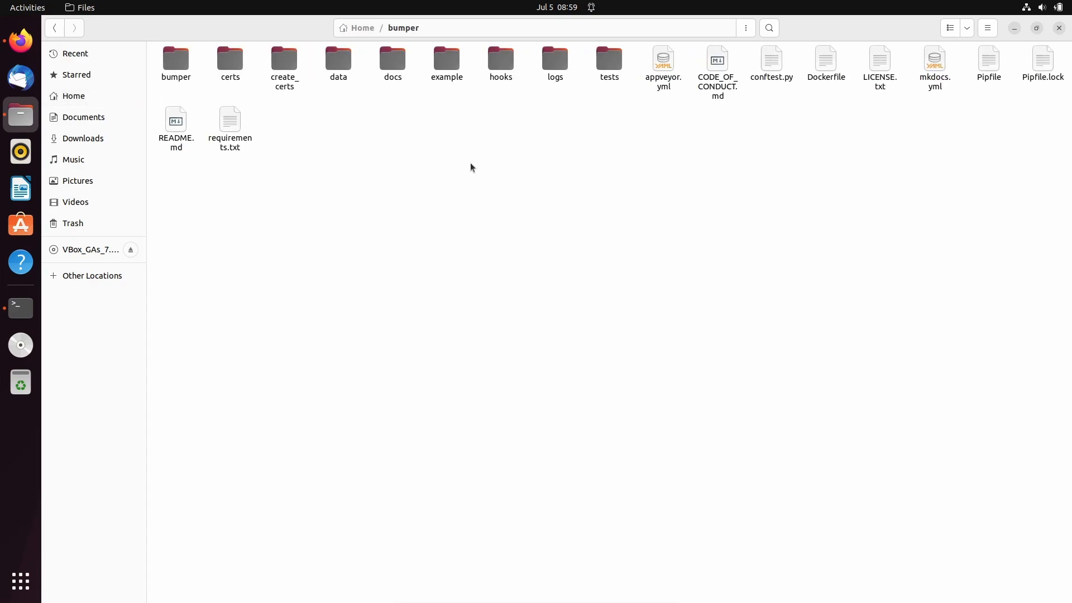
click(447, 59)
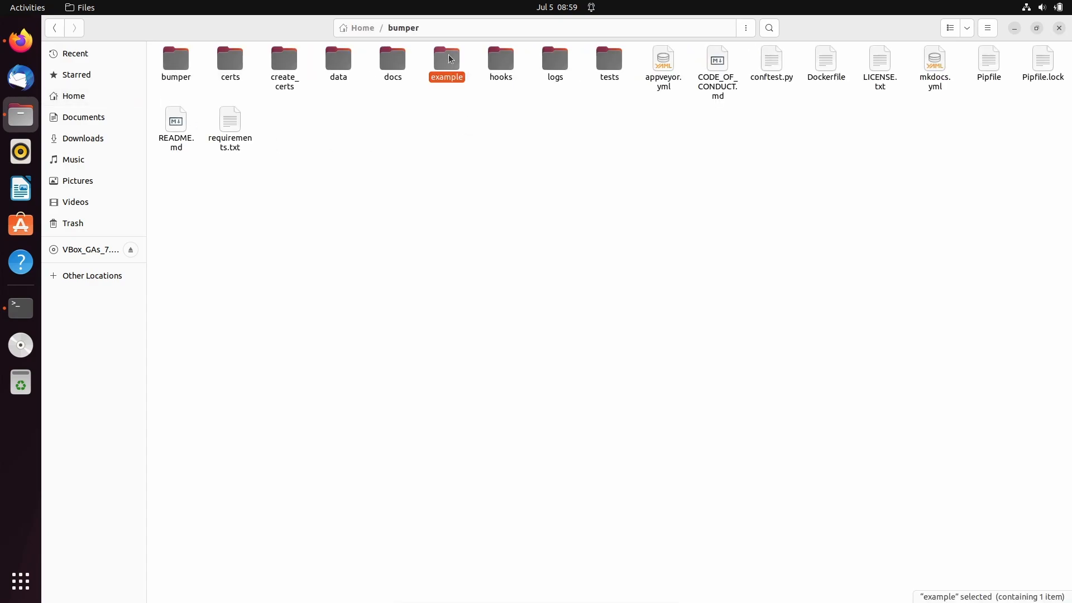
double_click(446, 59)
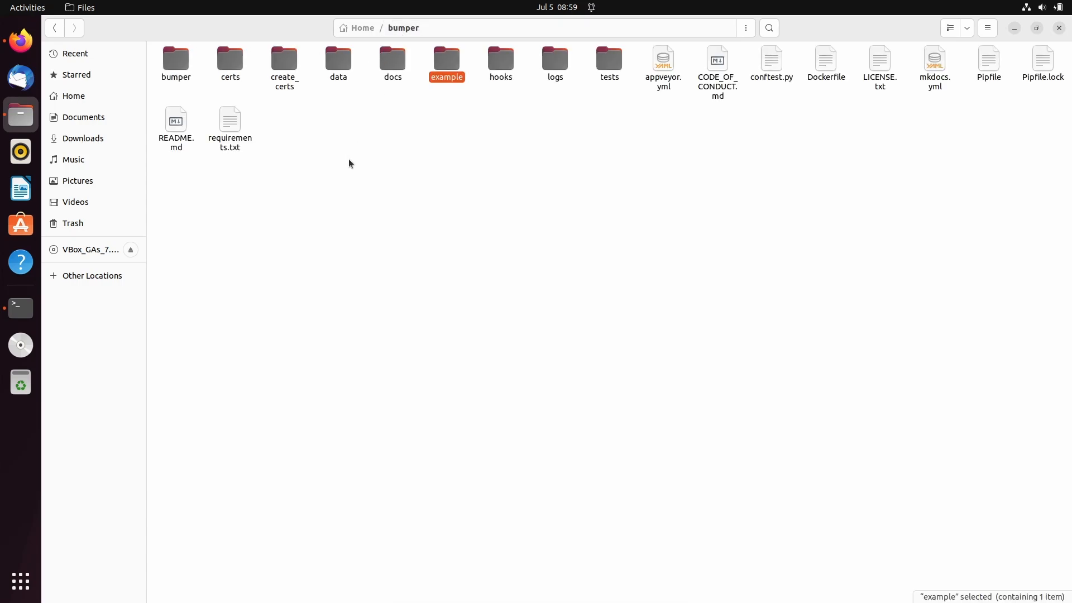
click(286, 169)
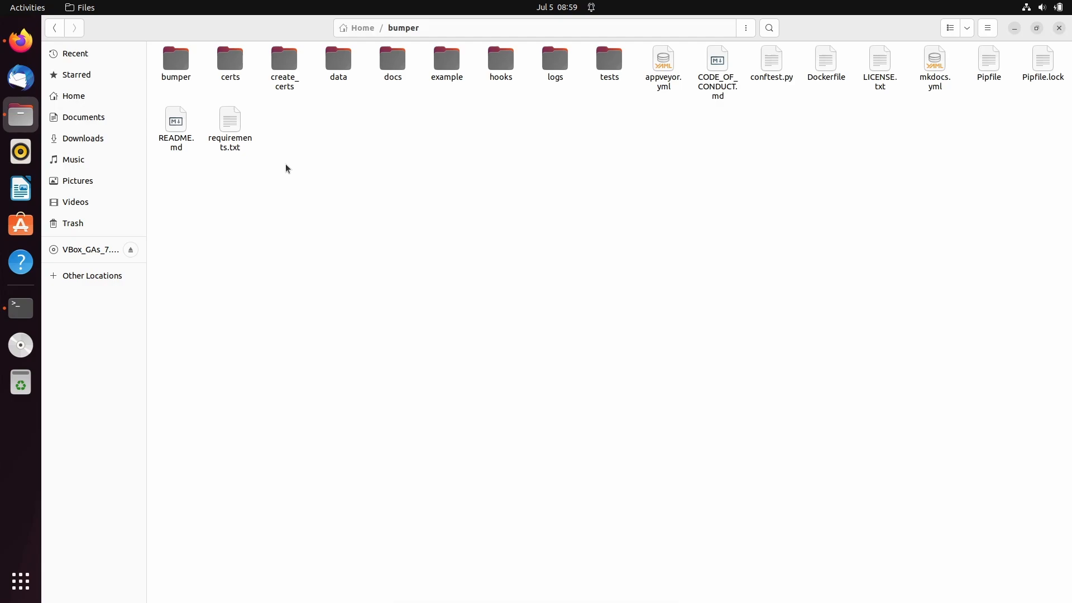
key(ctrl+a)
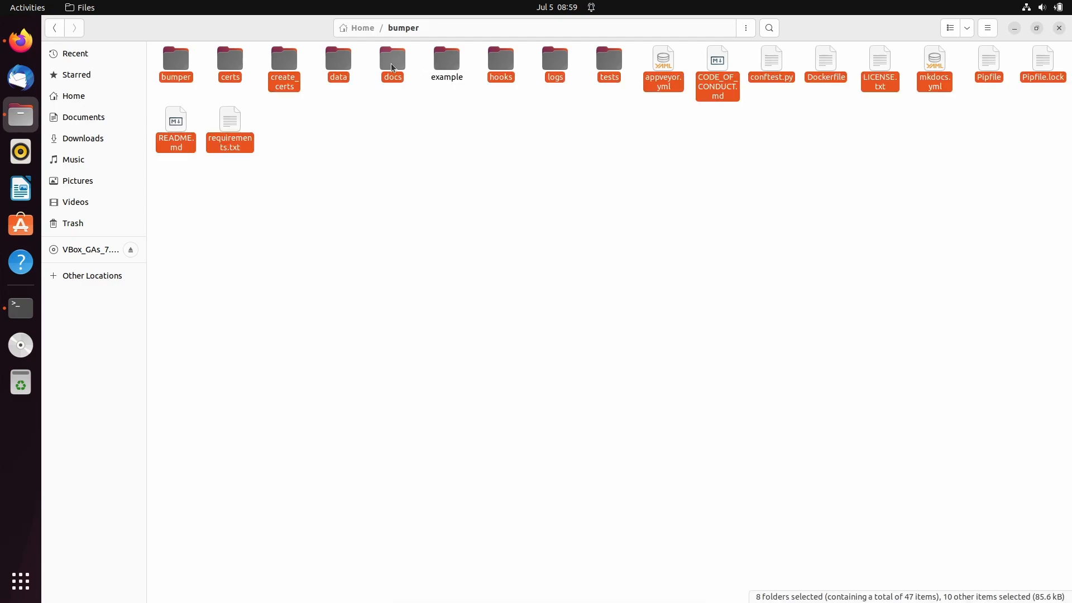
right_click(392, 61)
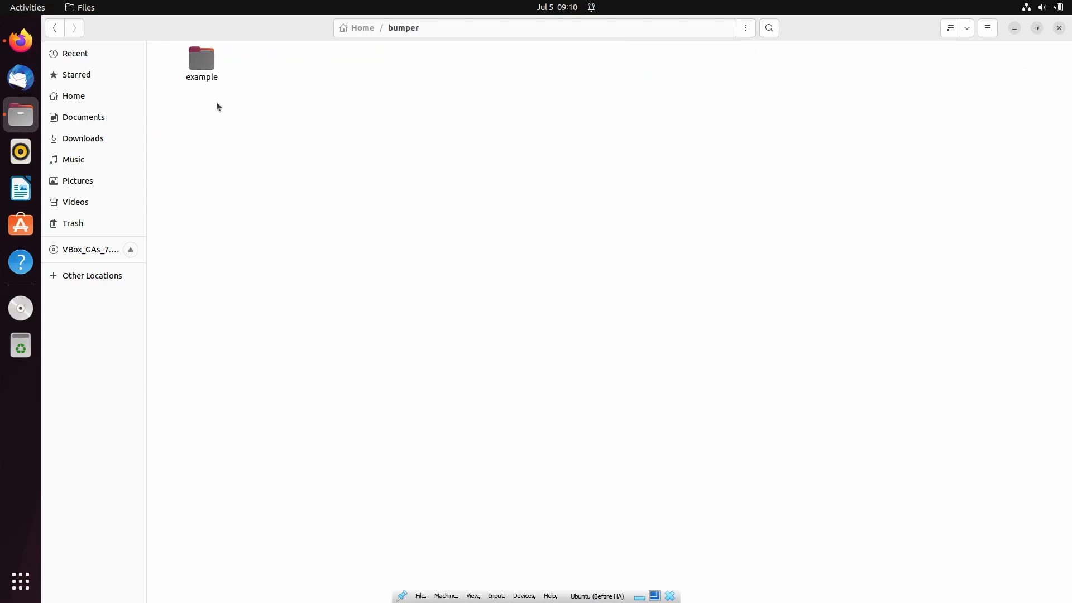
- Open example's docker-compose.yaml with Text Editor
click(202, 59)
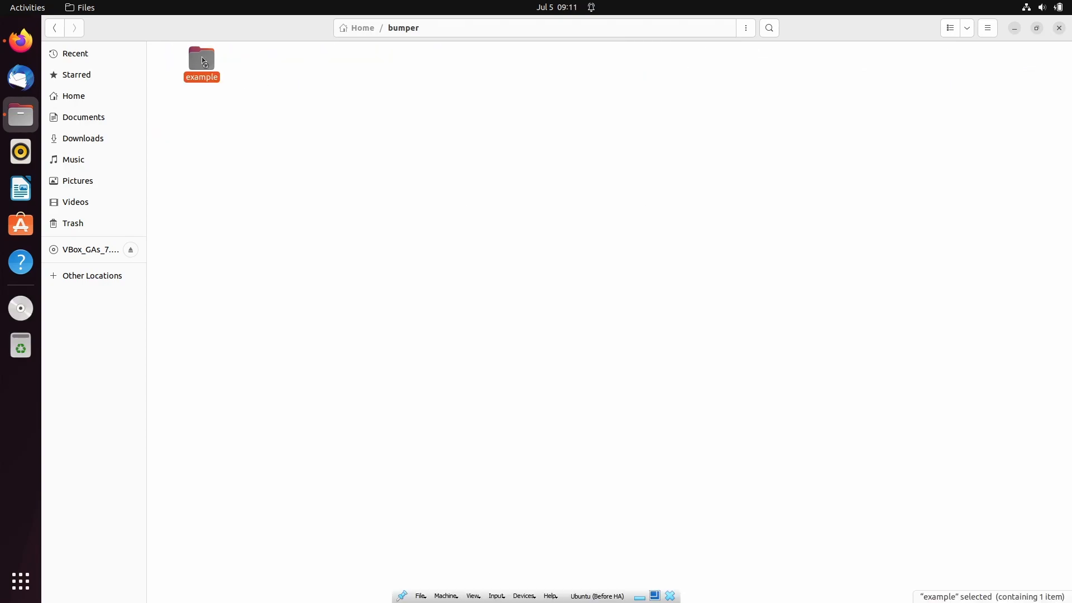
double_click(201, 58)
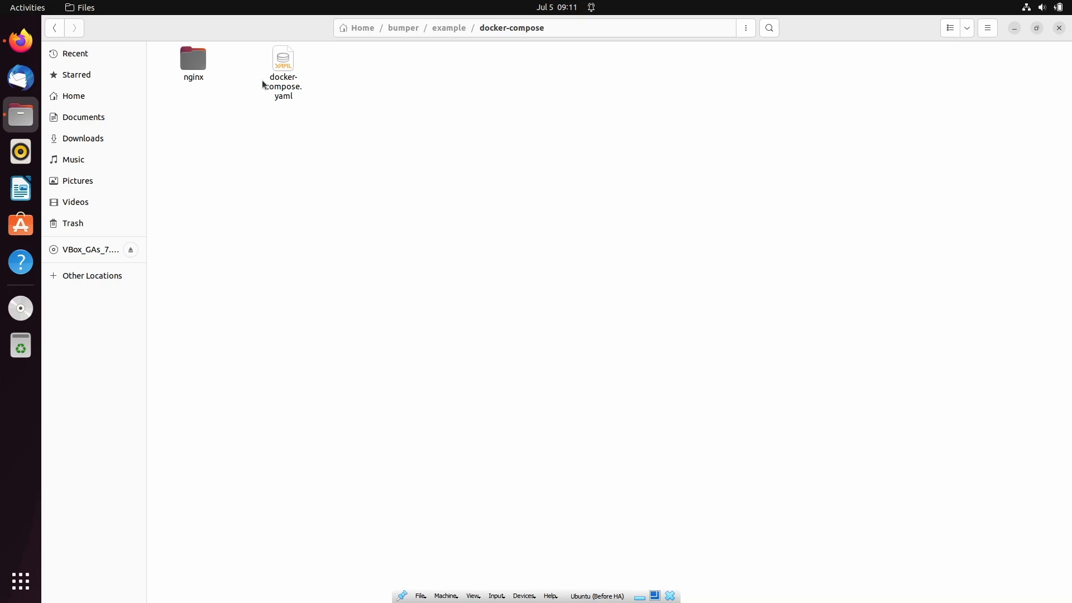
right_click(283, 58)
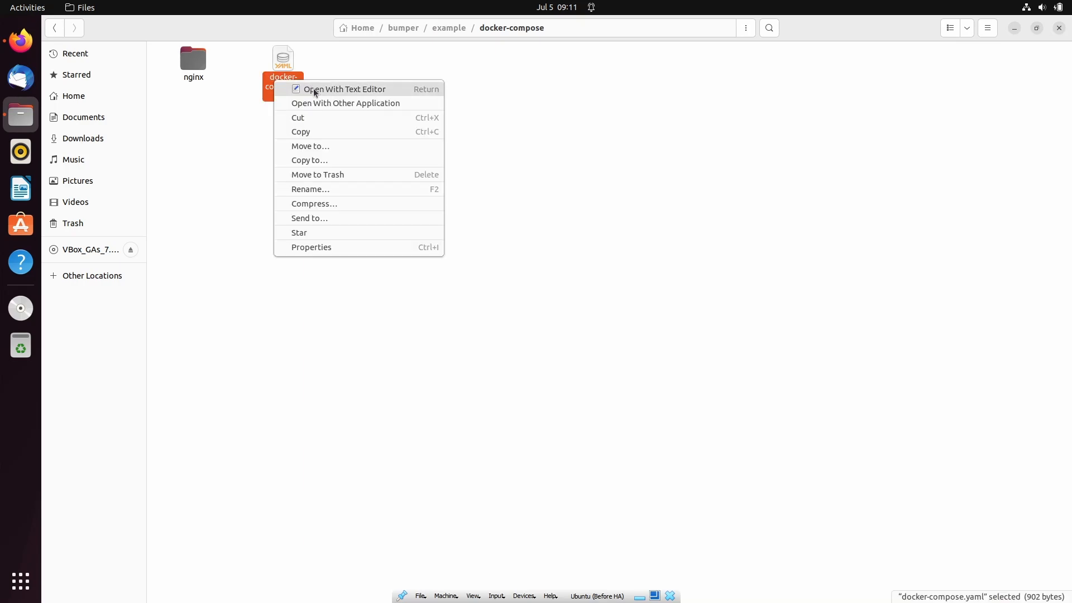
click(345, 89)
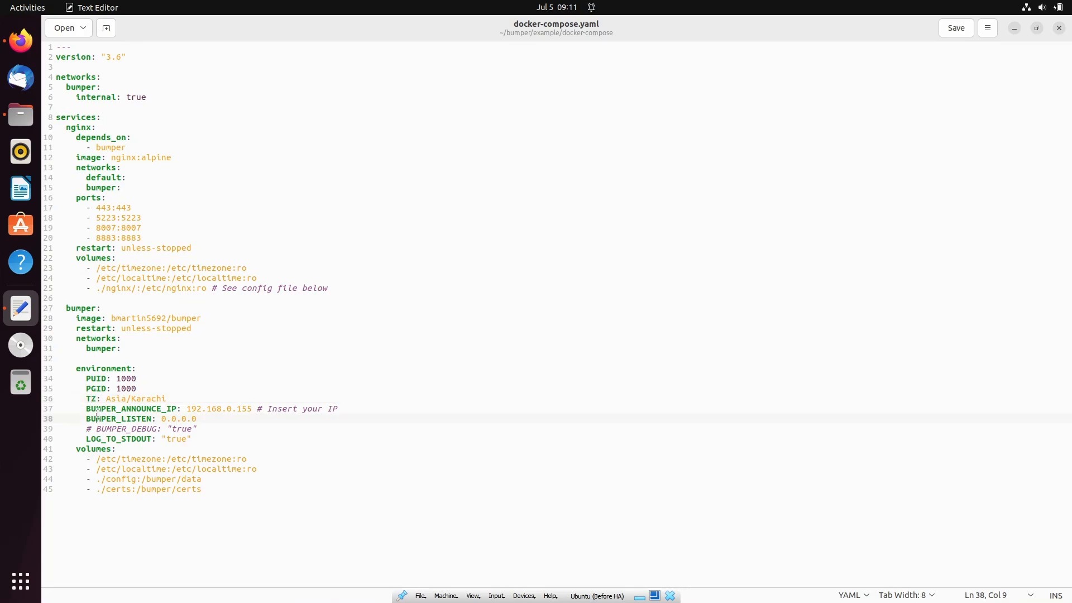
- Look up the Asia/Karachi time zone name in the browser's time zone list
click(157, 399)
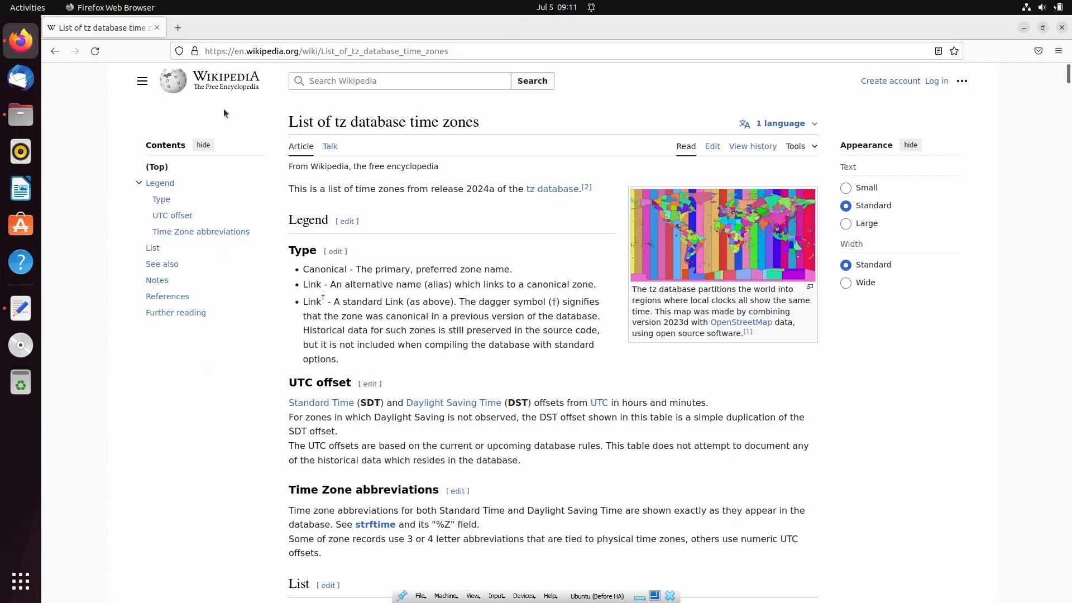
mouse_move(515, 261)
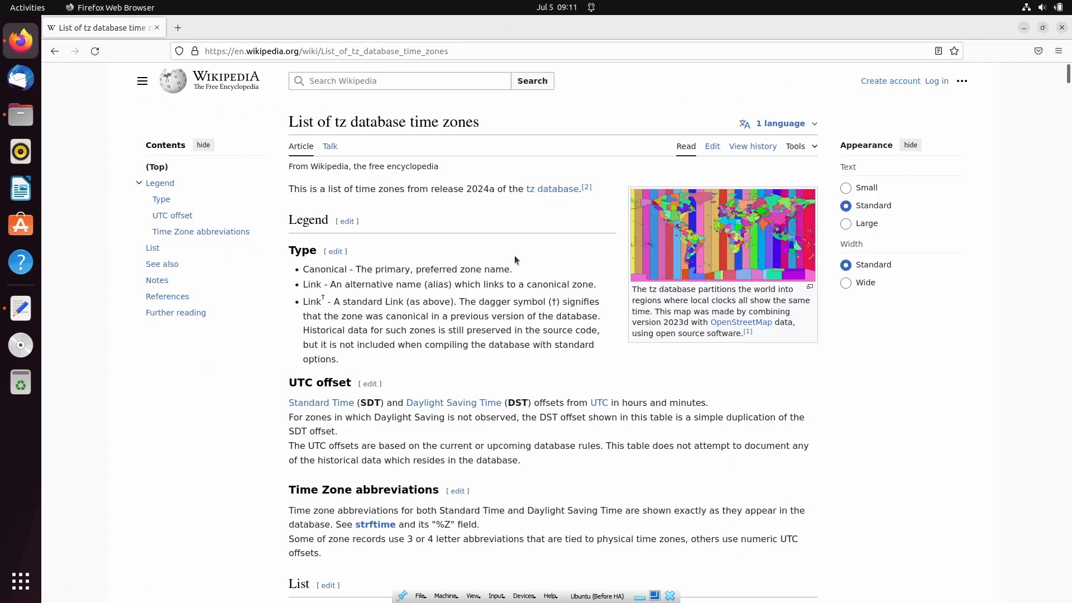
mouse_move(1068, 303)
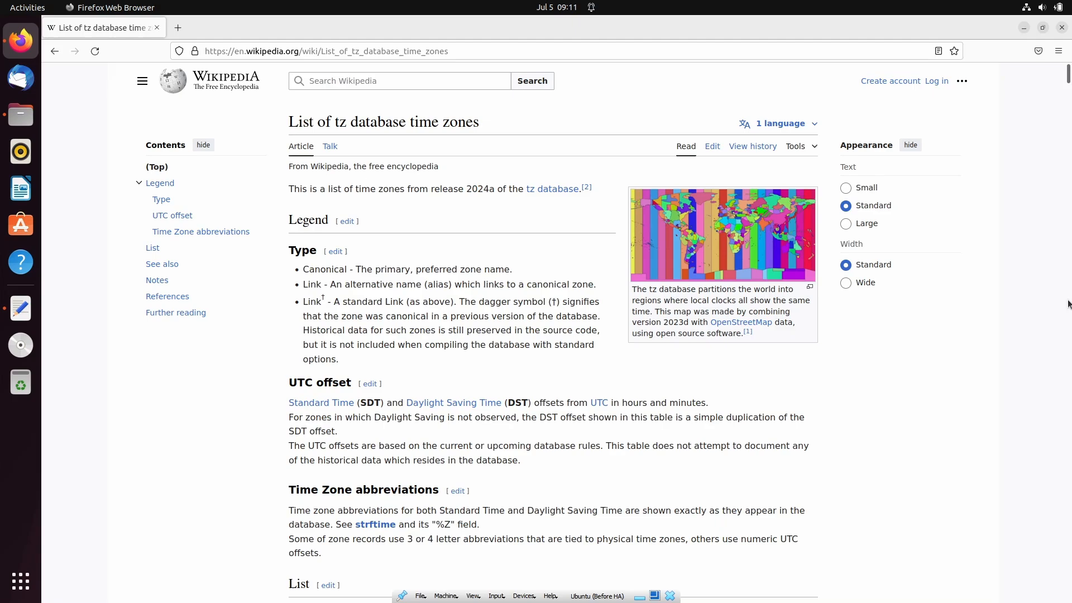
scroll(down, 3)
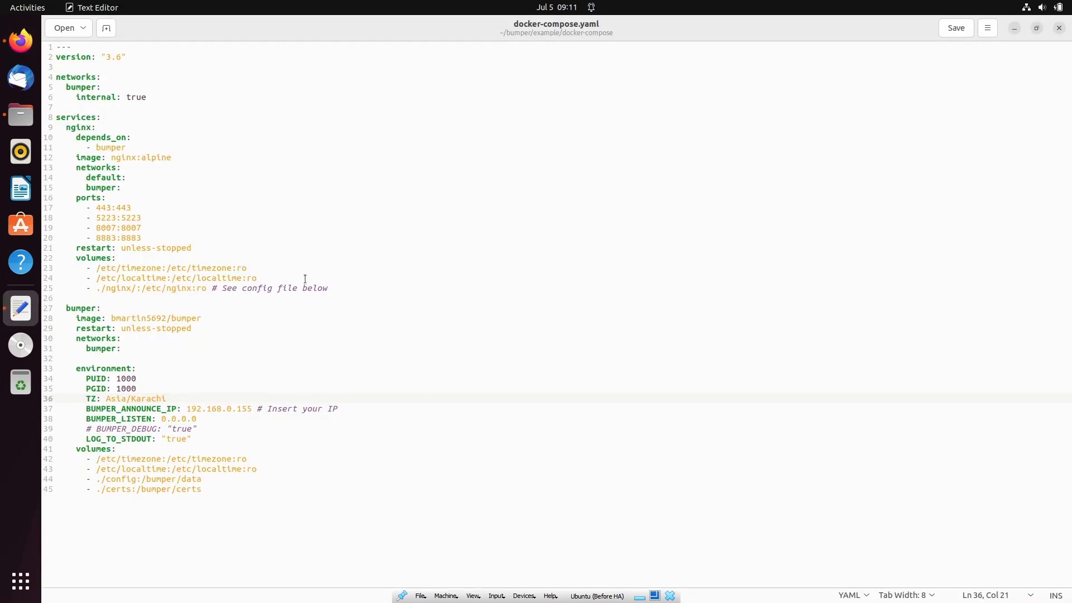
click(956, 28)
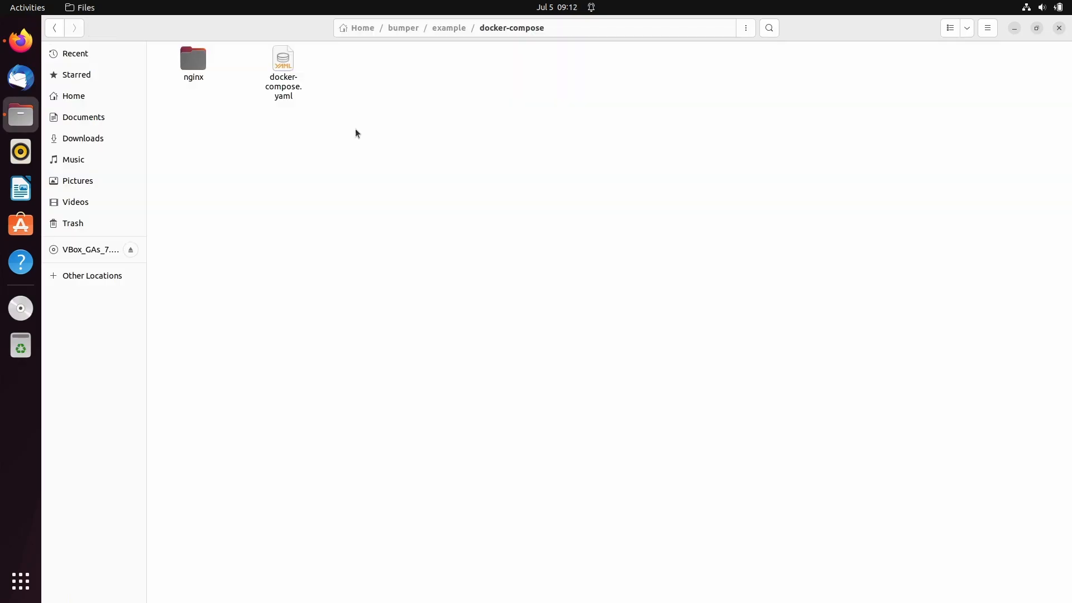
mouse_move(418, 202)
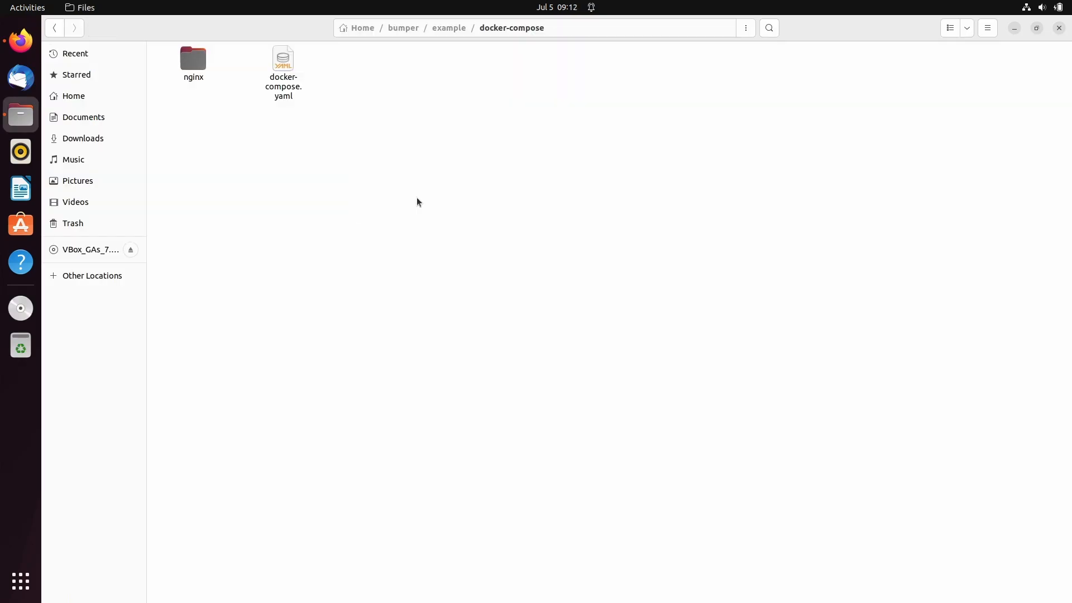
- Run 'sudo docker compose up -d' in a terminal at the docker-compose folder
click(20, 308)
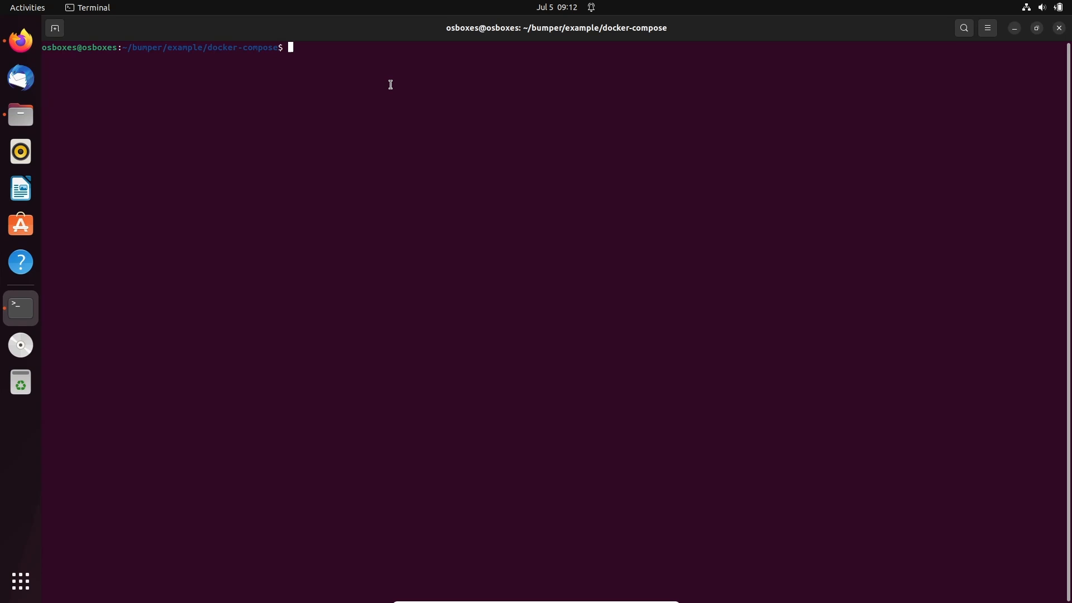
text(sudo docker compose up -d)
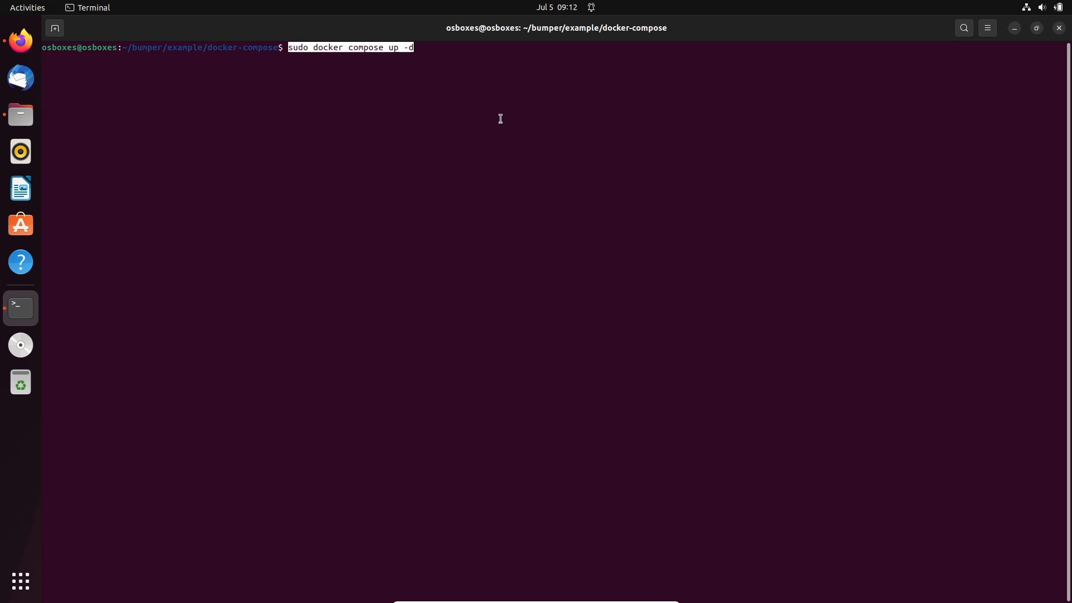
key(Return)
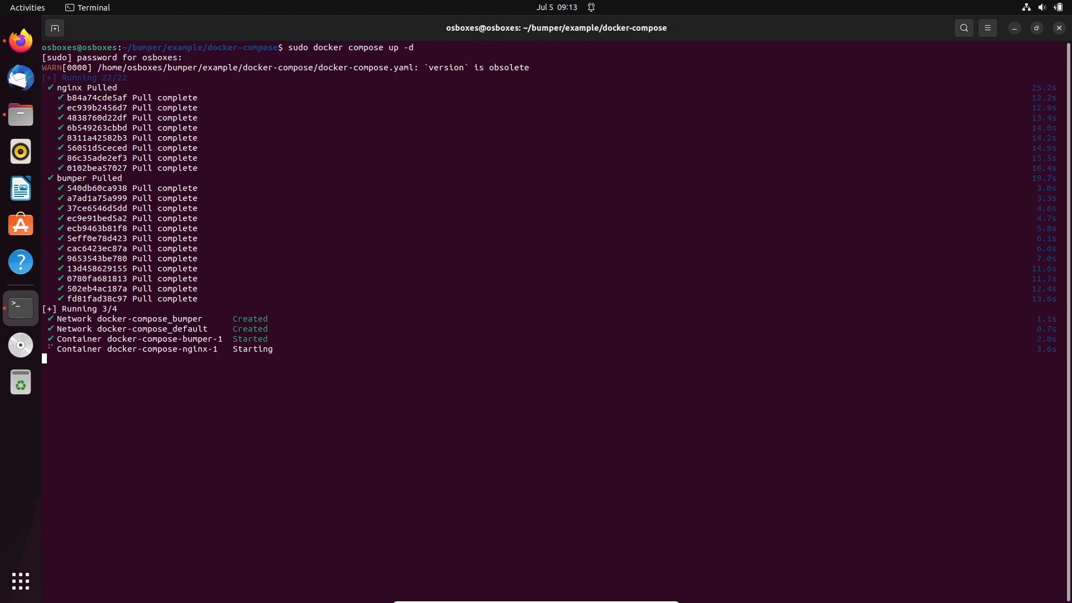
- Run 'sudo docker container ls' and select the bumper container's 8007 port
text(sudo docker container ls)
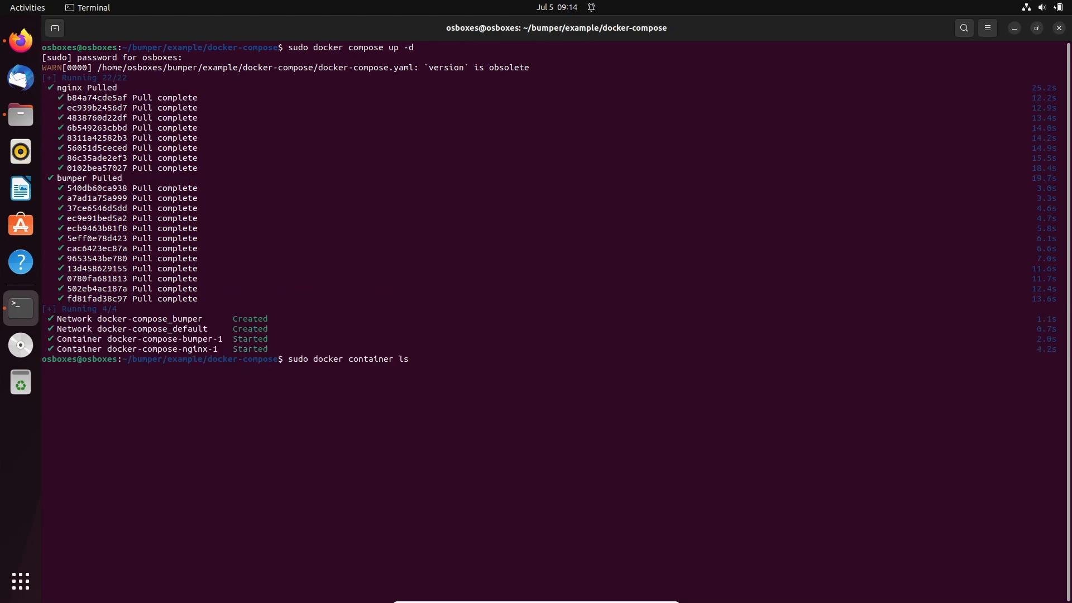
key(Return)
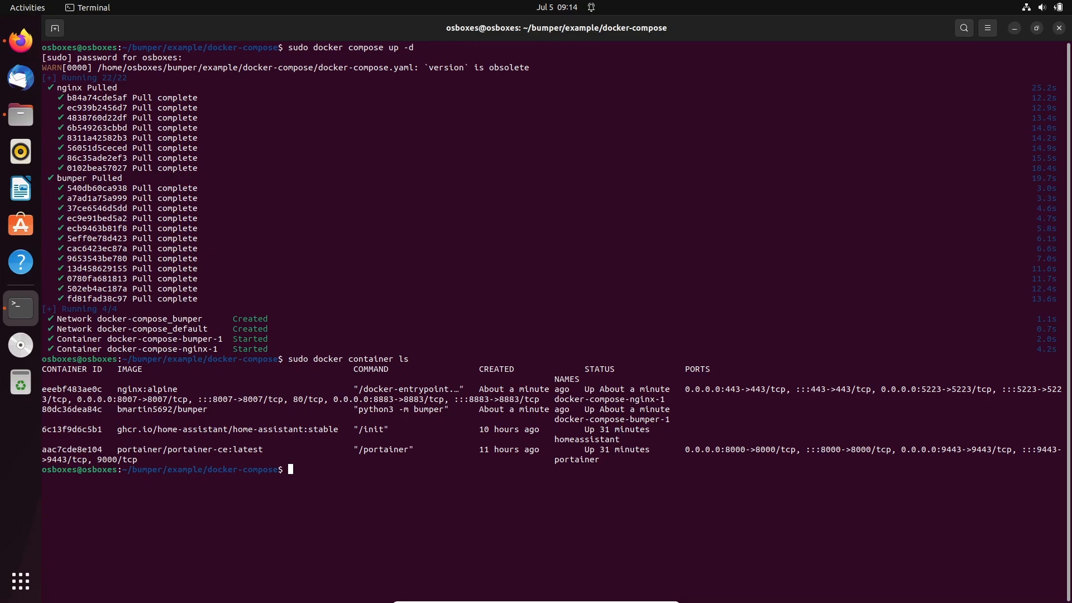
mouse_move(127, 407)
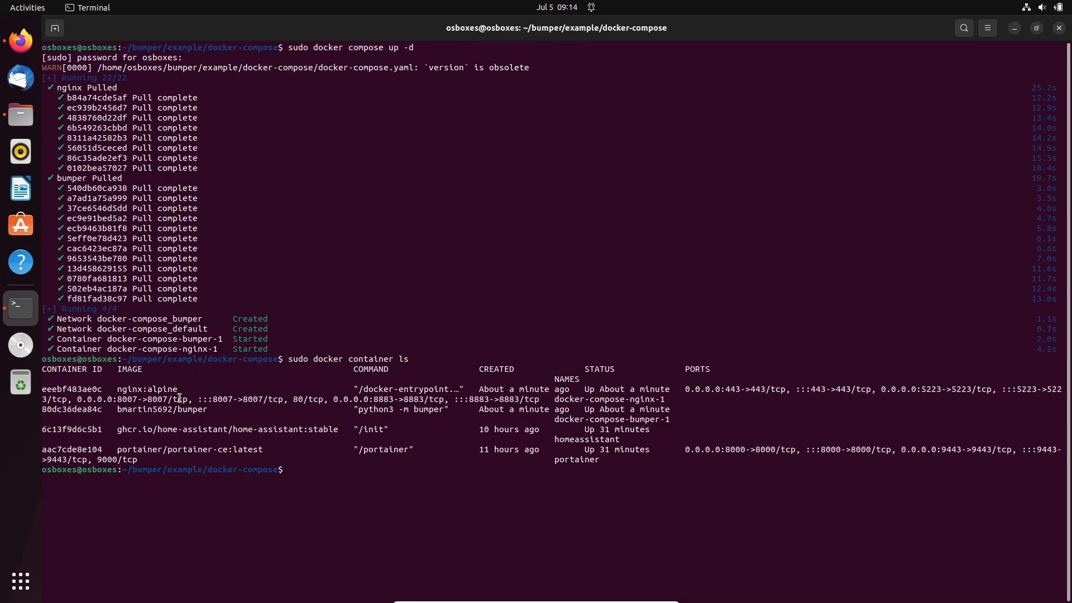
double_click(162, 409)
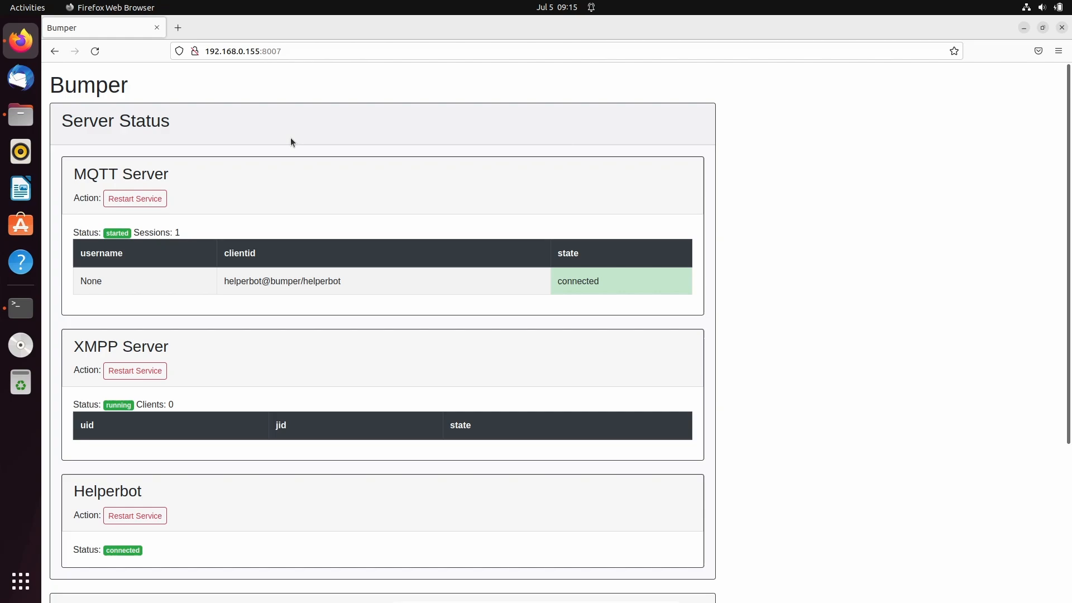
mouse_move(337, 352)
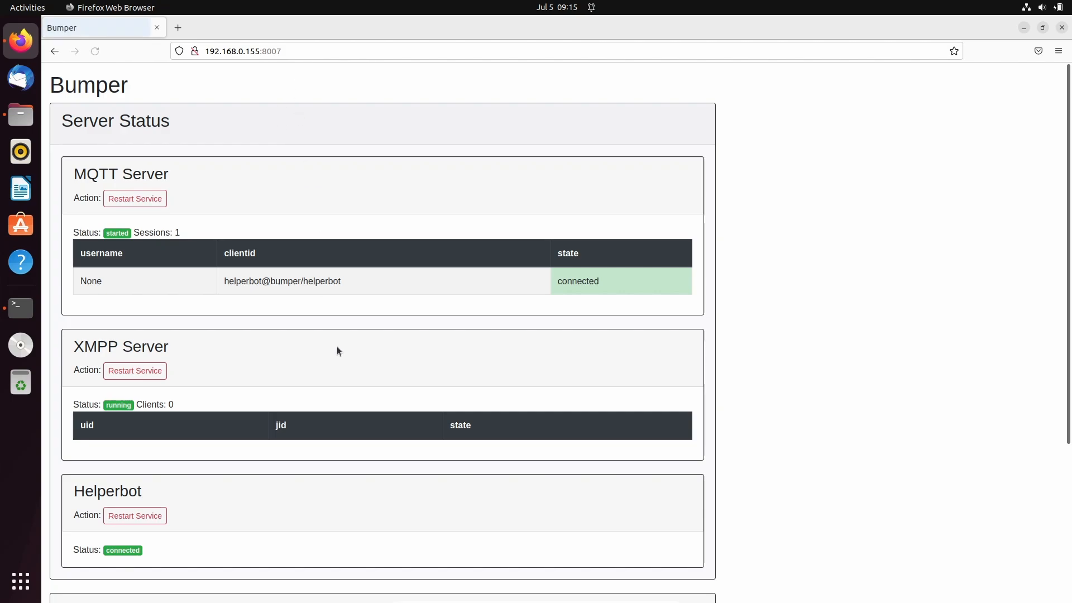
- Scroll the Bumper status page to confirm the Bots and Clients lists are empty
scroll(down, 3)
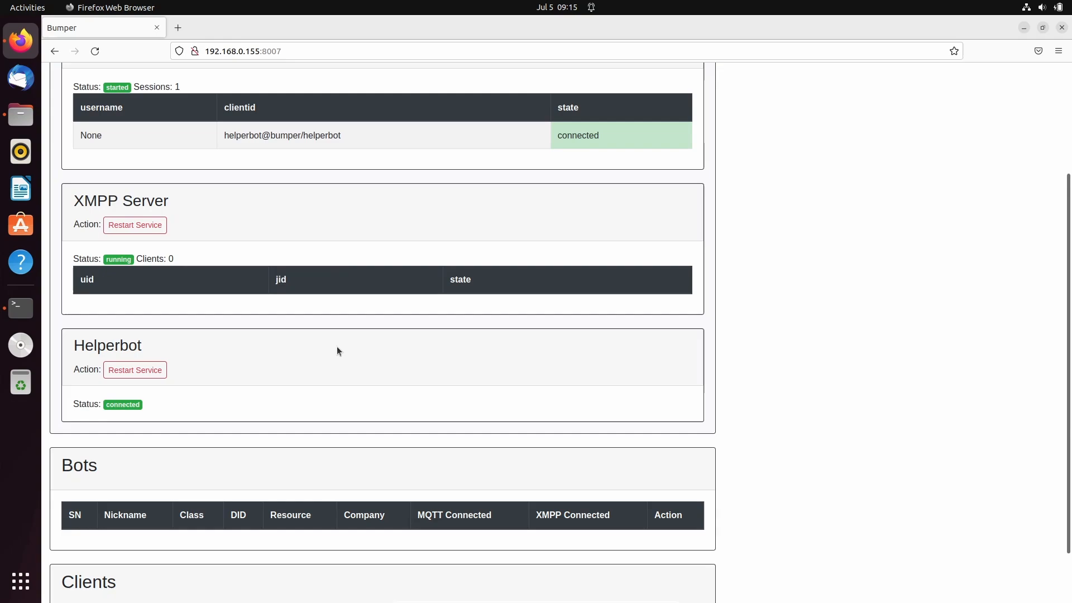
scroll(down, 3)
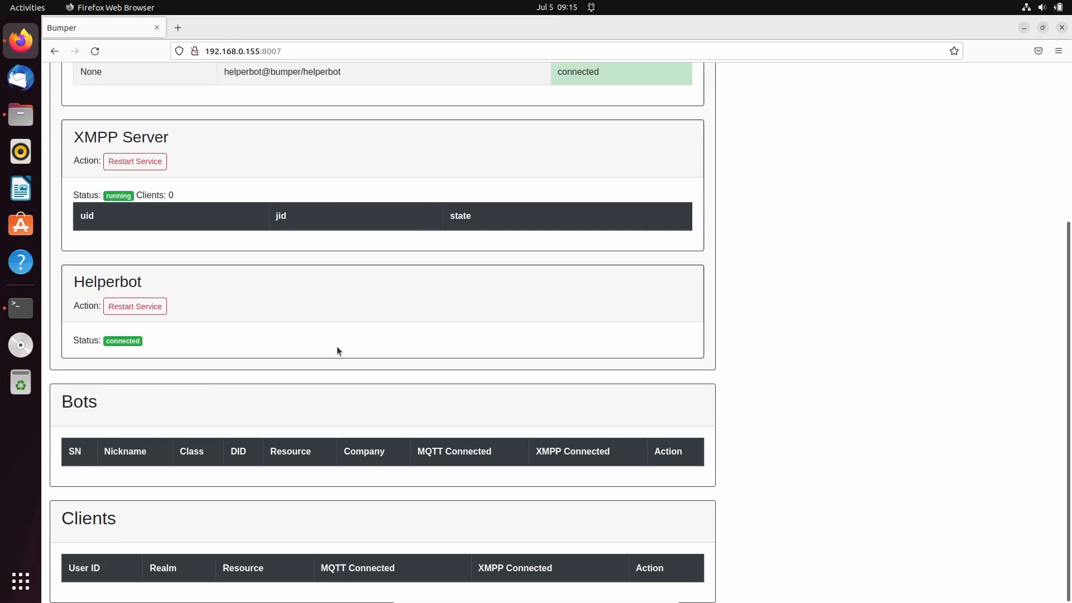
scroll(up, 3)
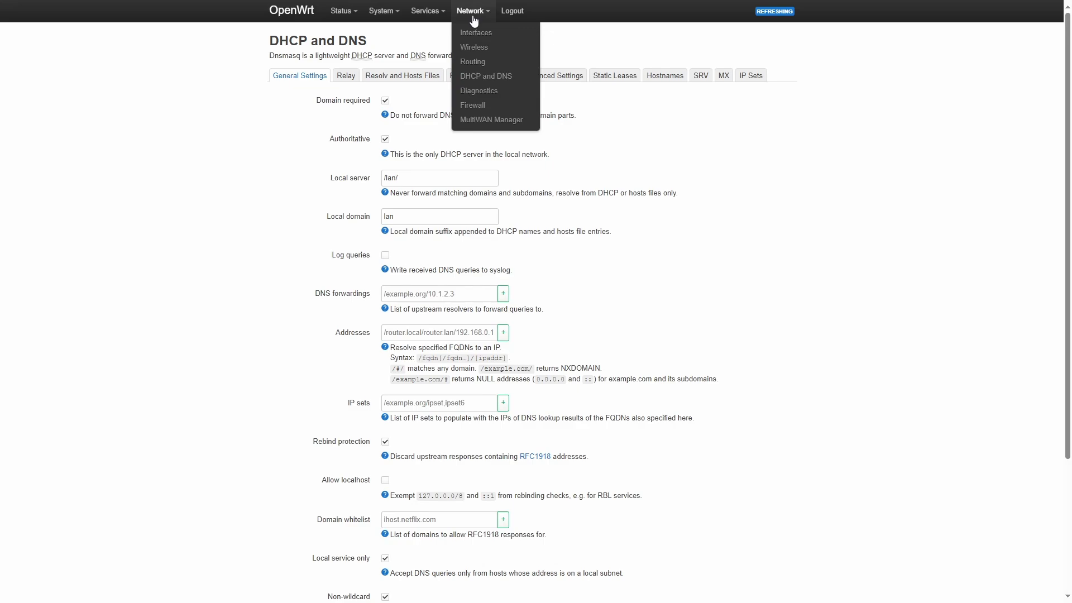
mouse_move(478, 77)
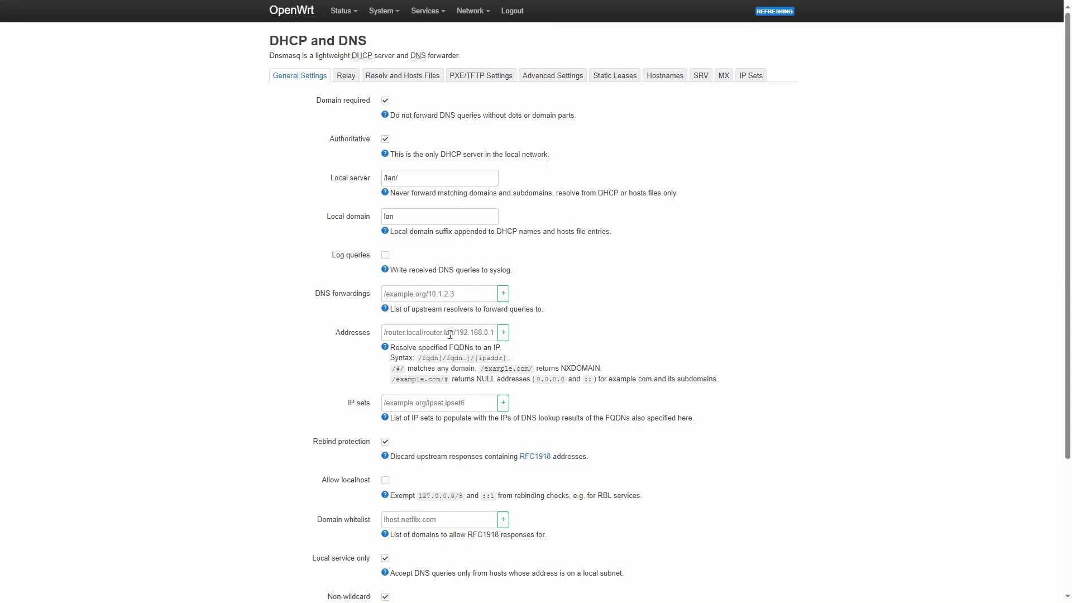
- Point ecouser.net, ecovacs.com, ecovacs.net and ecovacs.cn to 192.168.0.155, then Save & Apply
click(502, 332)
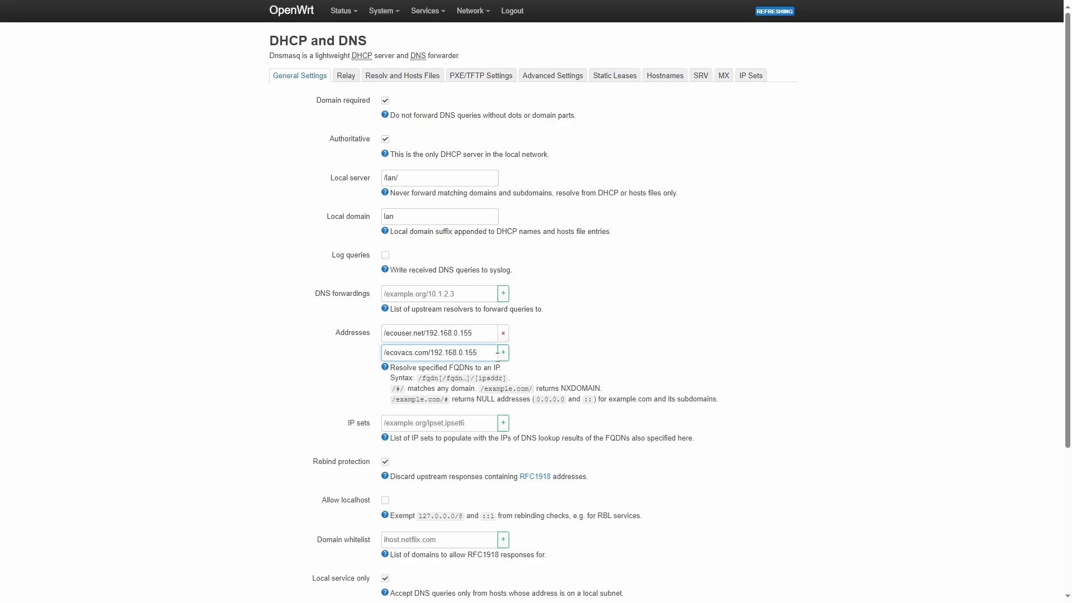
click(503, 353)
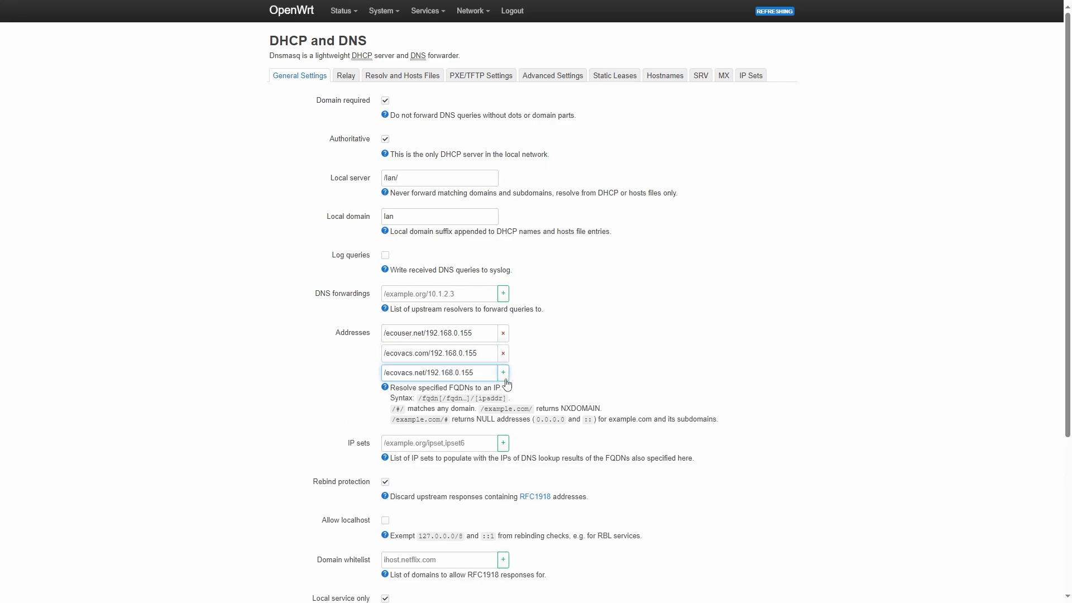
click(502, 372)
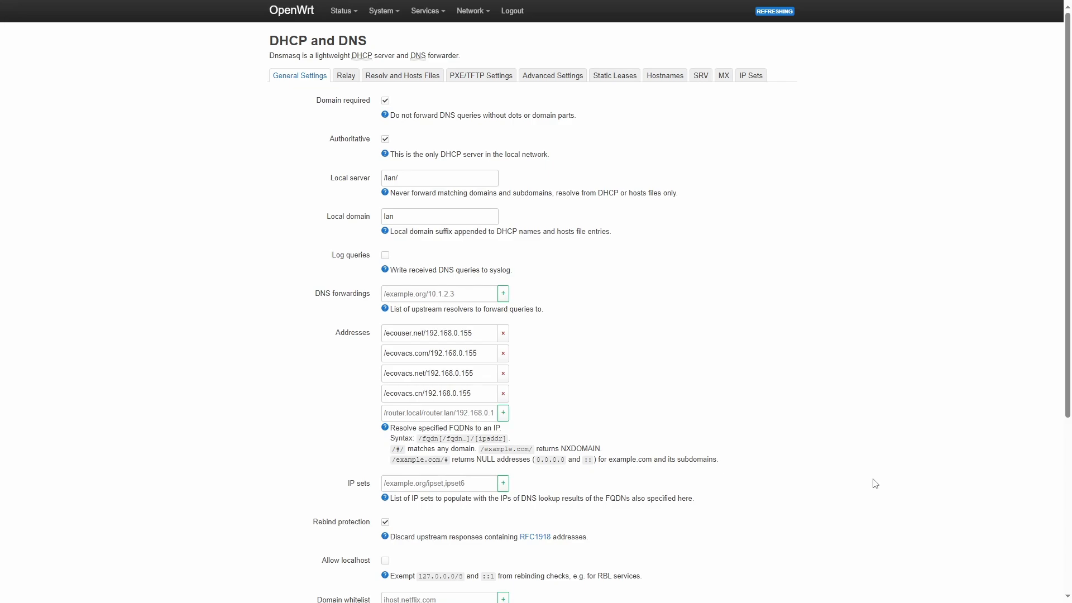
scroll(down, 3)
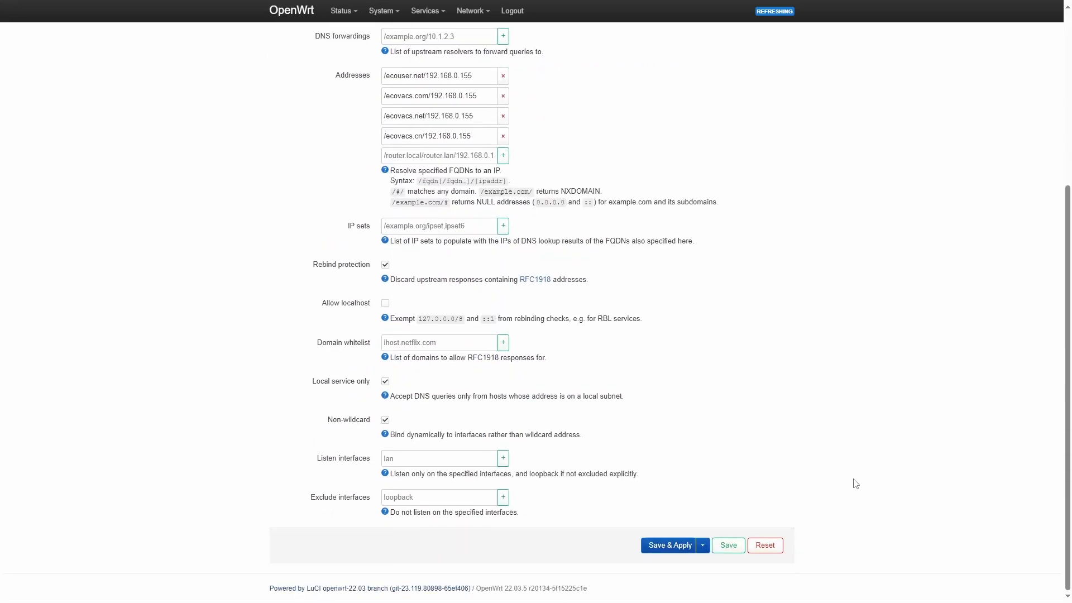
click(668, 545)
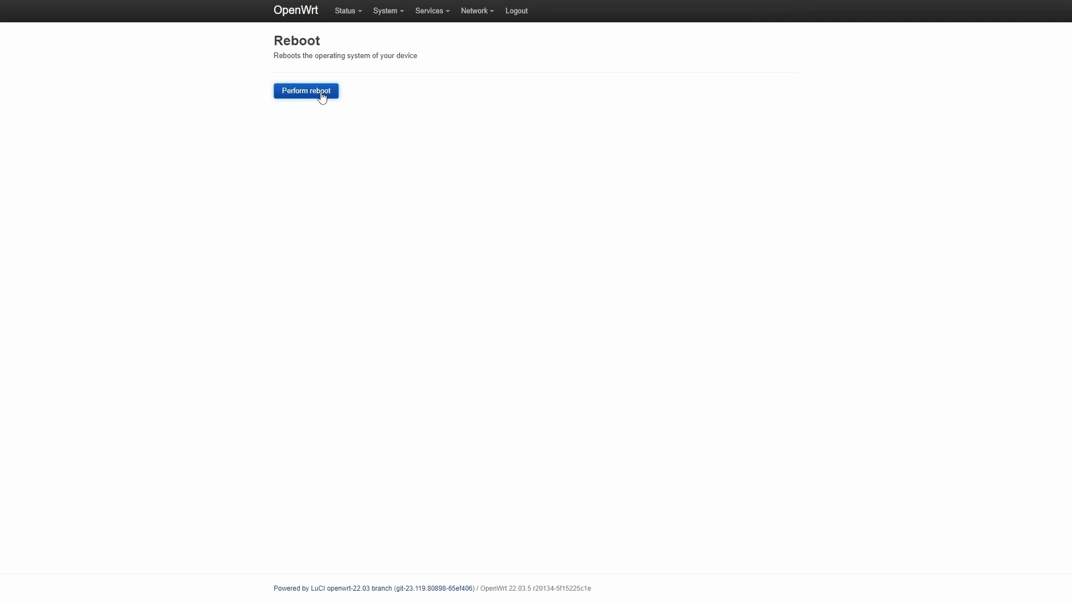
- Perform the router reboot from System > Reboot
click(306, 90)
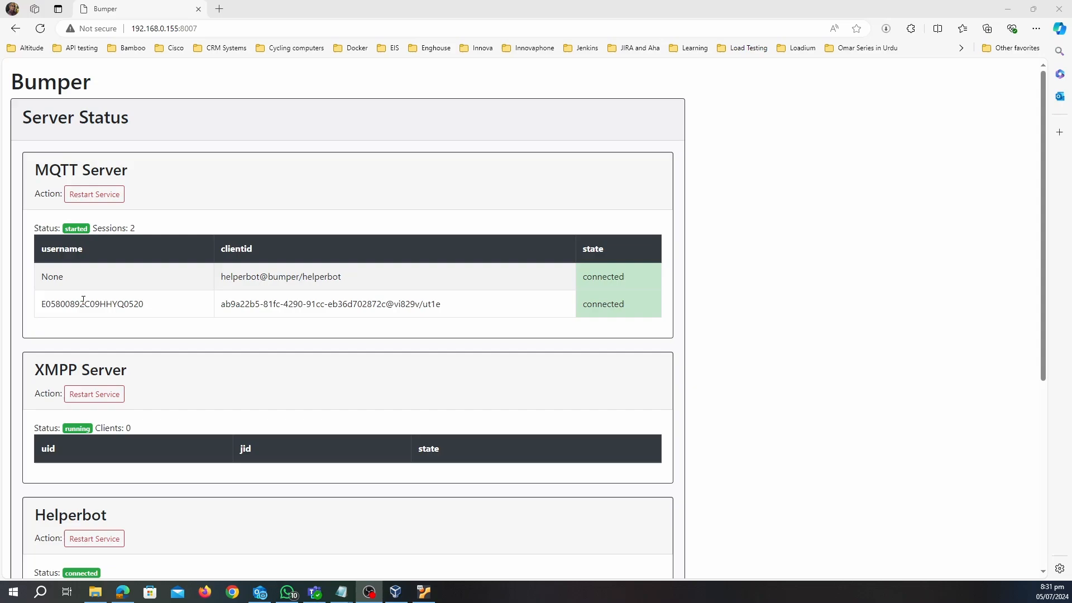
- Scroll the Bumper page down to the Bots table showing the vi829v bot on MQTT
scroll(down, 3)
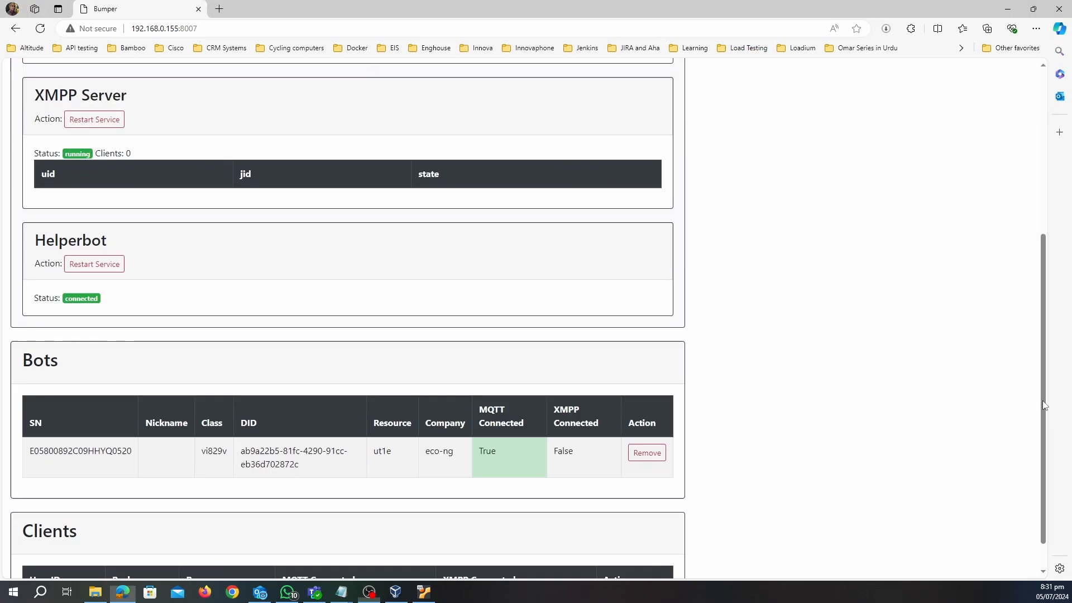
scroll(down, 3)
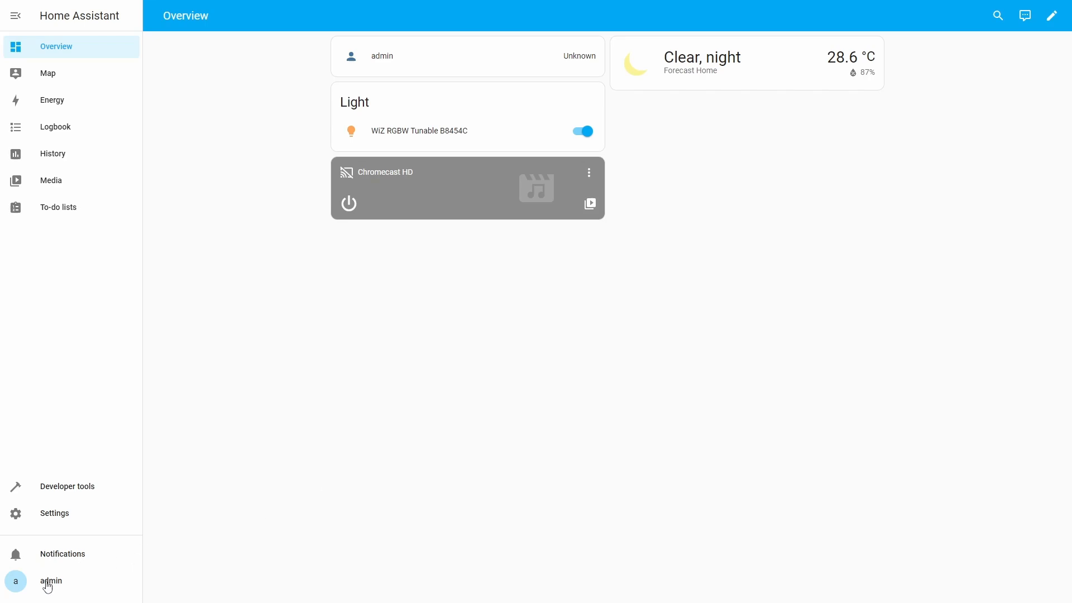
- Switch on Advanced mode in the user profile, then go to Settings
click(51, 581)
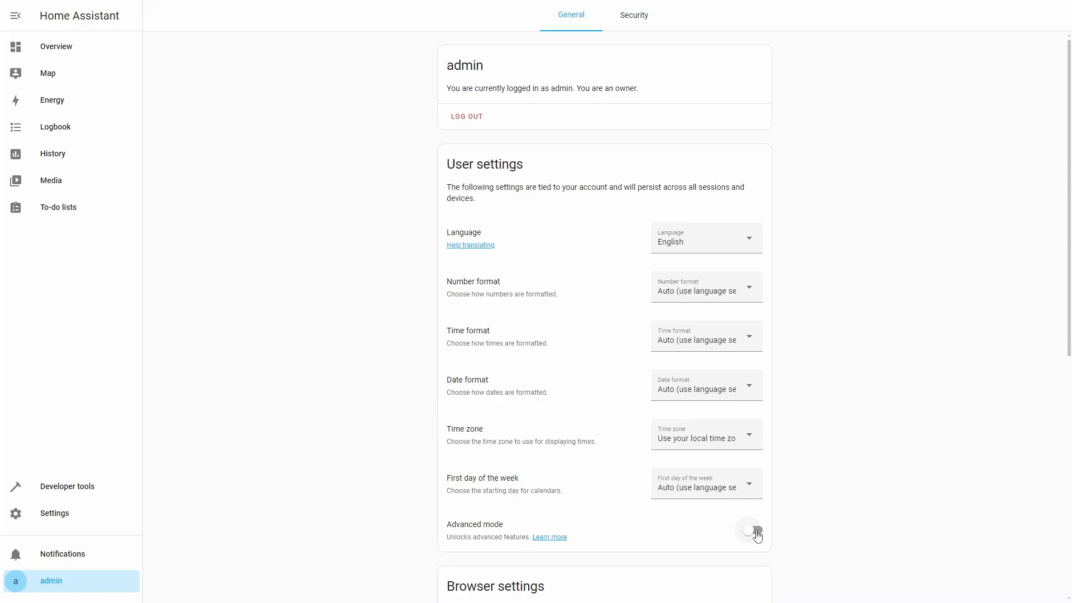
click(754, 530)
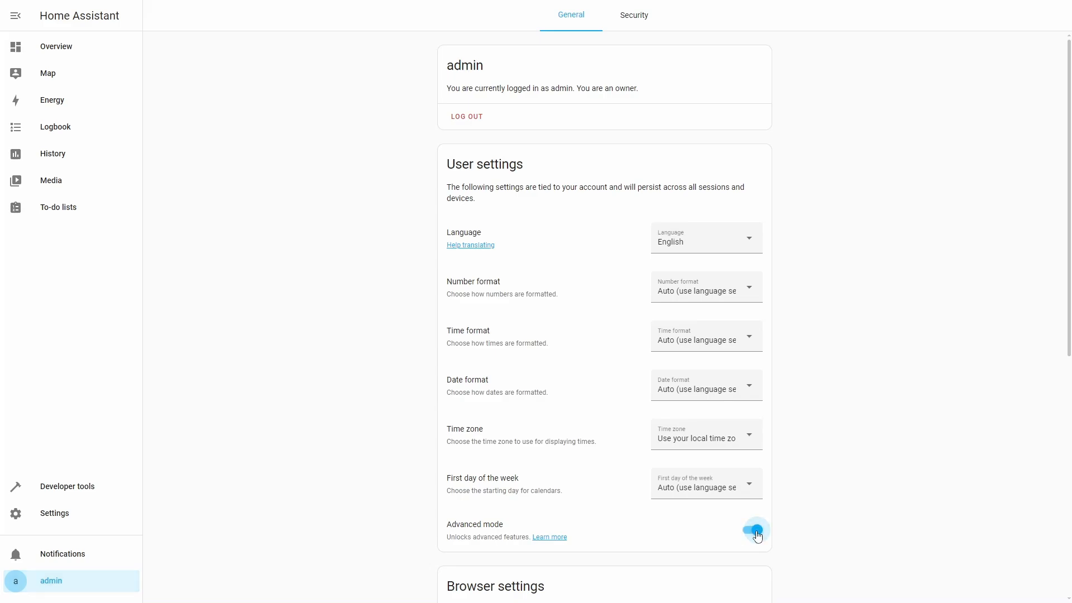
click(54, 513)
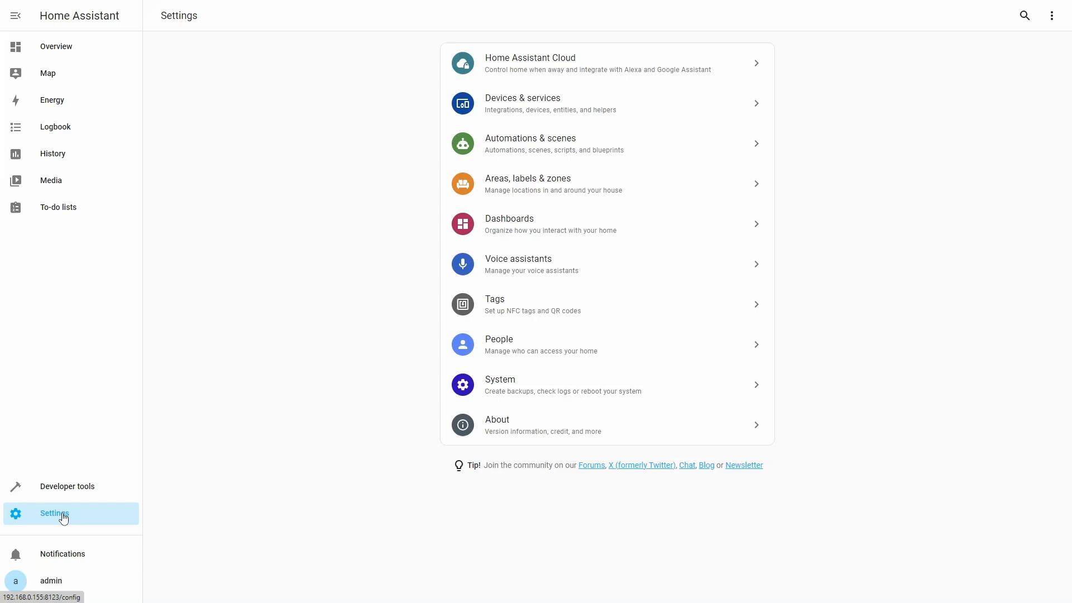
- Add a new integration under Devices & services, searching 'Ecova' and picking Ecovacs
click(523, 104)
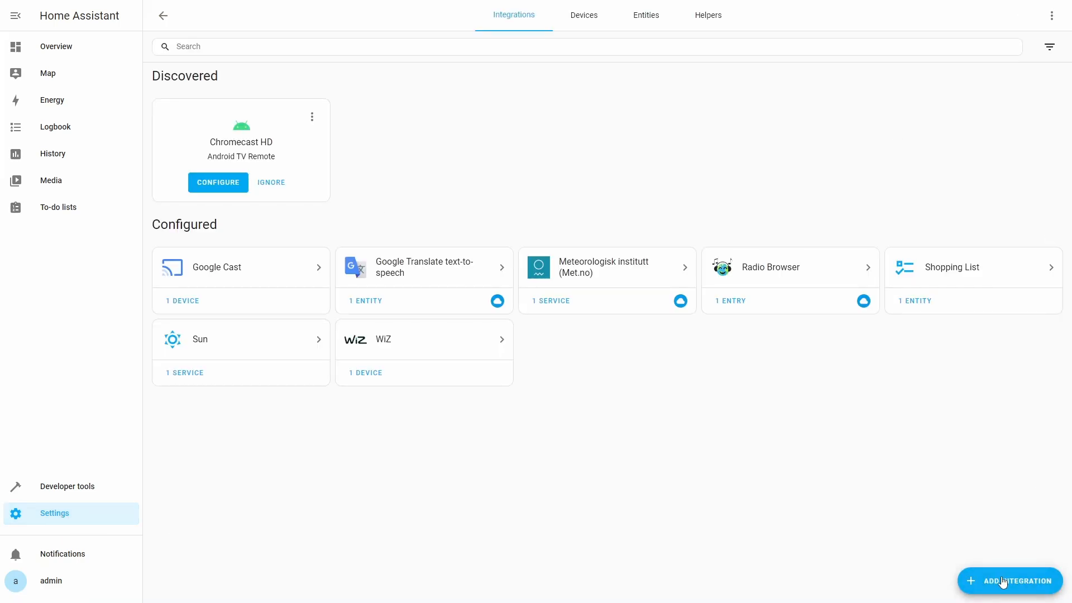
click(1018, 581)
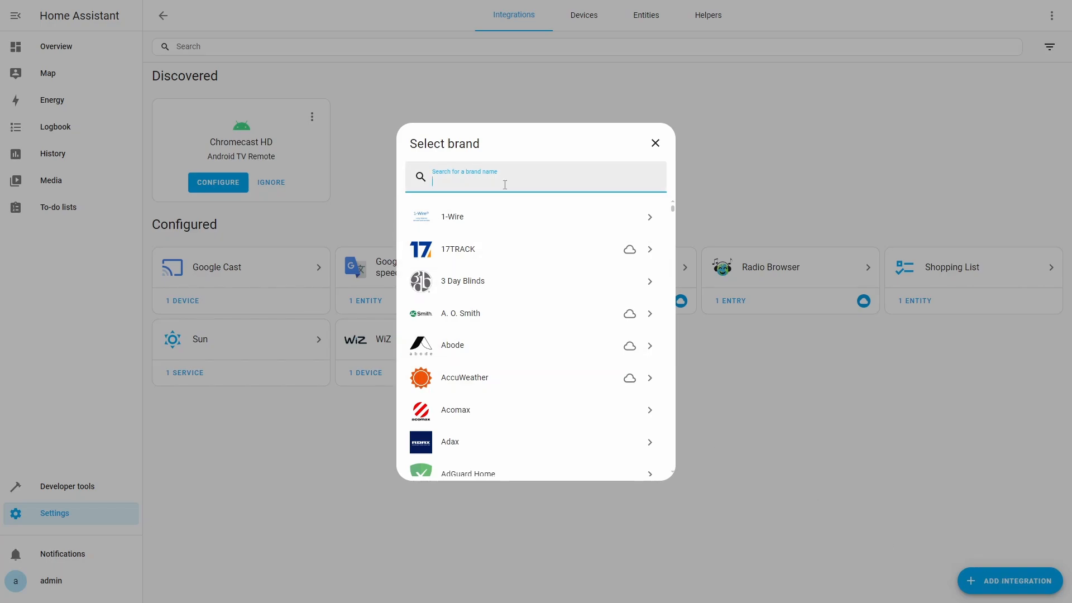
text(Ecova)
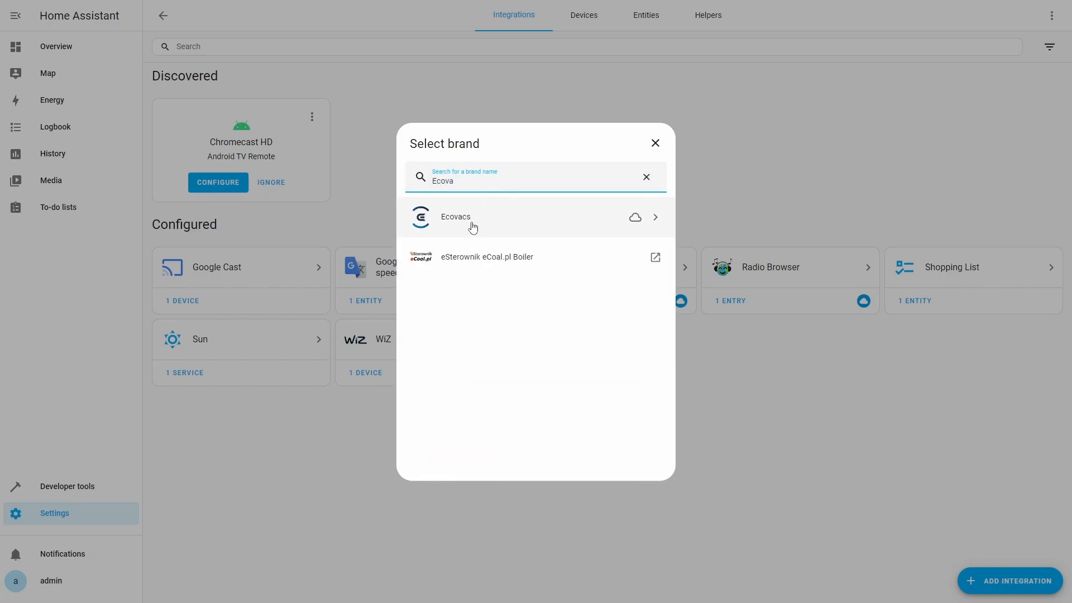
click(473, 218)
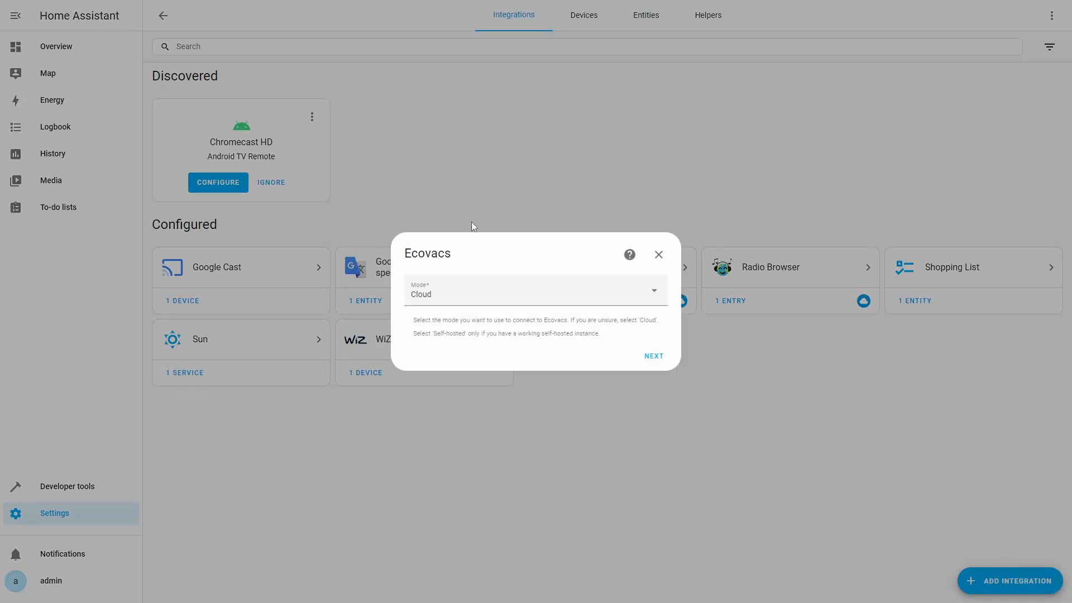
mouse_move(624, 305)
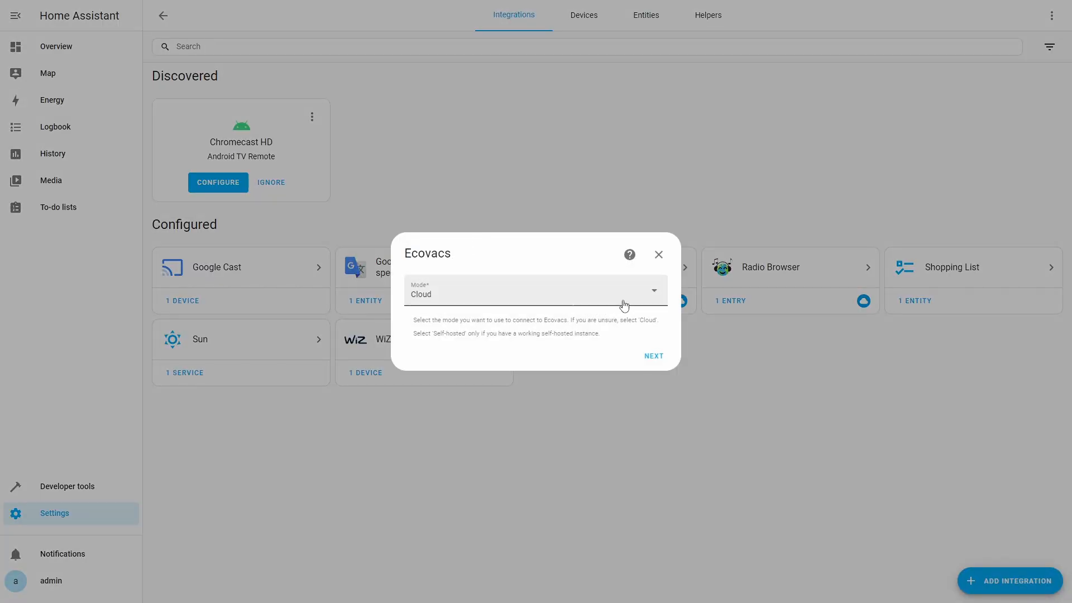
- Choose the Self-hosted connection mode and continue to the account and server form
click(535, 291)
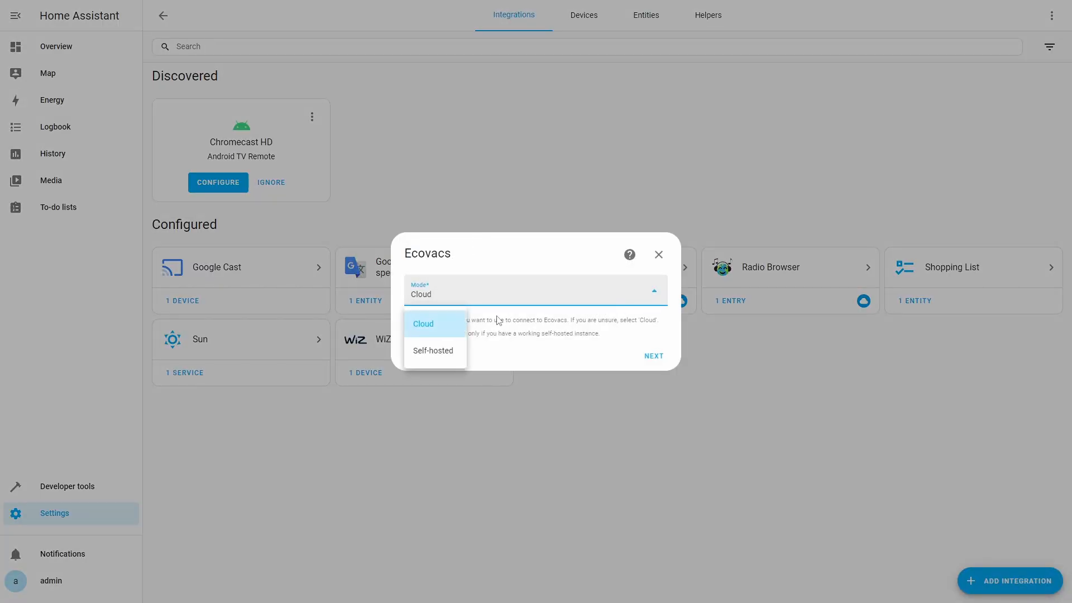
click(433, 350)
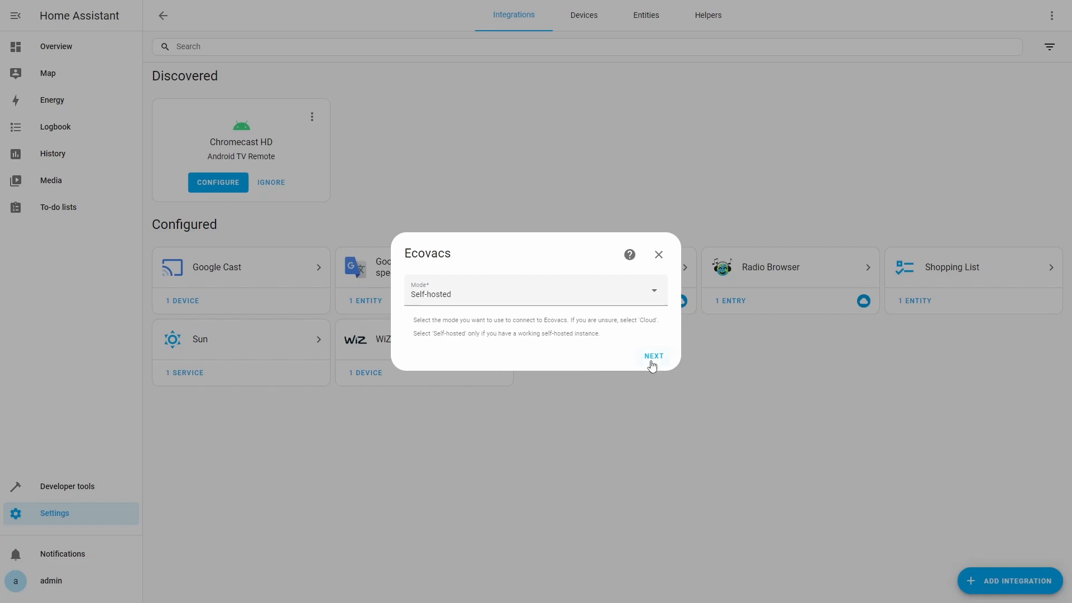
click(654, 355)
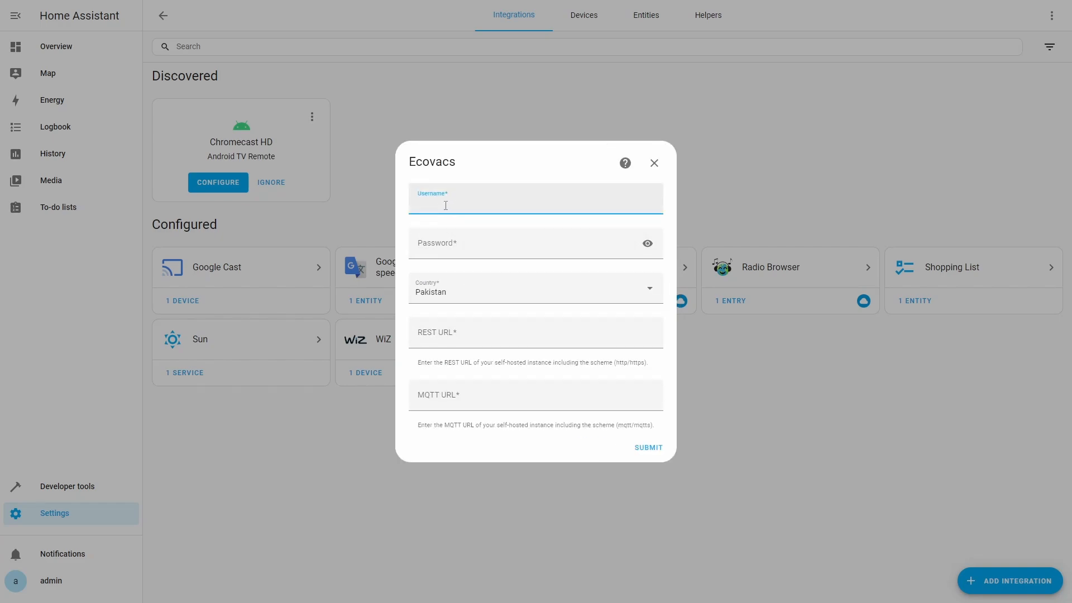
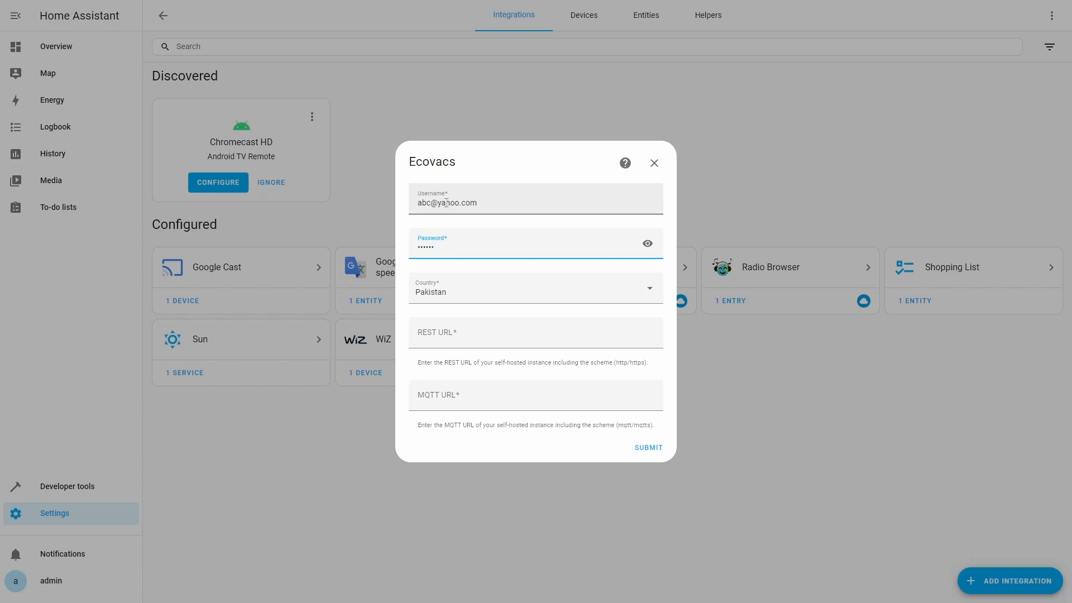
- Submit account 'abc' and MQTT URL mqtt://192.168.0.155:8883 with MQTT SSL verification off
click(536, 333)
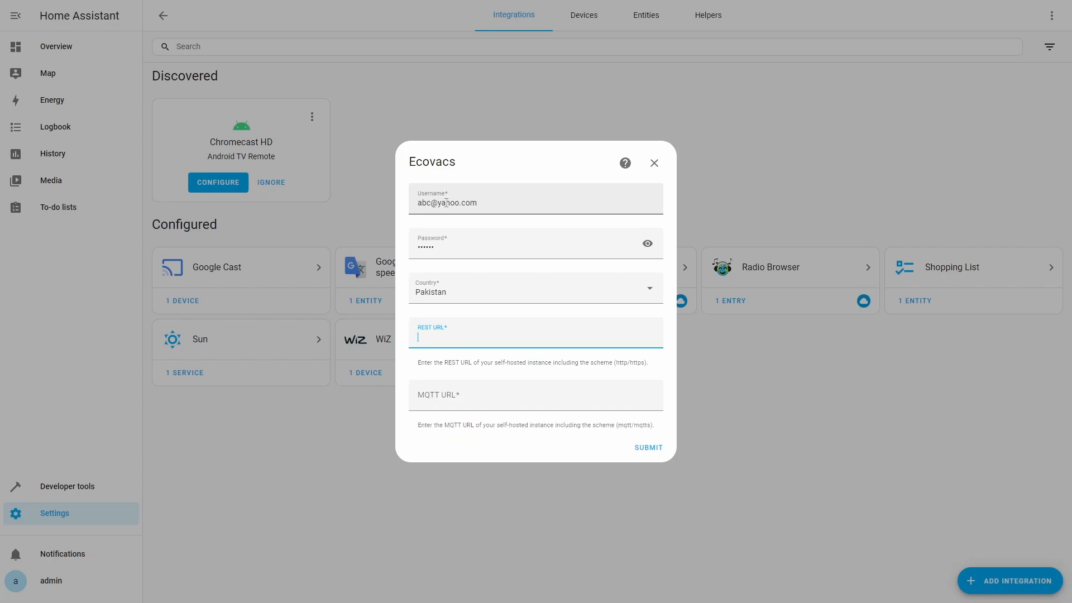
text(mqtt://192.168.0.155:8883)
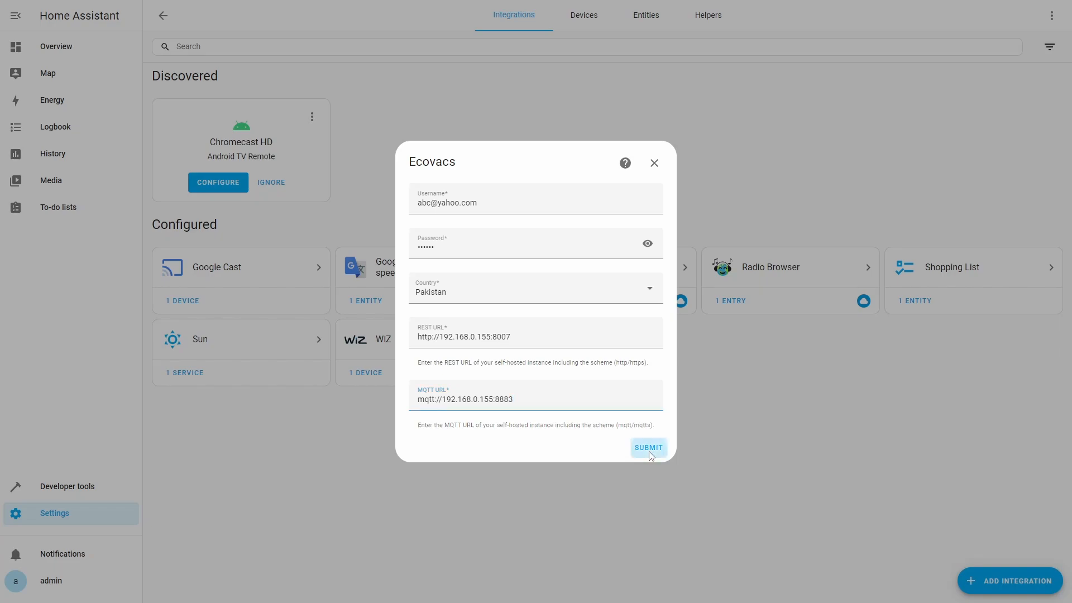
click(648, 447)
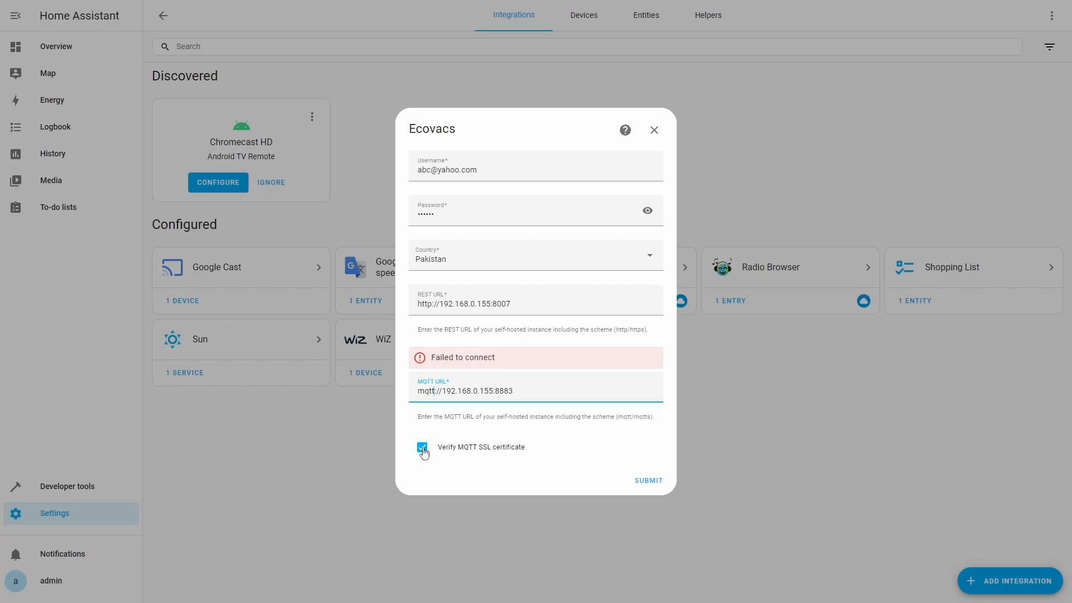
click(422, 448)
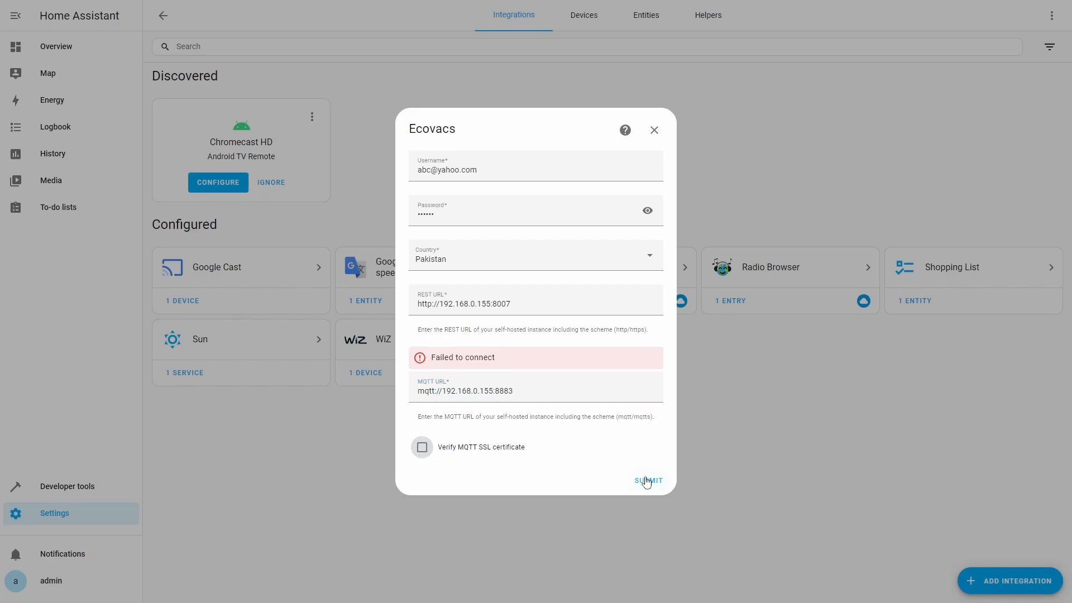
click(648, 480)
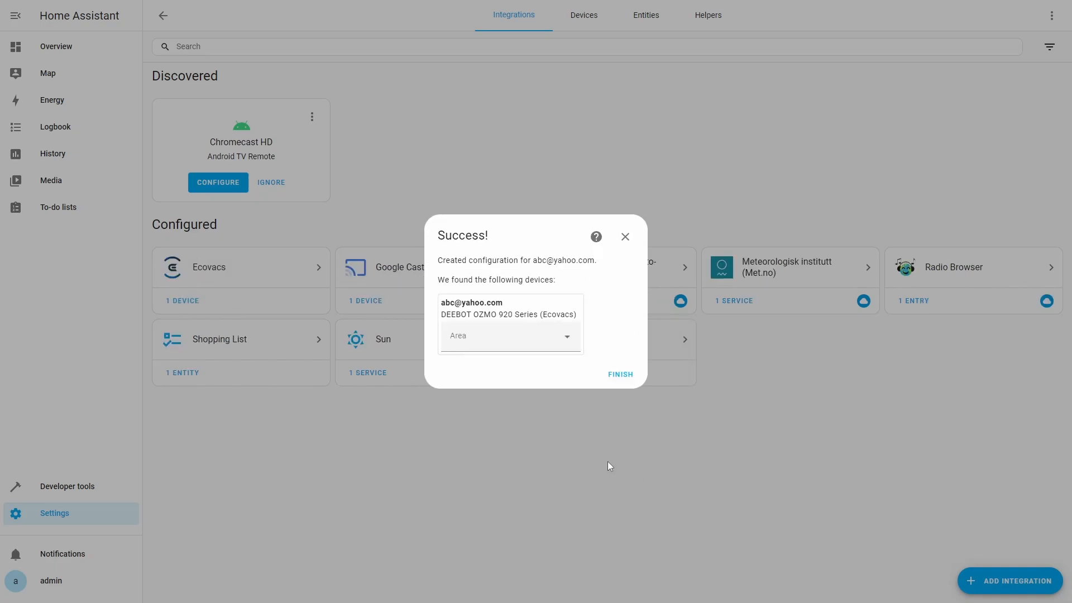
- Assign the DEEBOT OZMO 920 to the Bedroom area and finish the setup
click(510, 336)
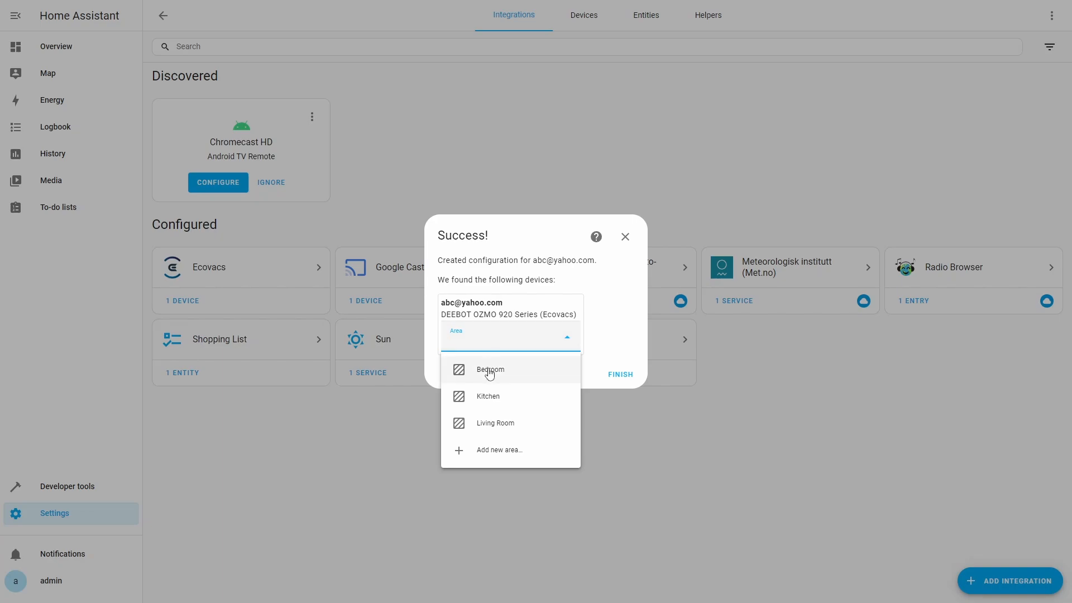
click(490, 369)
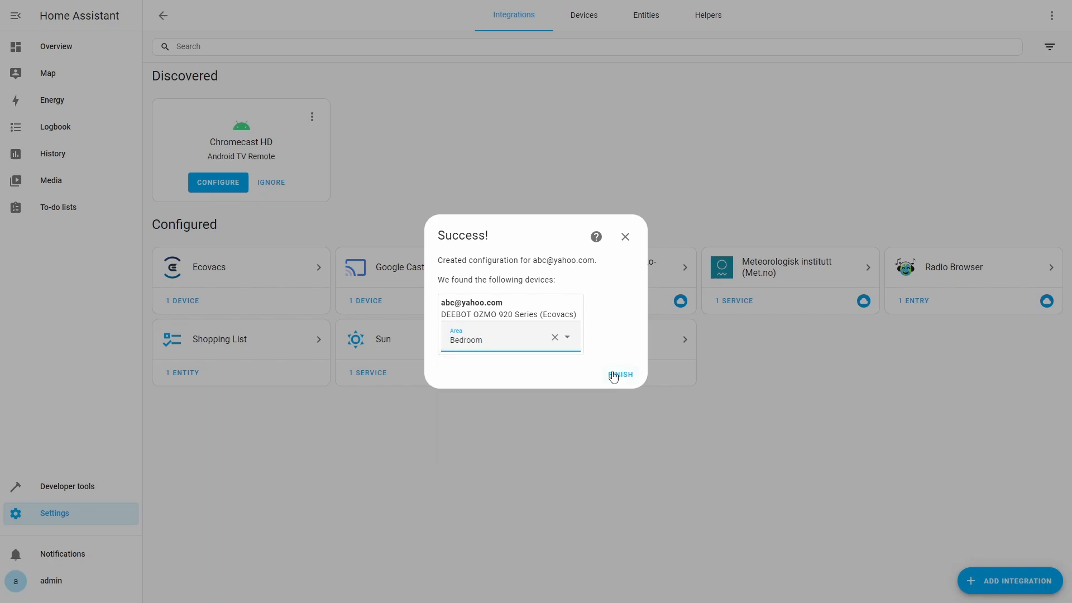
click(621, 374)
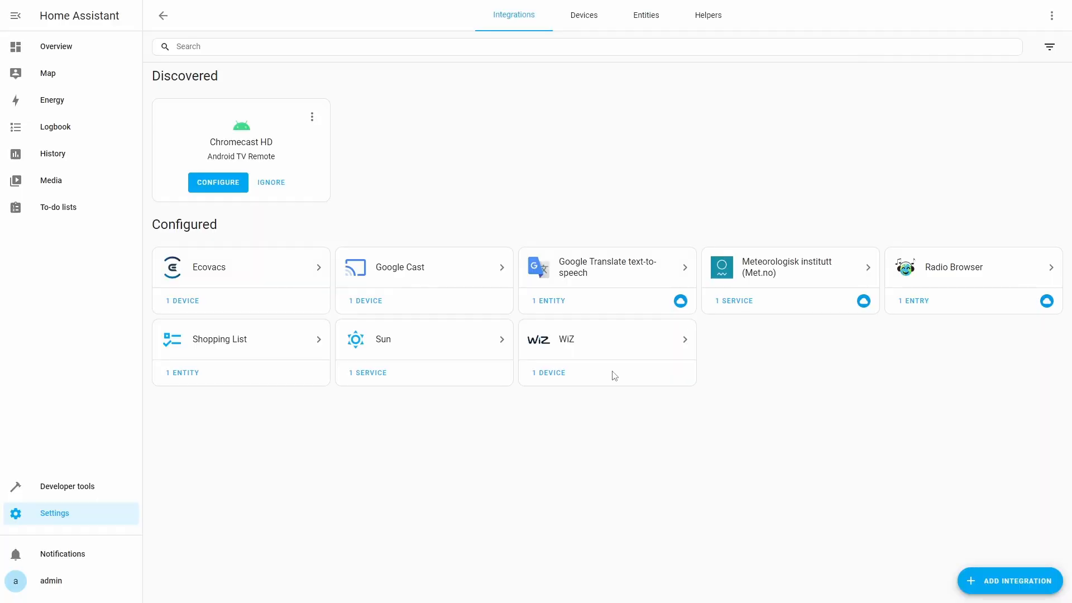
mouse_move(196, 289)
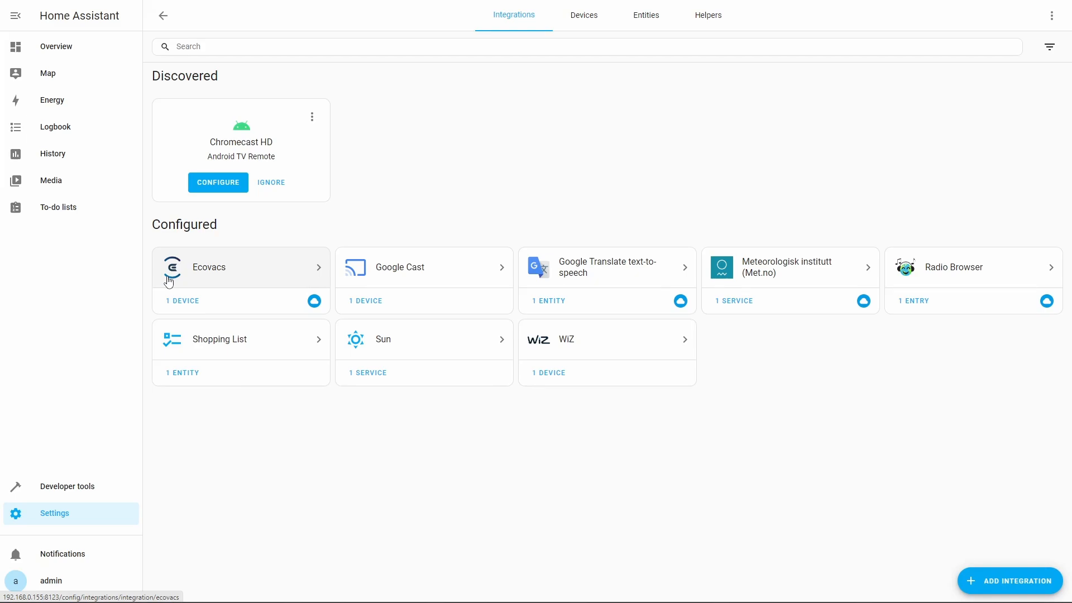
- Change the vacuum entity's name to 'Deebot Ozmo 920' from the Ecovacs device page
click(210, 267)
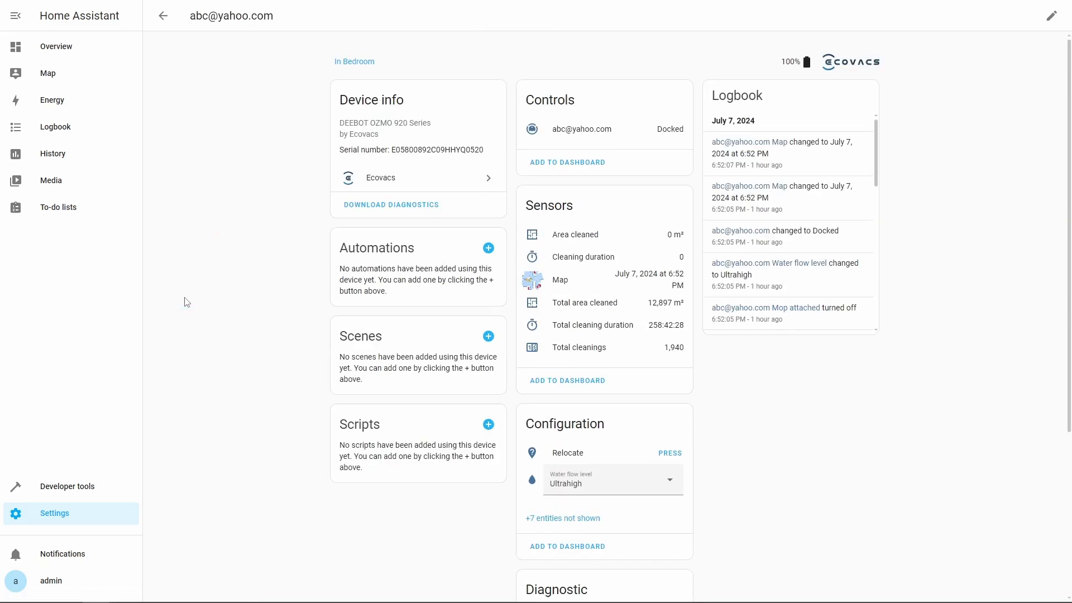
mouse_move(558, 61)
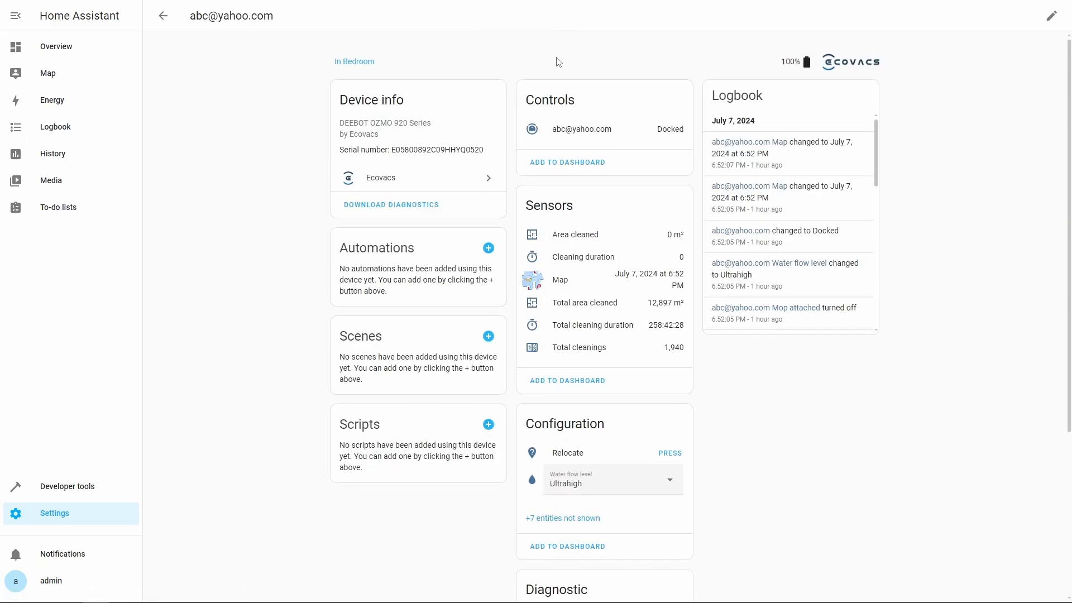
mouse_move(568, 63)
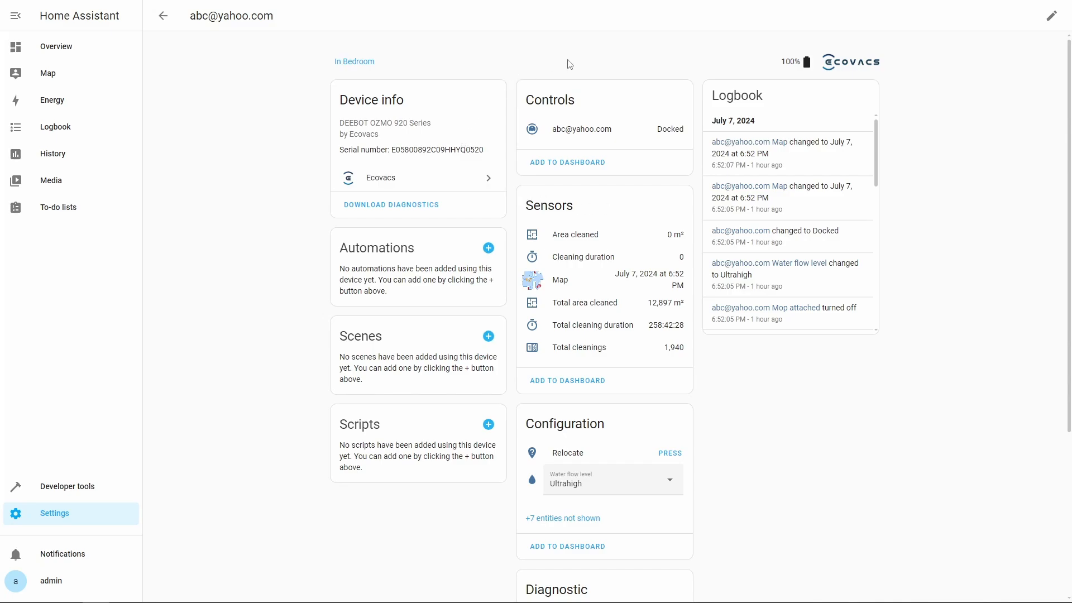
mouse_move(575, 132)
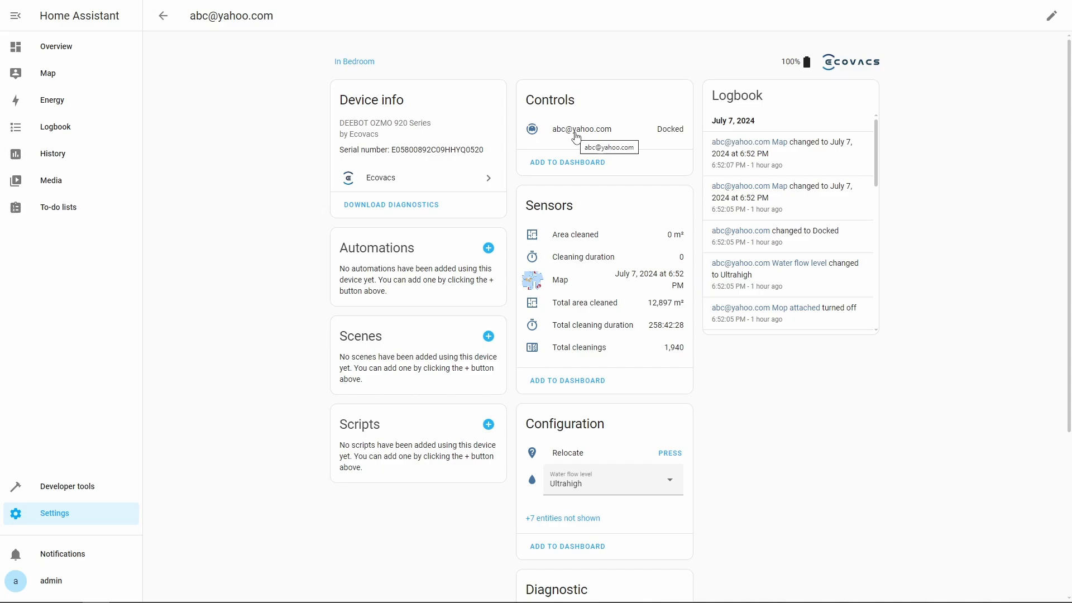
click(582, 129)
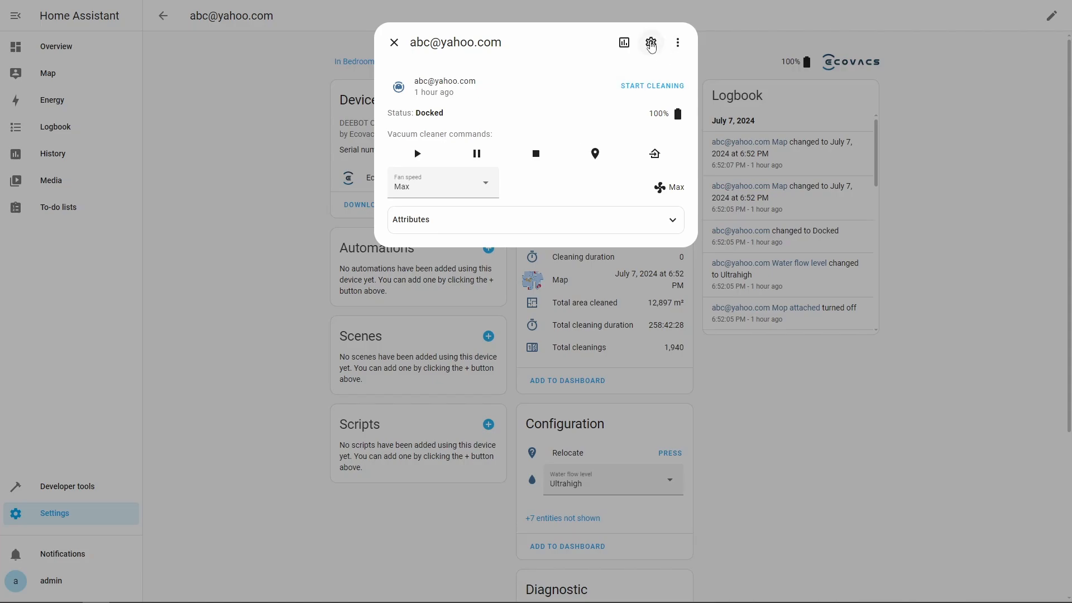
click(651, 43)
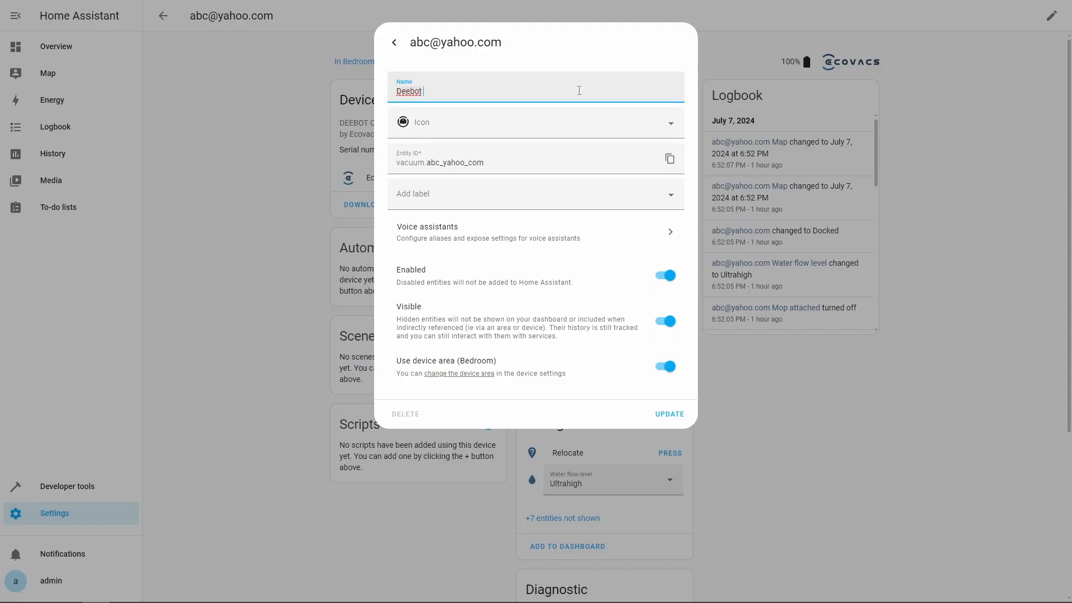
text(Ozmo)
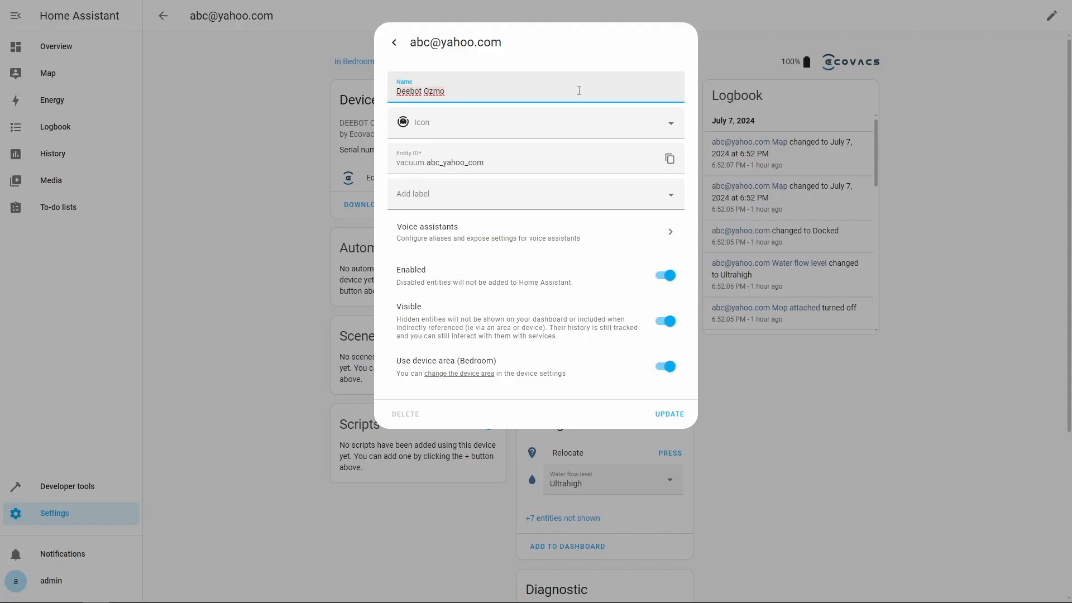
text(920)
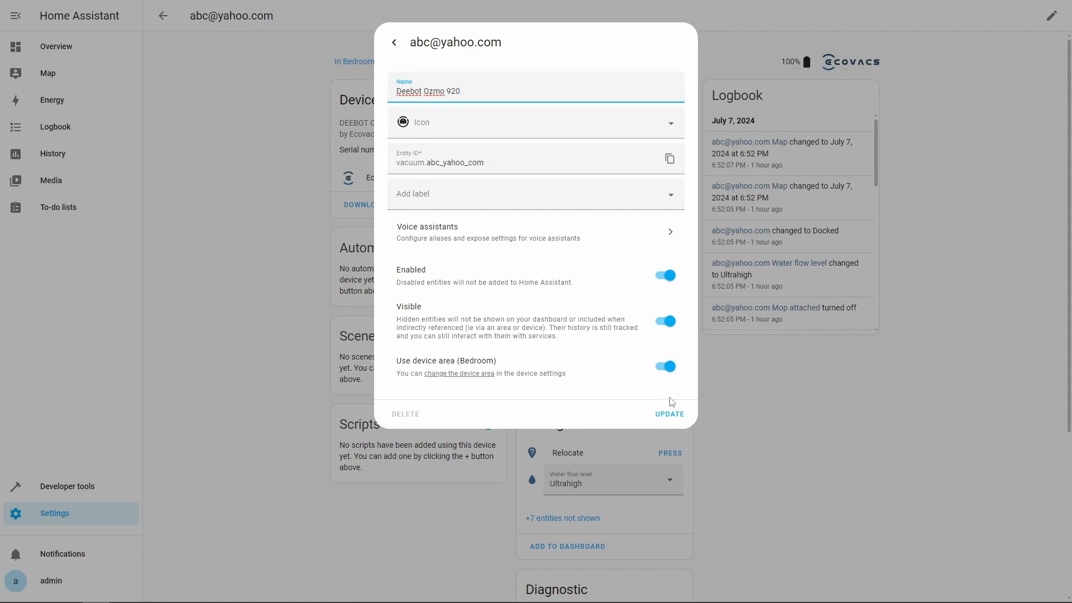
click(669, 414)
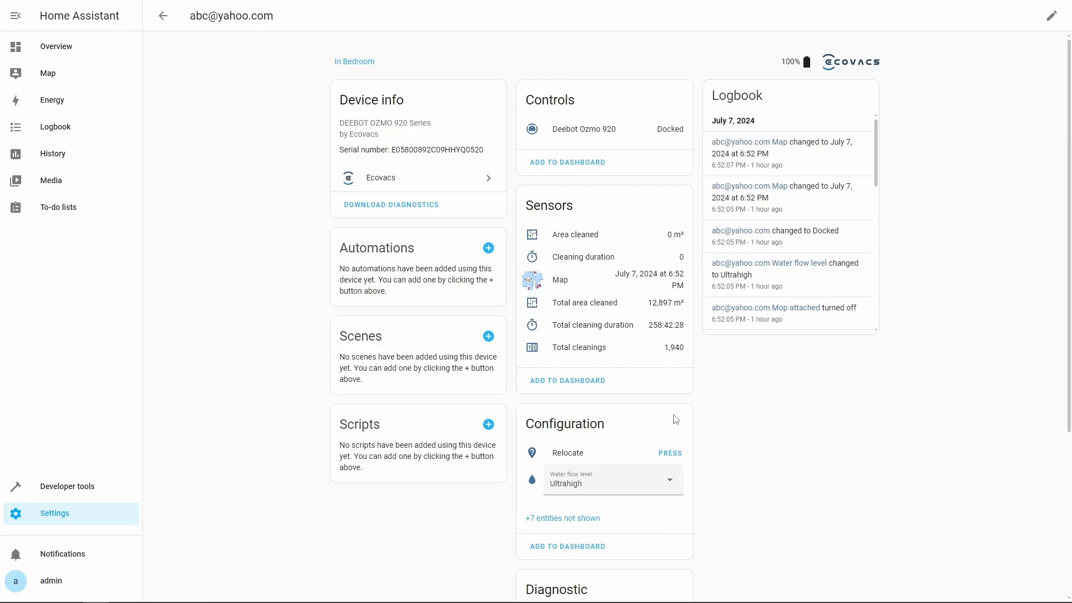
mouse_move(245, 135)
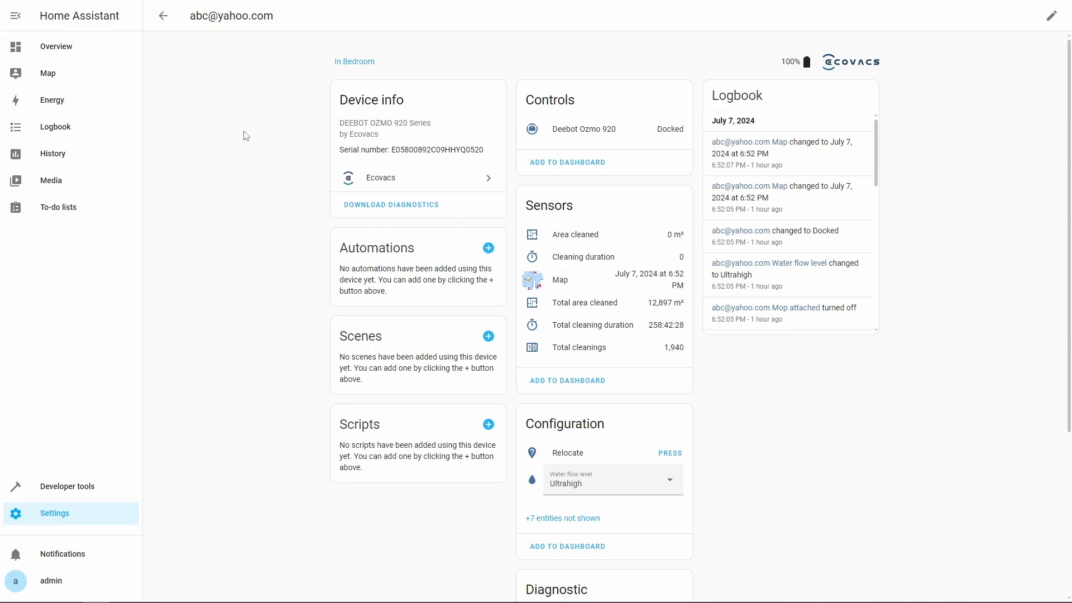
mouse_move(62, 53)
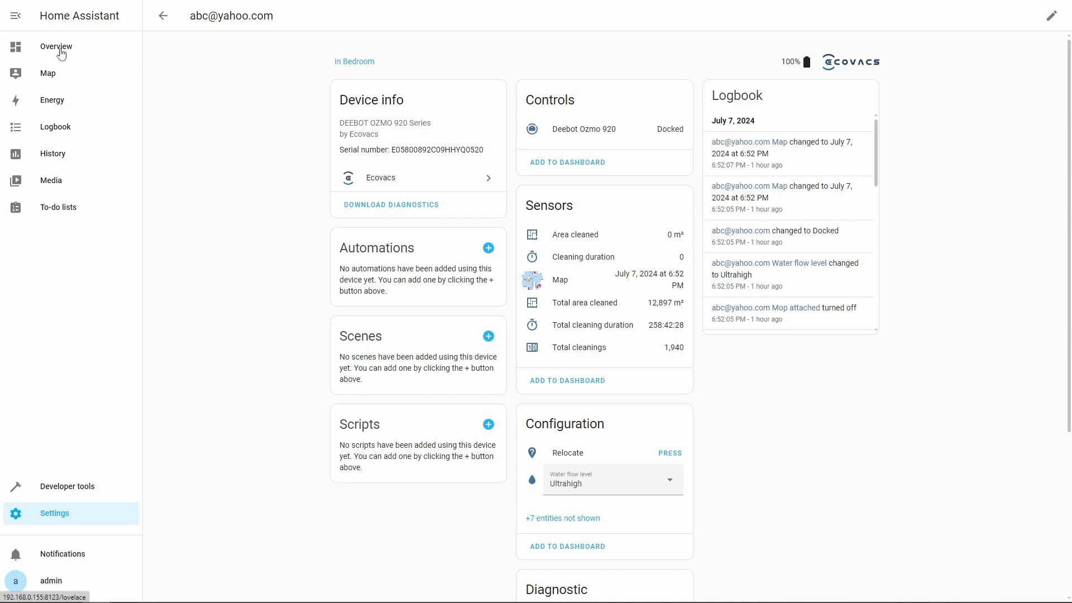
- Open Deebot Ozmo 920 details on Overview, keep fan speed at Max, and expand Attributes
click(56, 47)
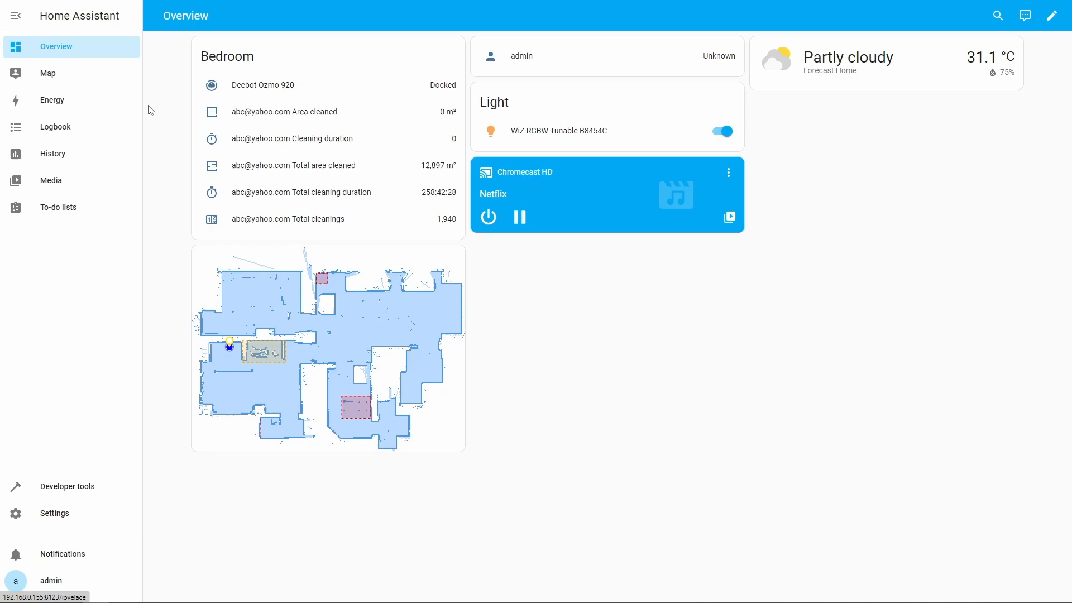
mouse_move(274, 90)
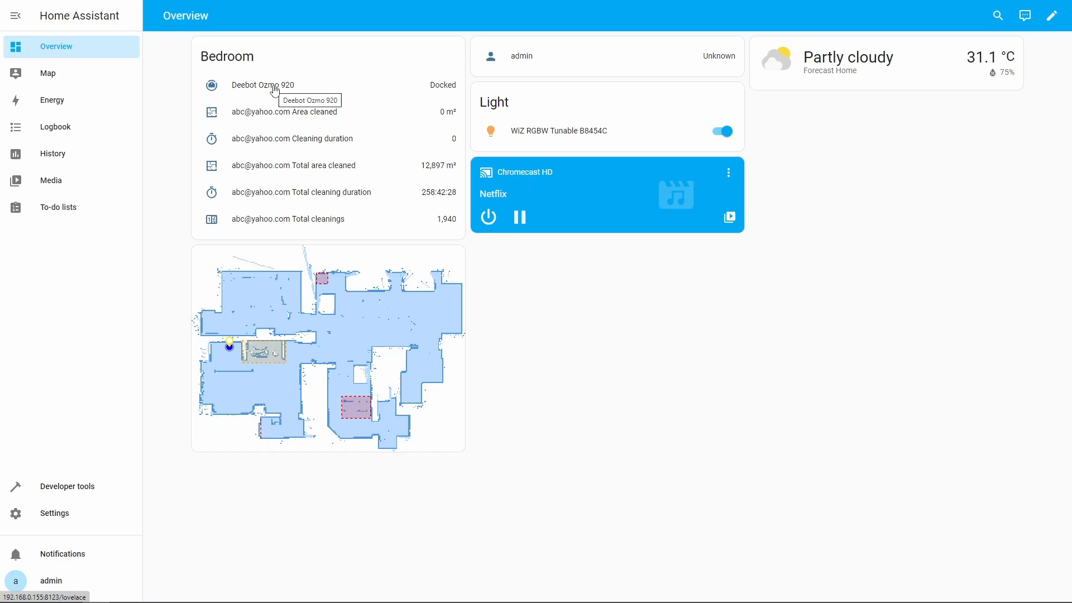
click(263, 85)
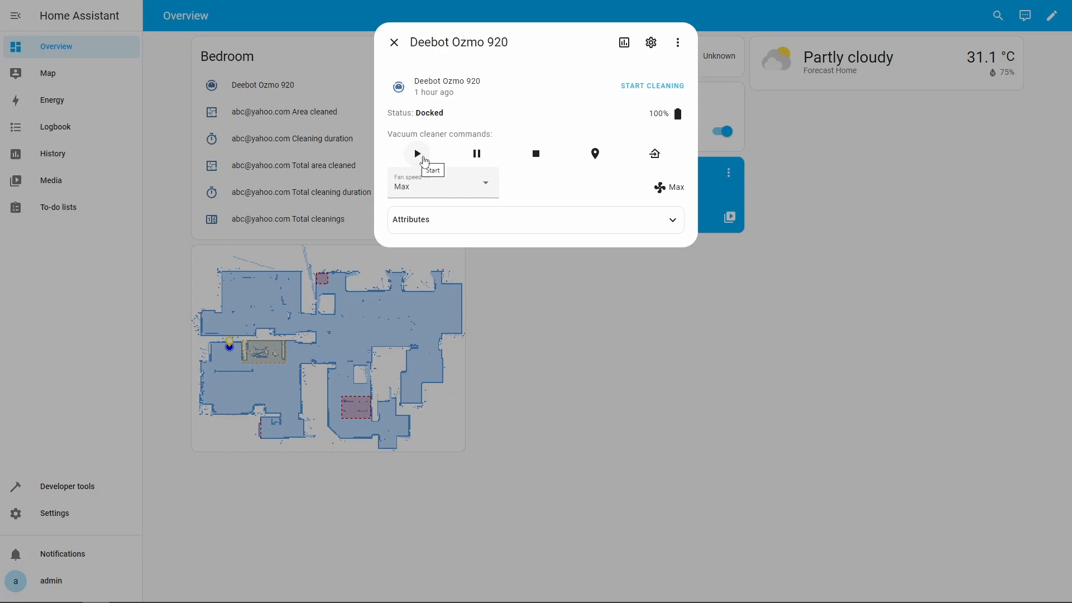
mouse_move(535, 153)
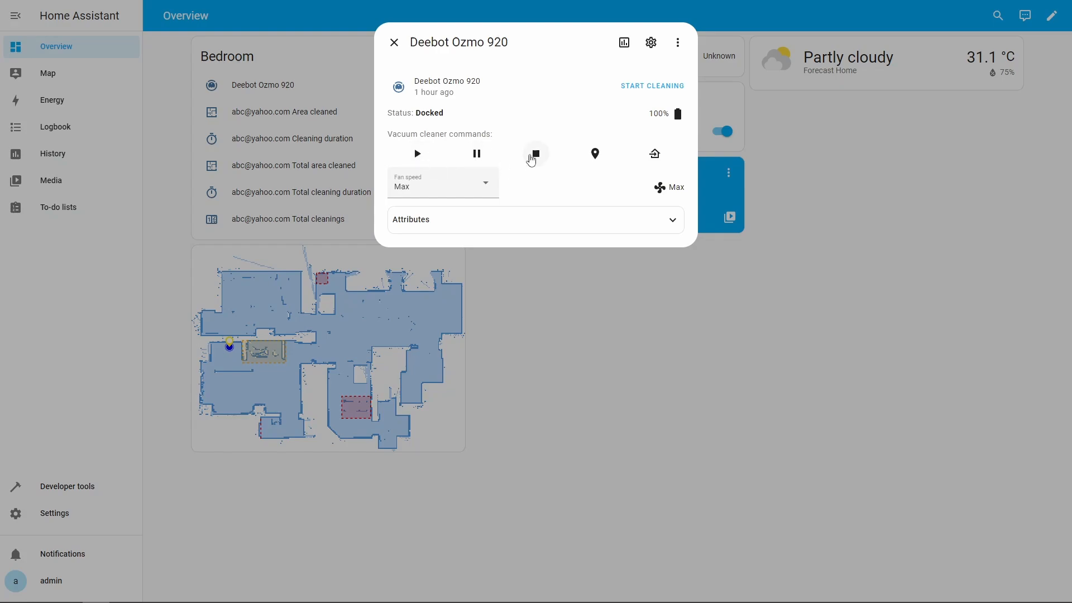
mouse_move(633, 166)
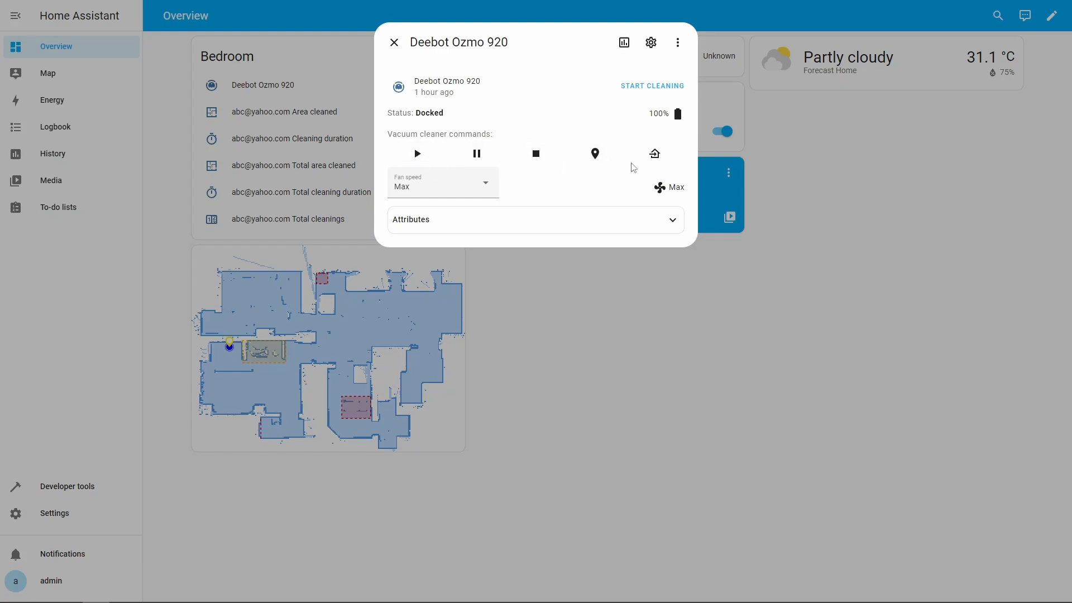
mouse_move(660, 192)
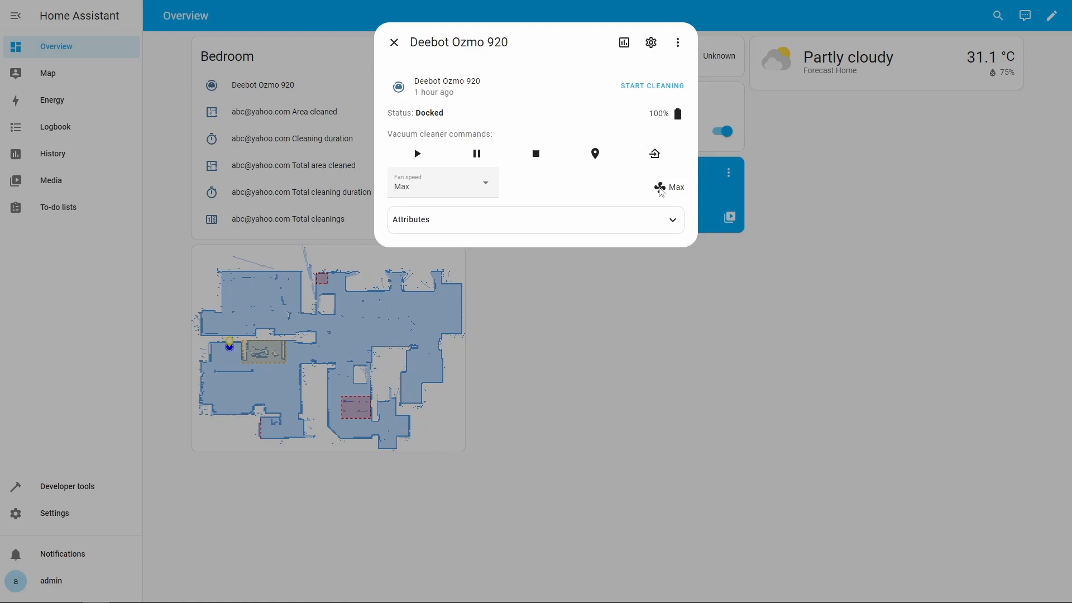
mouse_move(479, 193)
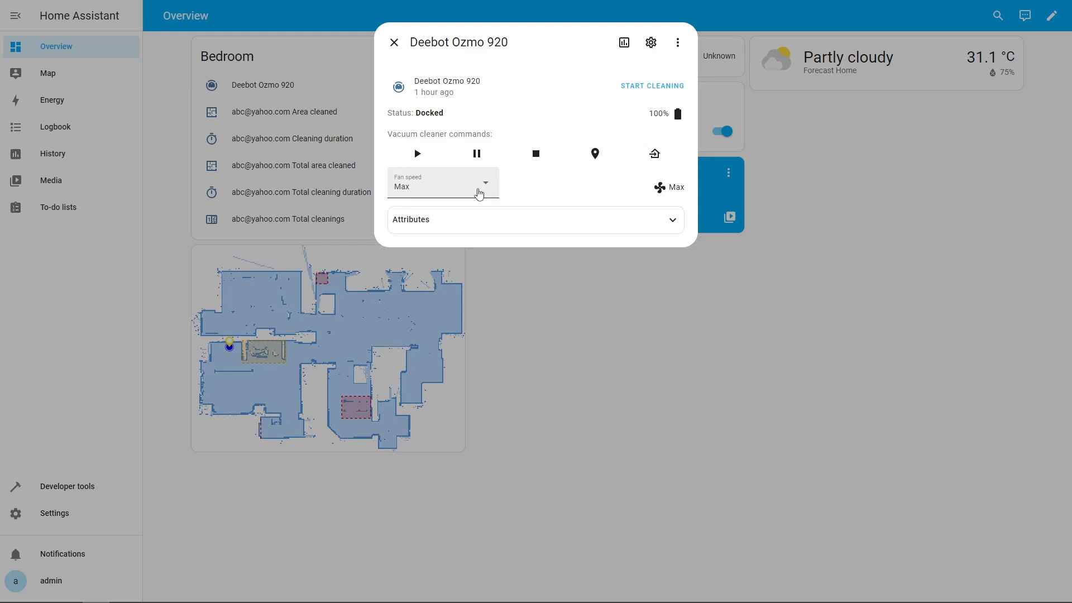
click(442, 186)
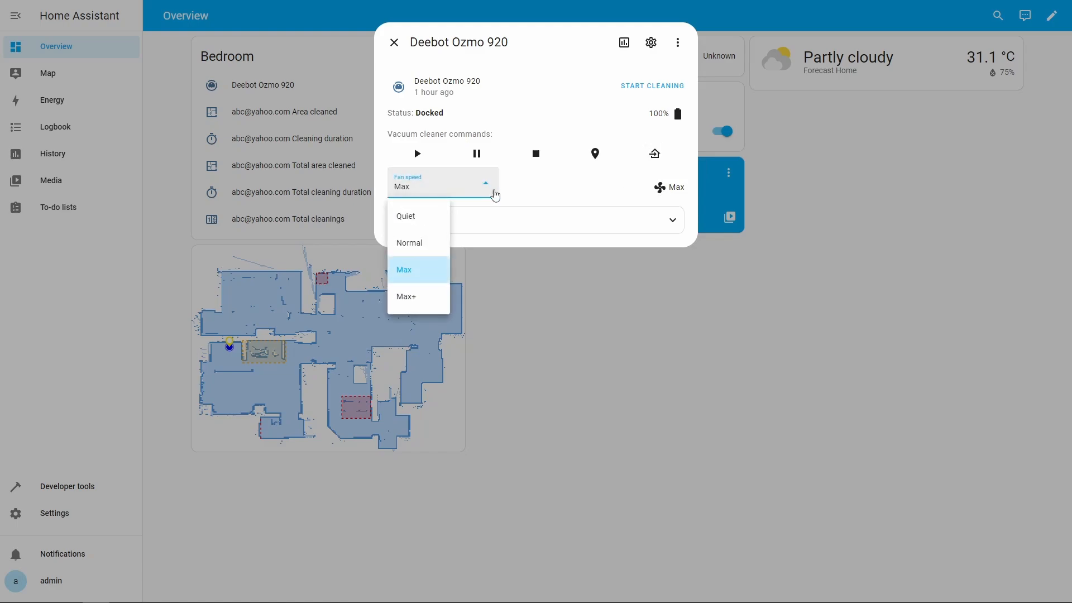
click(404, 270)
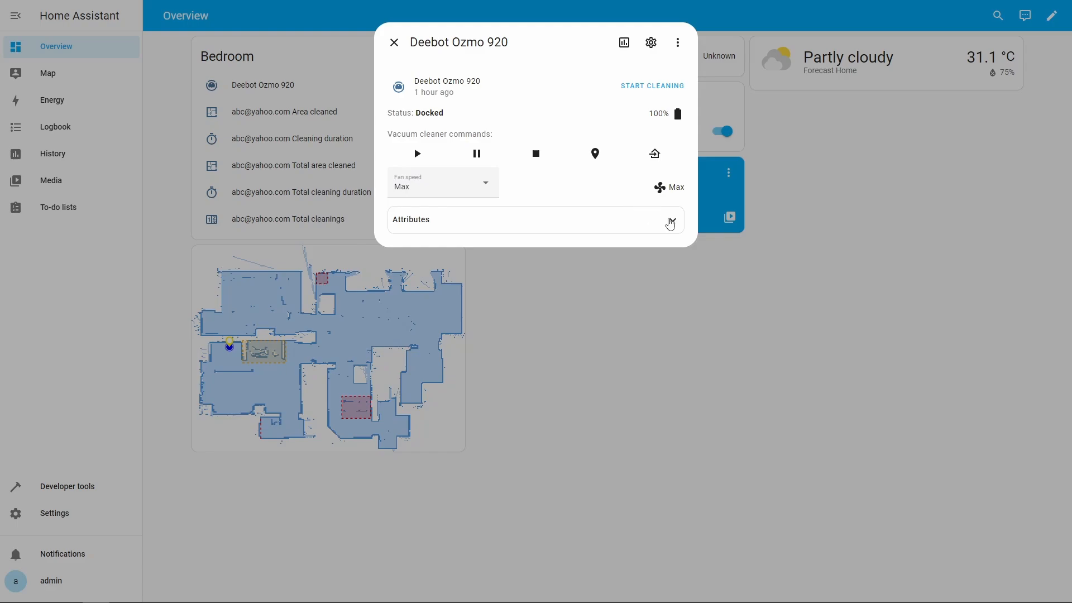
click(671, 223)
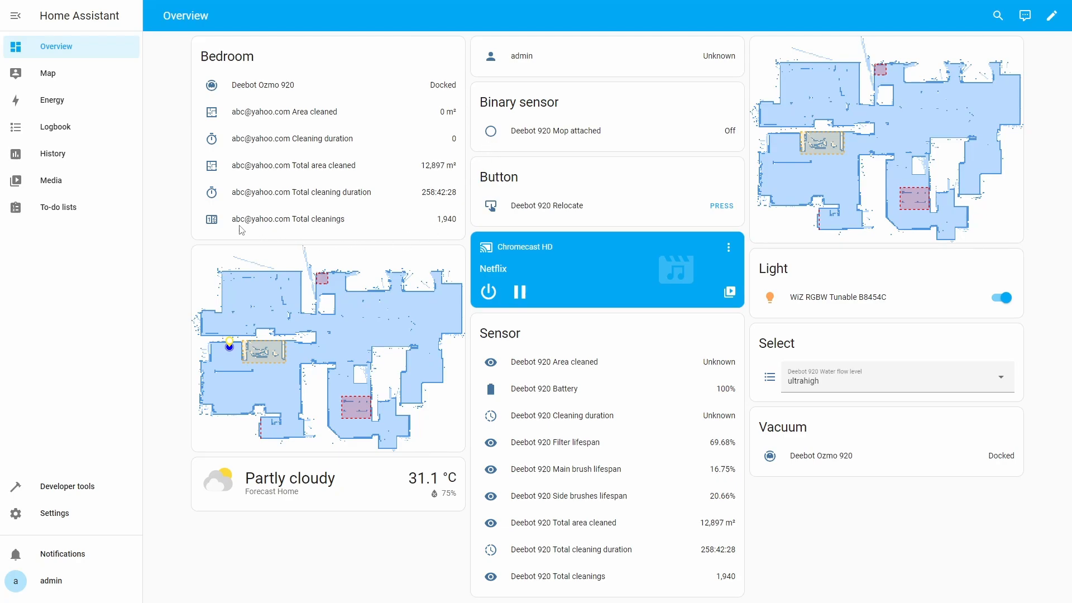
mouse_move(367, 83)
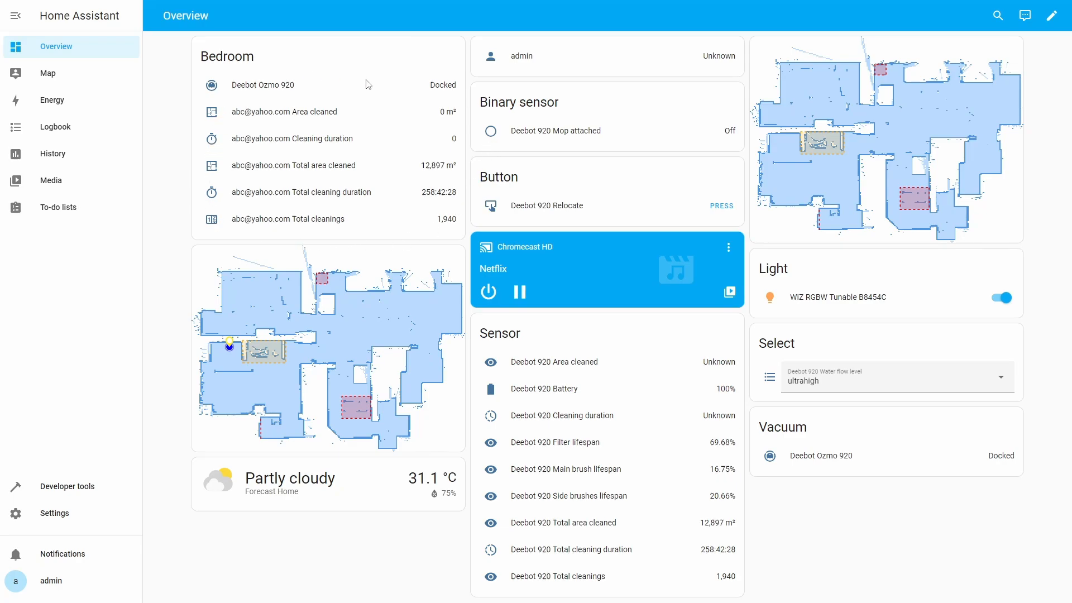
mouse_move(68, 444)
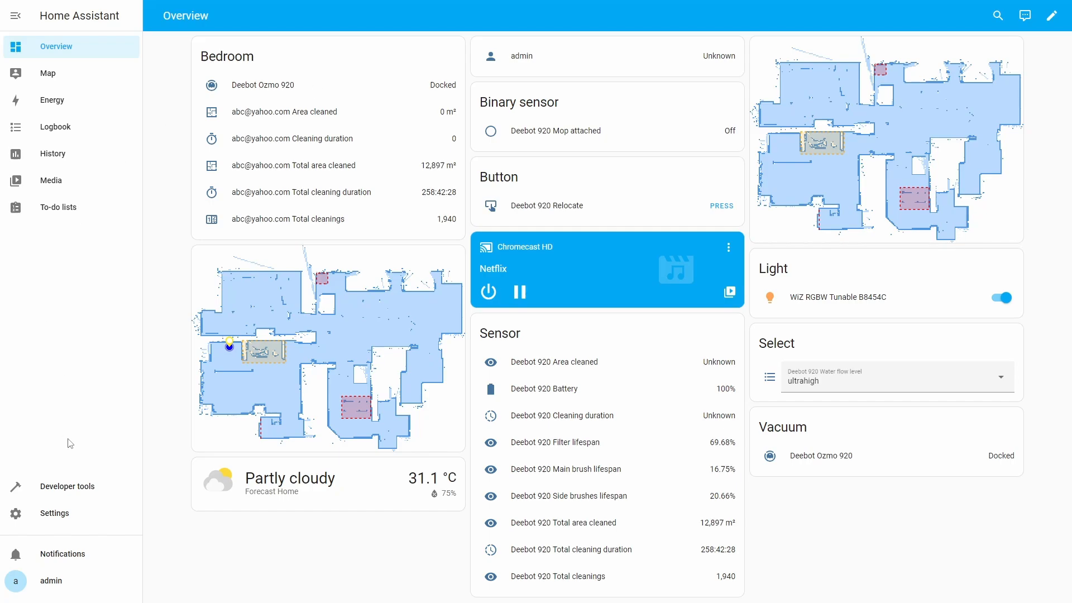
- Go to the Ecovacs vacuum's device page under Devices & services
click(54, 513)
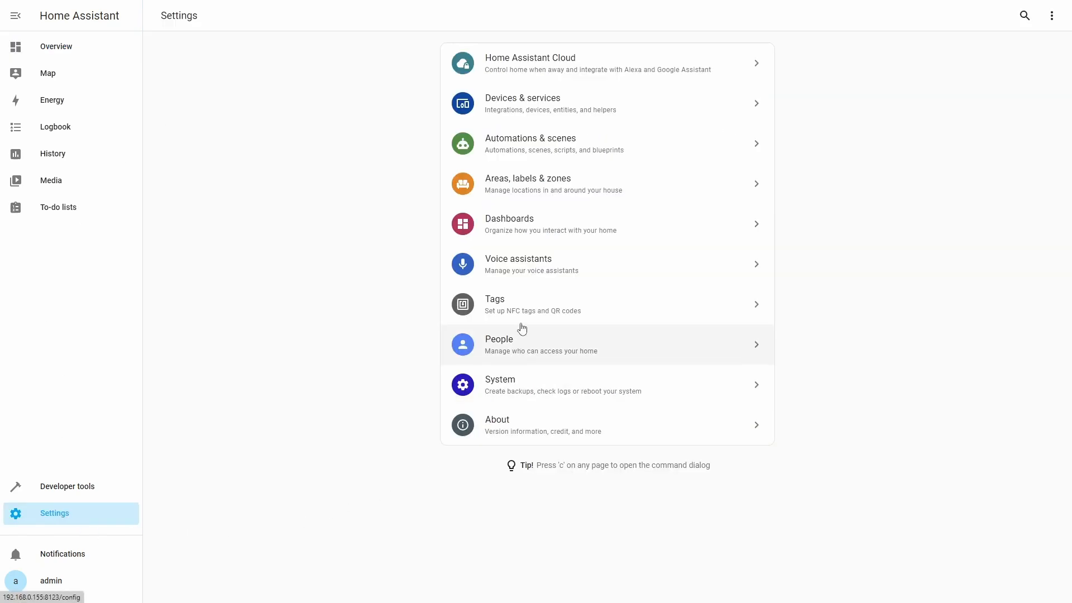
click(522, 104)
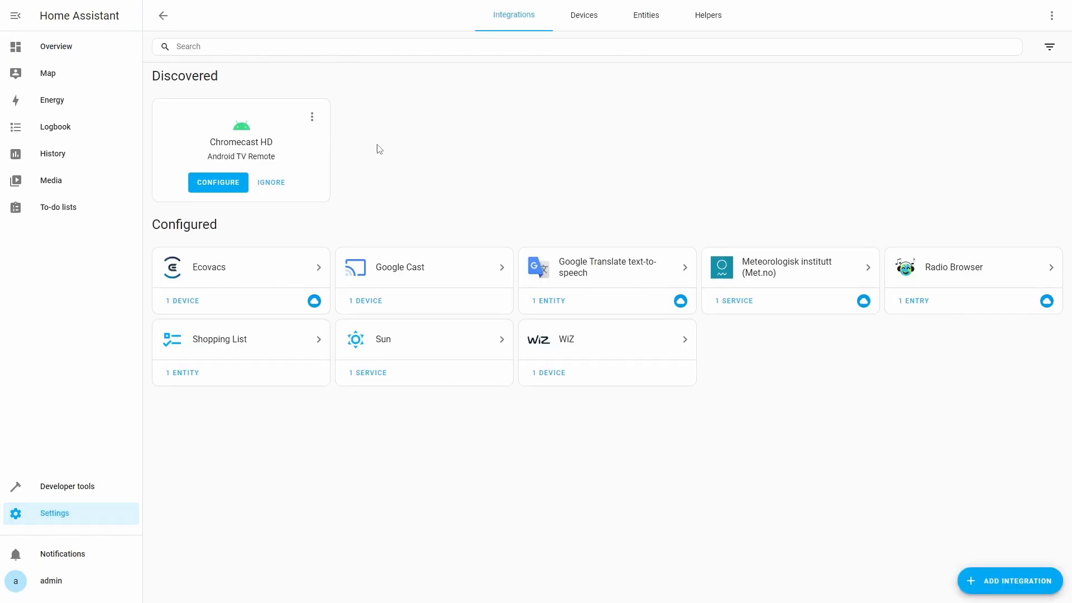
click(209, 267)
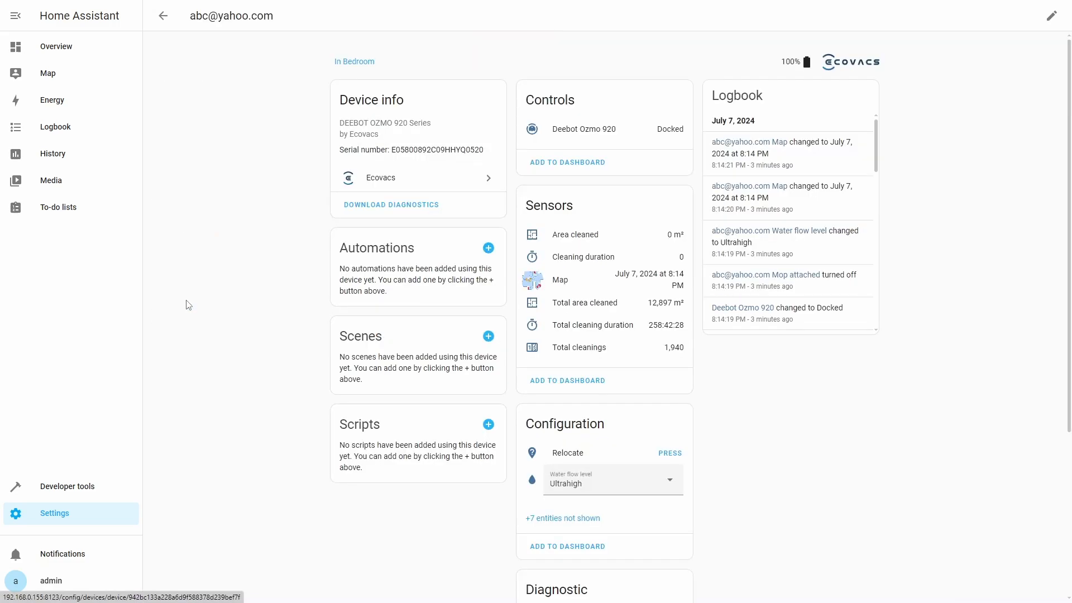
mouse_move(286, 49)
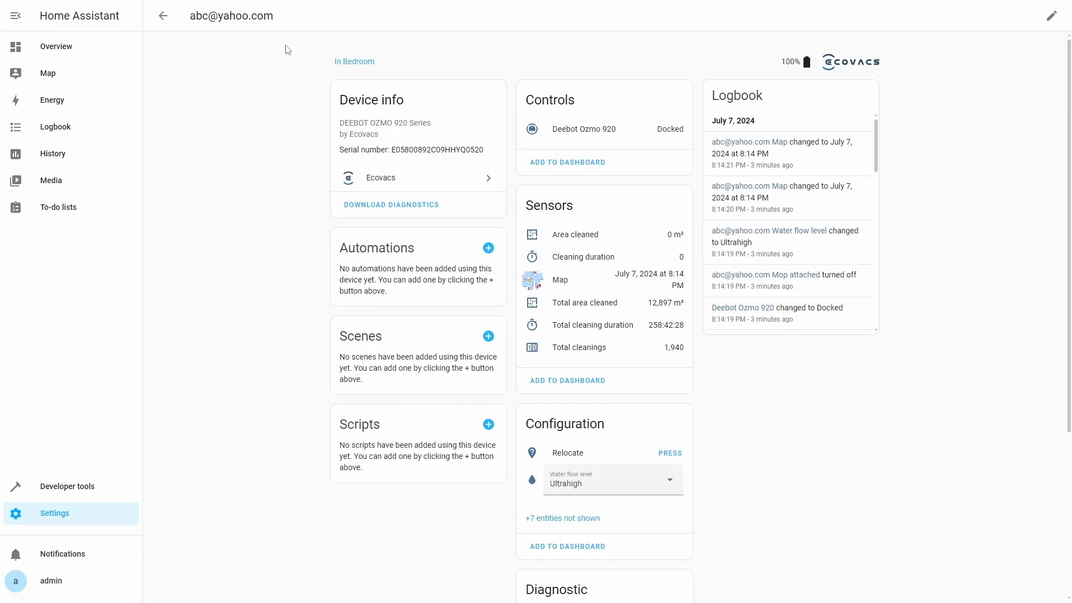
mouse_move(180, 28)
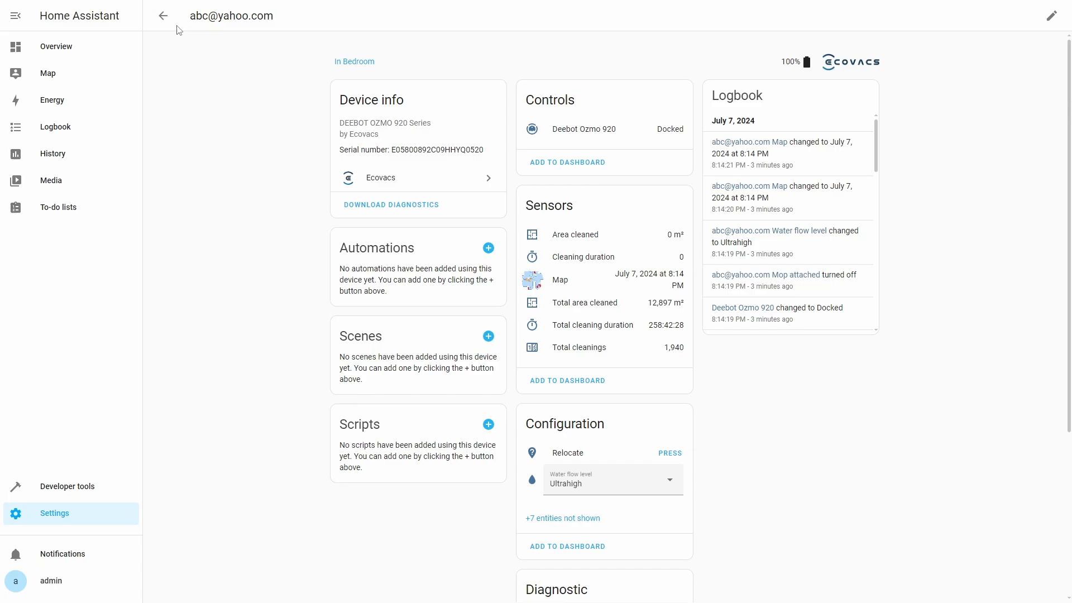
mouse_move(252, 43)
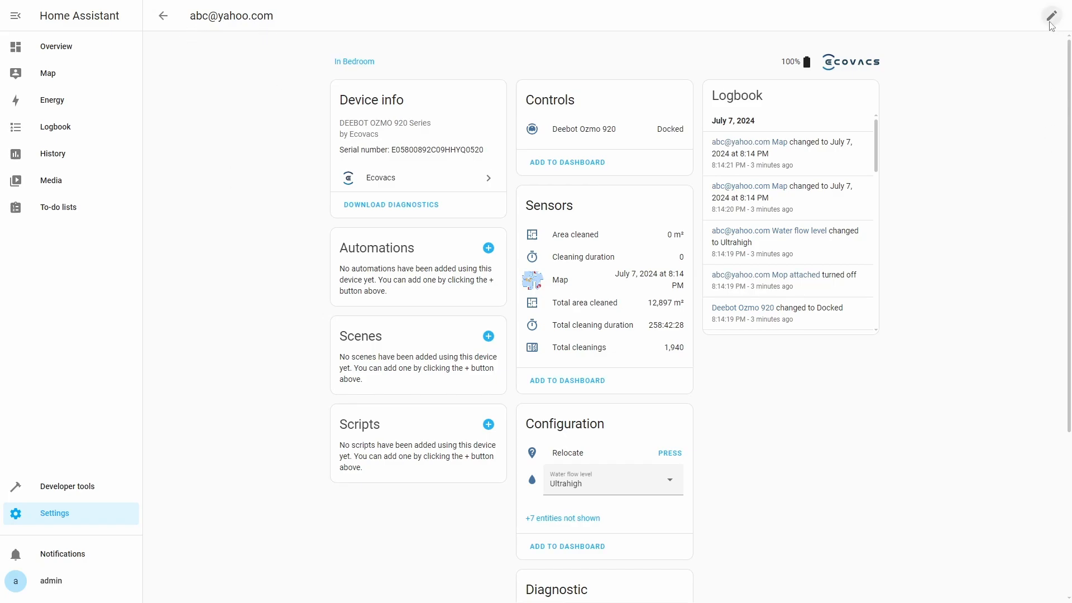
- Rename the device to 'Deebot Ozmo 920' and rename its entity IDs to match
click(1050, 15)
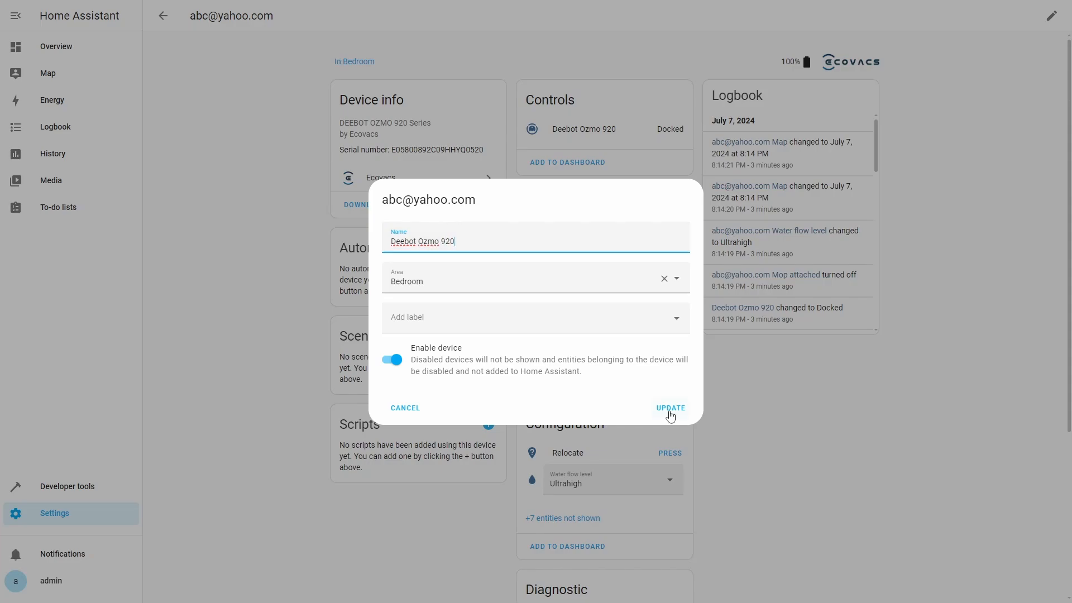
click(671, 408)
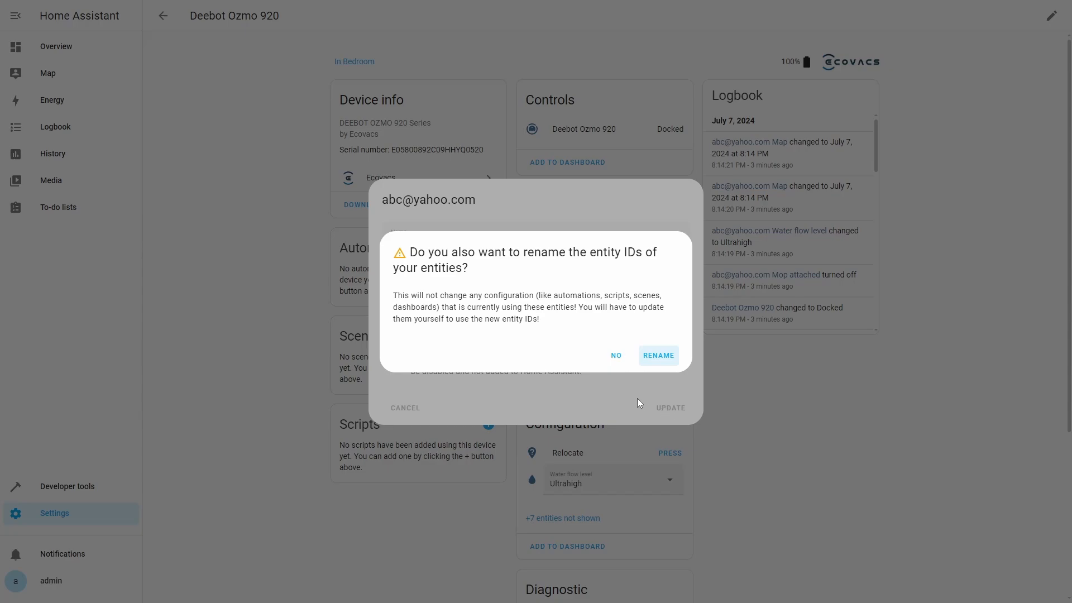
mouse_move(475, 379)
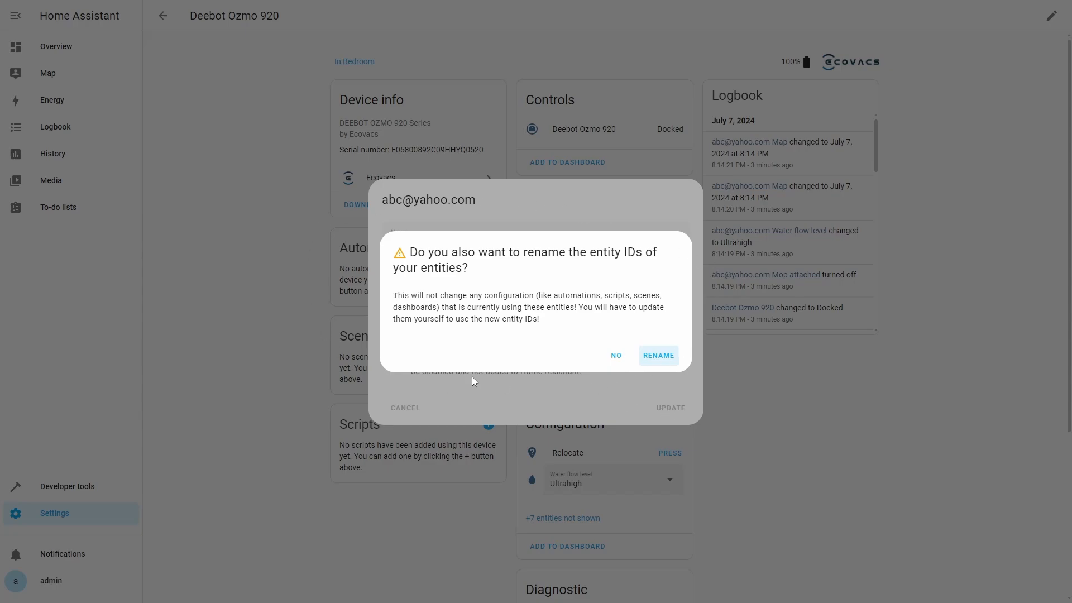
mouse_move(452, 371)
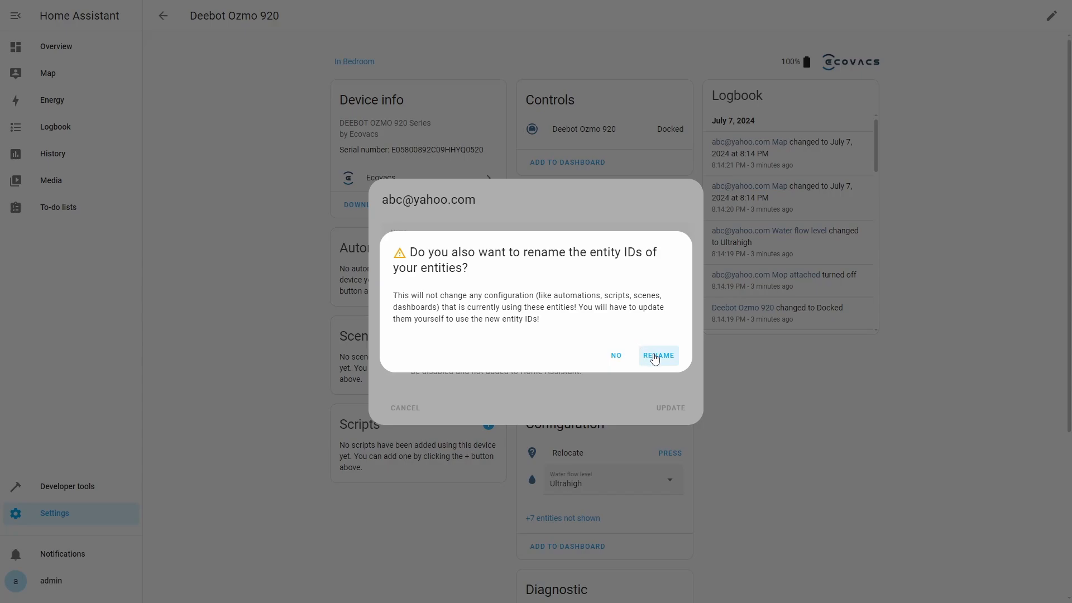
click(658, 355)
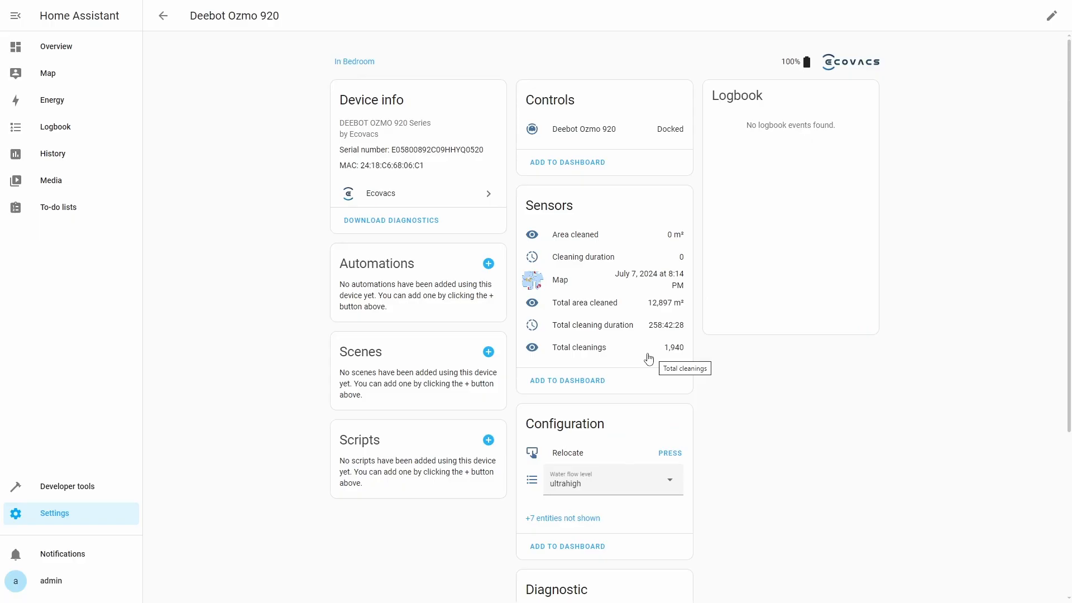
mouse_move(56, 49)
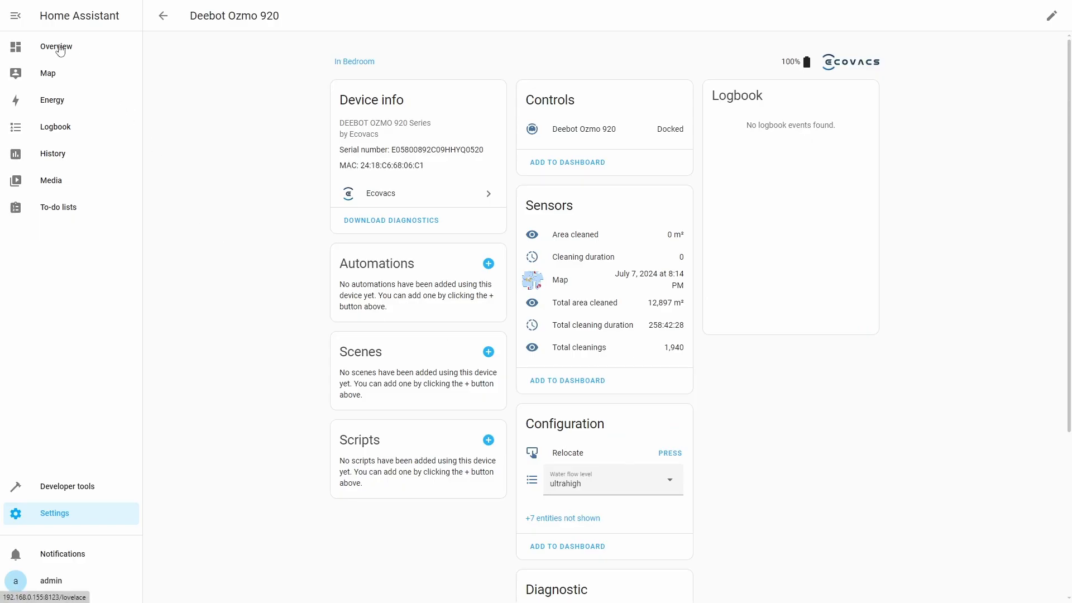
- Return to Overview to see the Bedroom entries named Deebot Ozmo 920
click(56, 47)
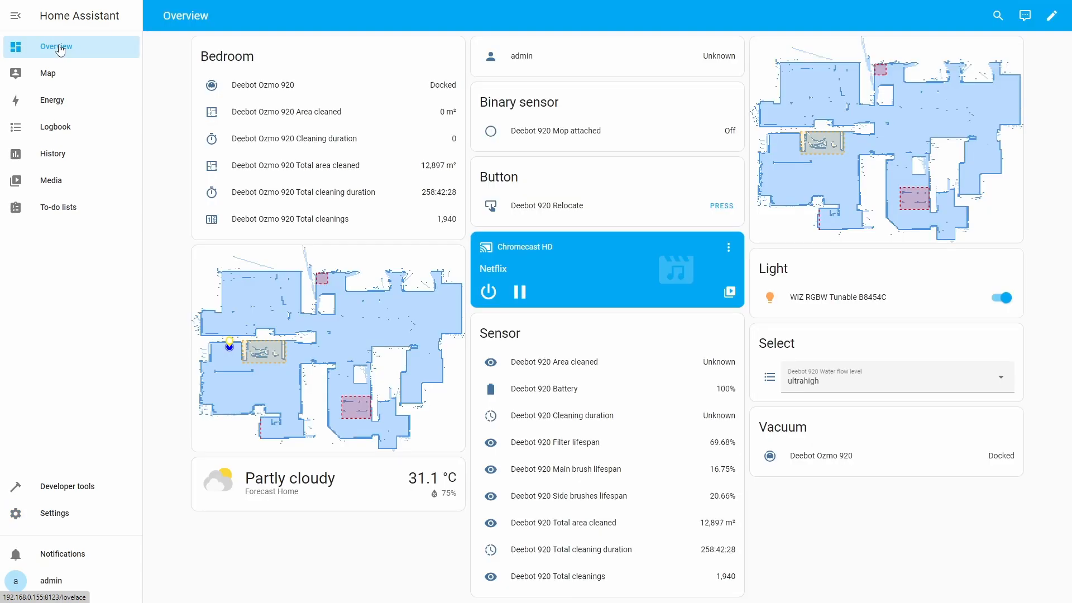
mouse_move(296, 264)
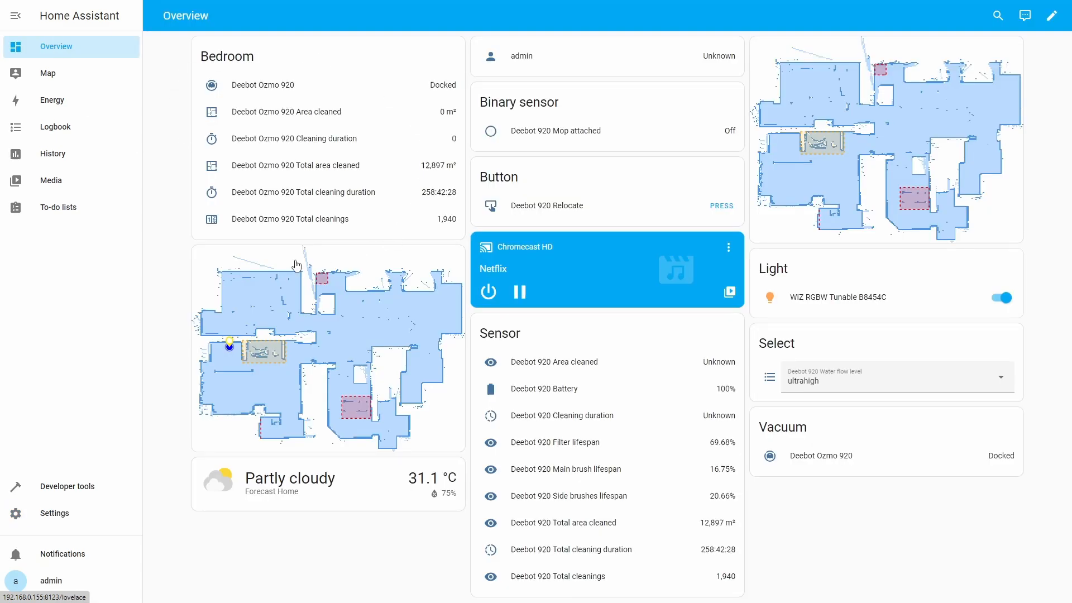